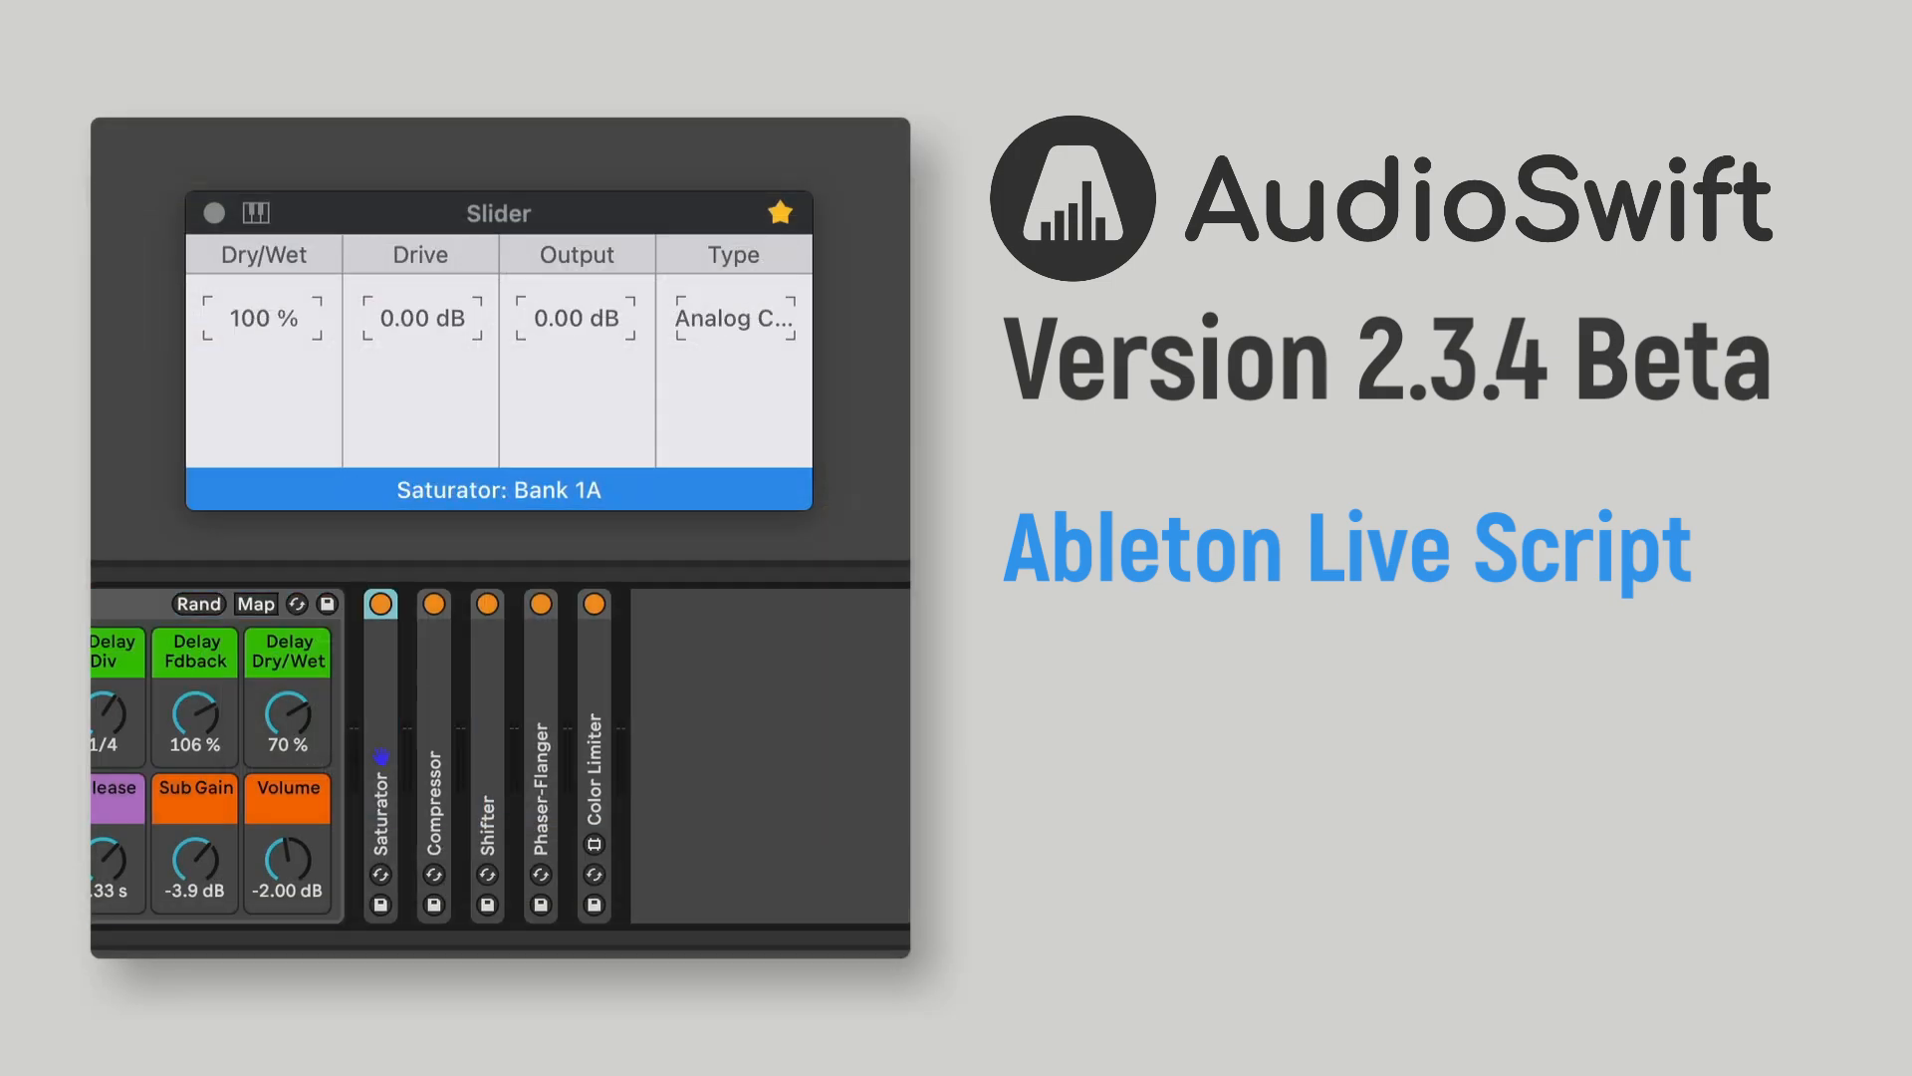
Step: Select the Shifter device and bring up AudioSwift's General preferences
left_click(487, 603)
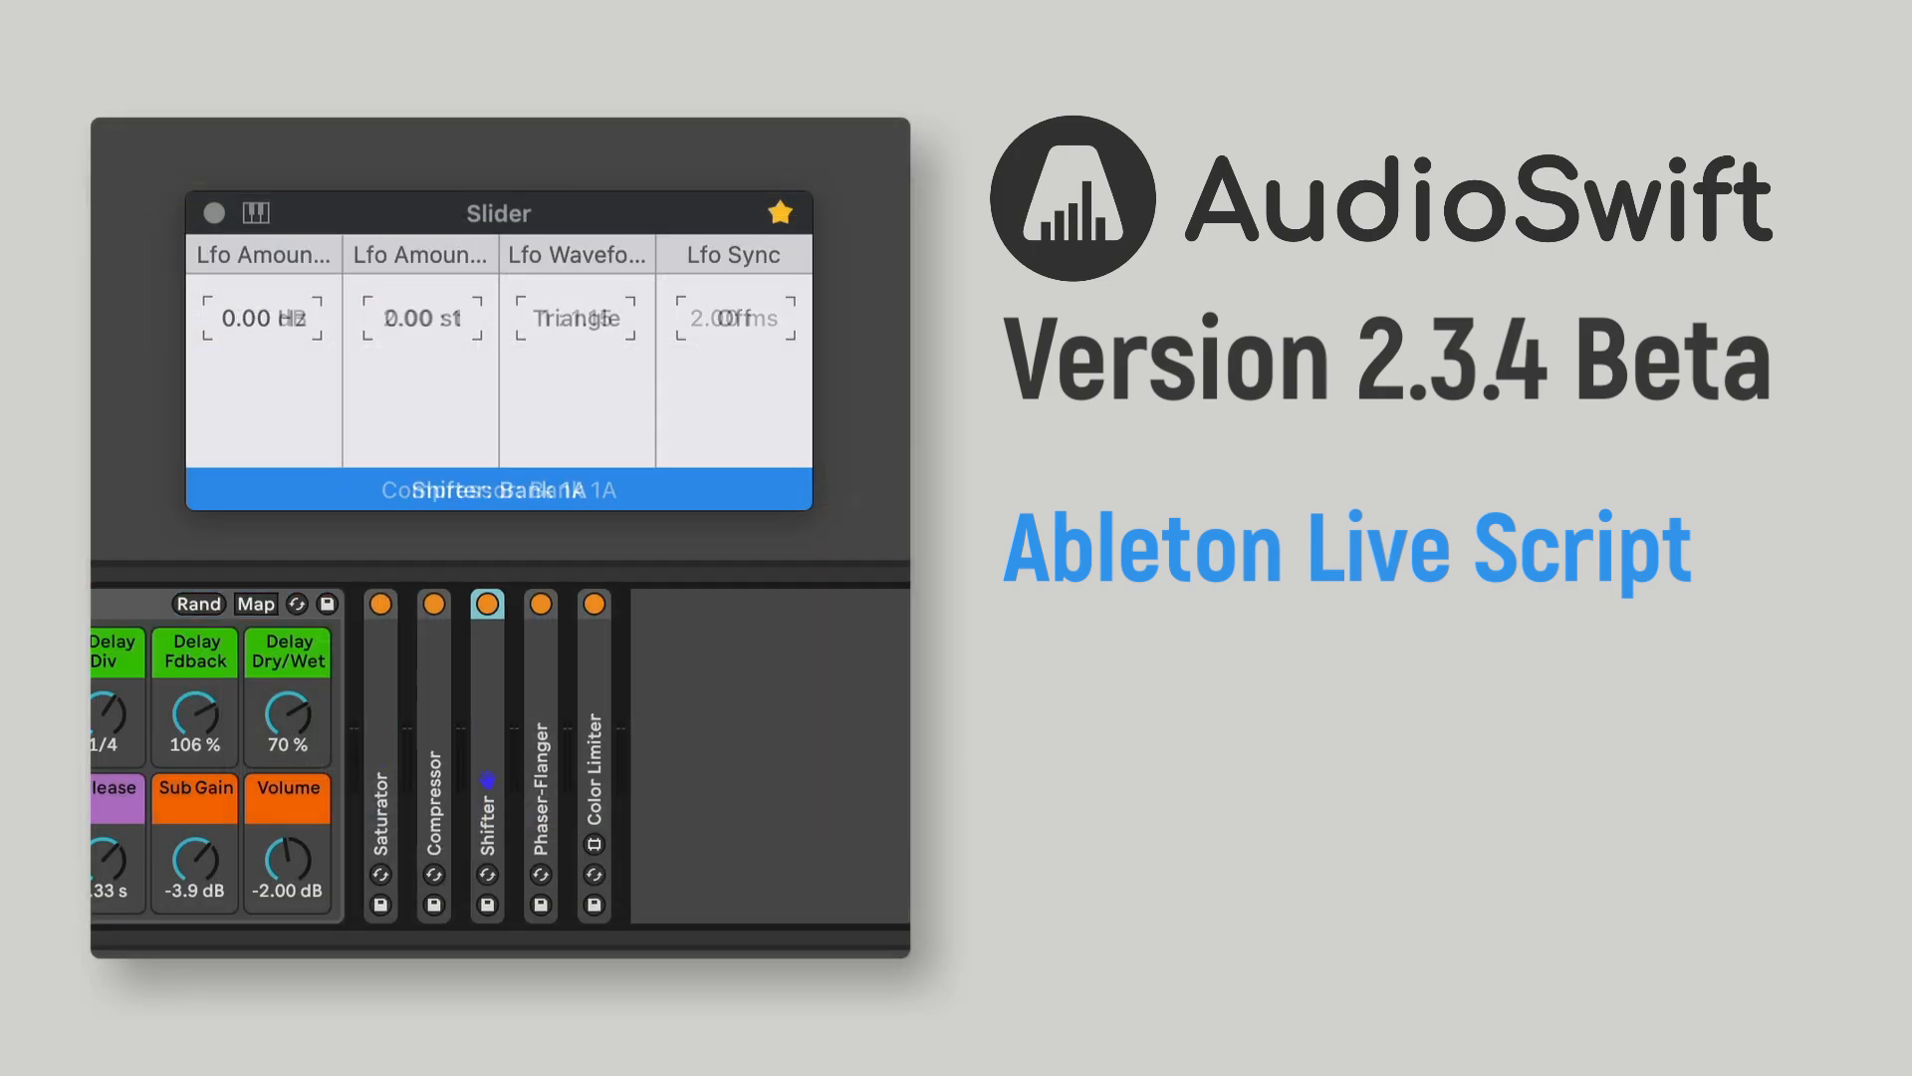
left_click(537, 604)
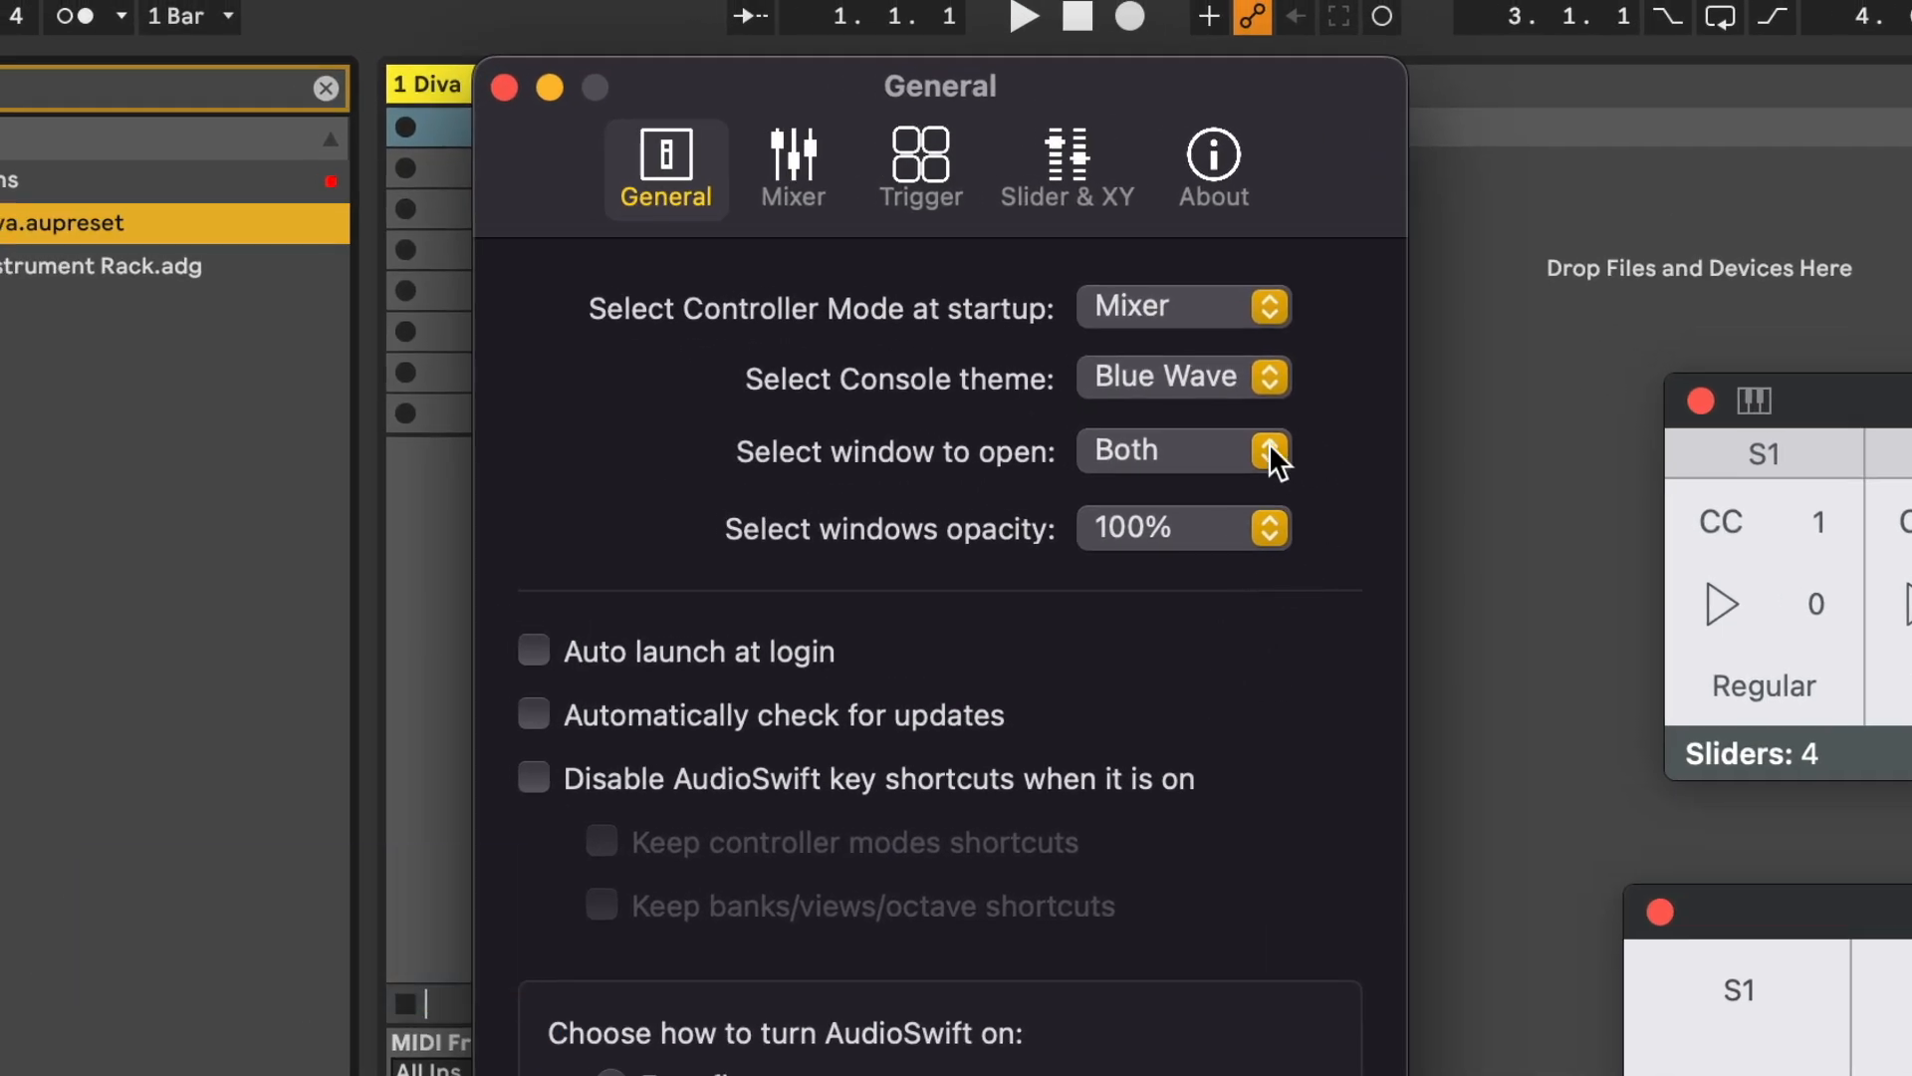
Step: Set 'Select windows opacity' to 30% so the Diva synth shows through
left_click(1182, 451)
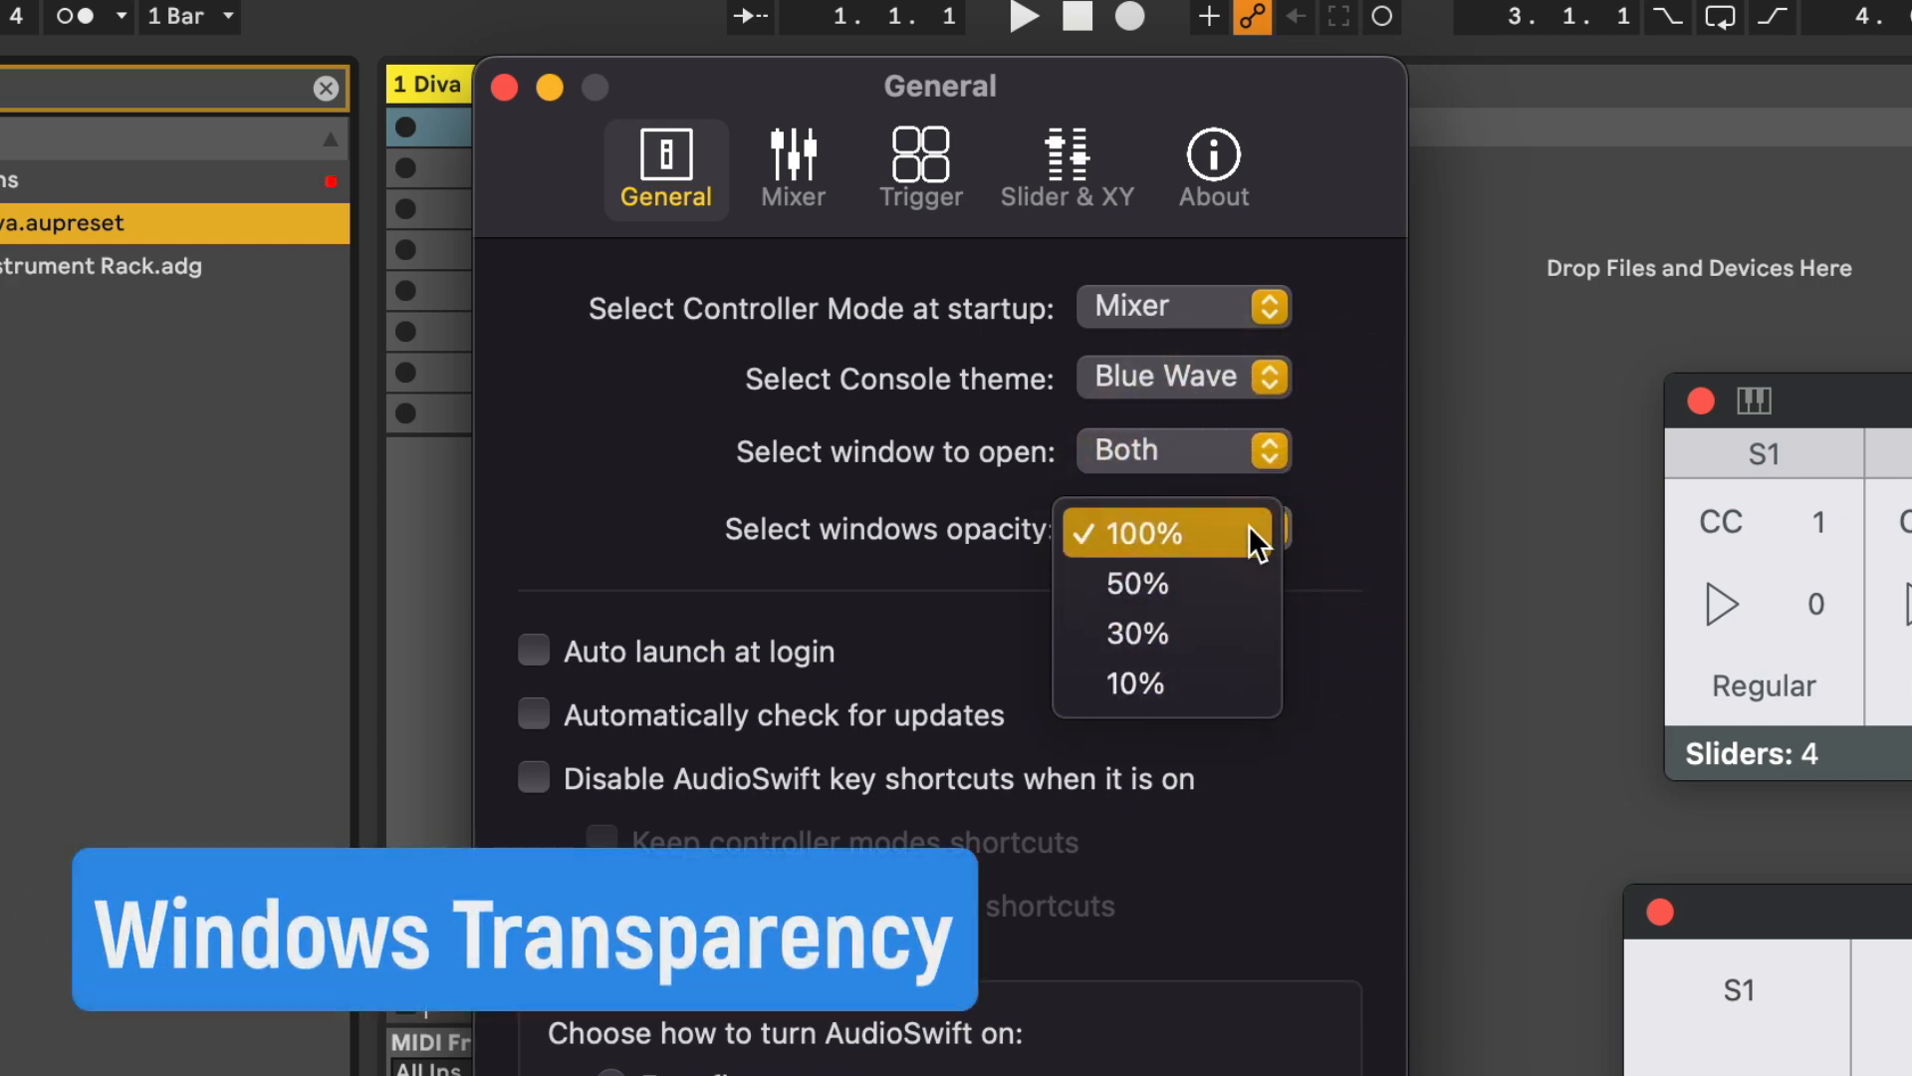
left_click(1135, 634)
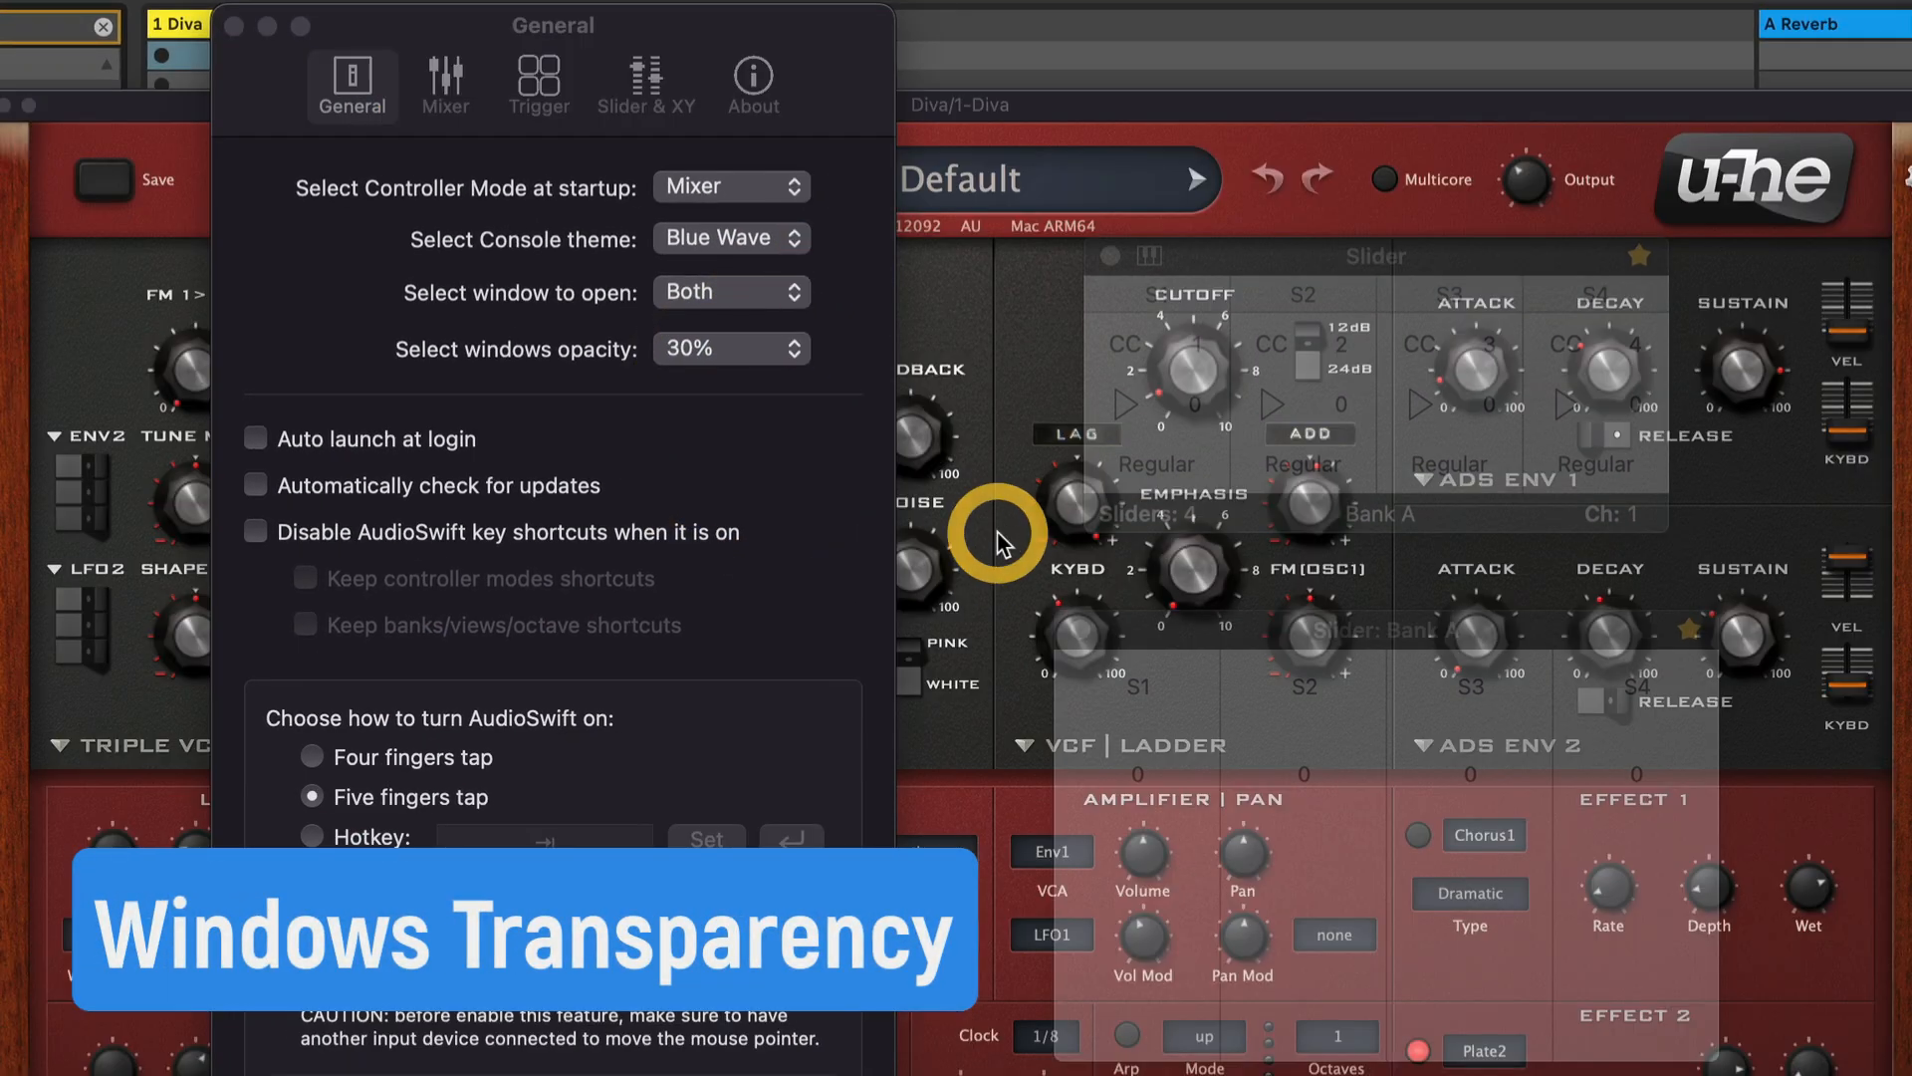
mouse_move(1157, 783)
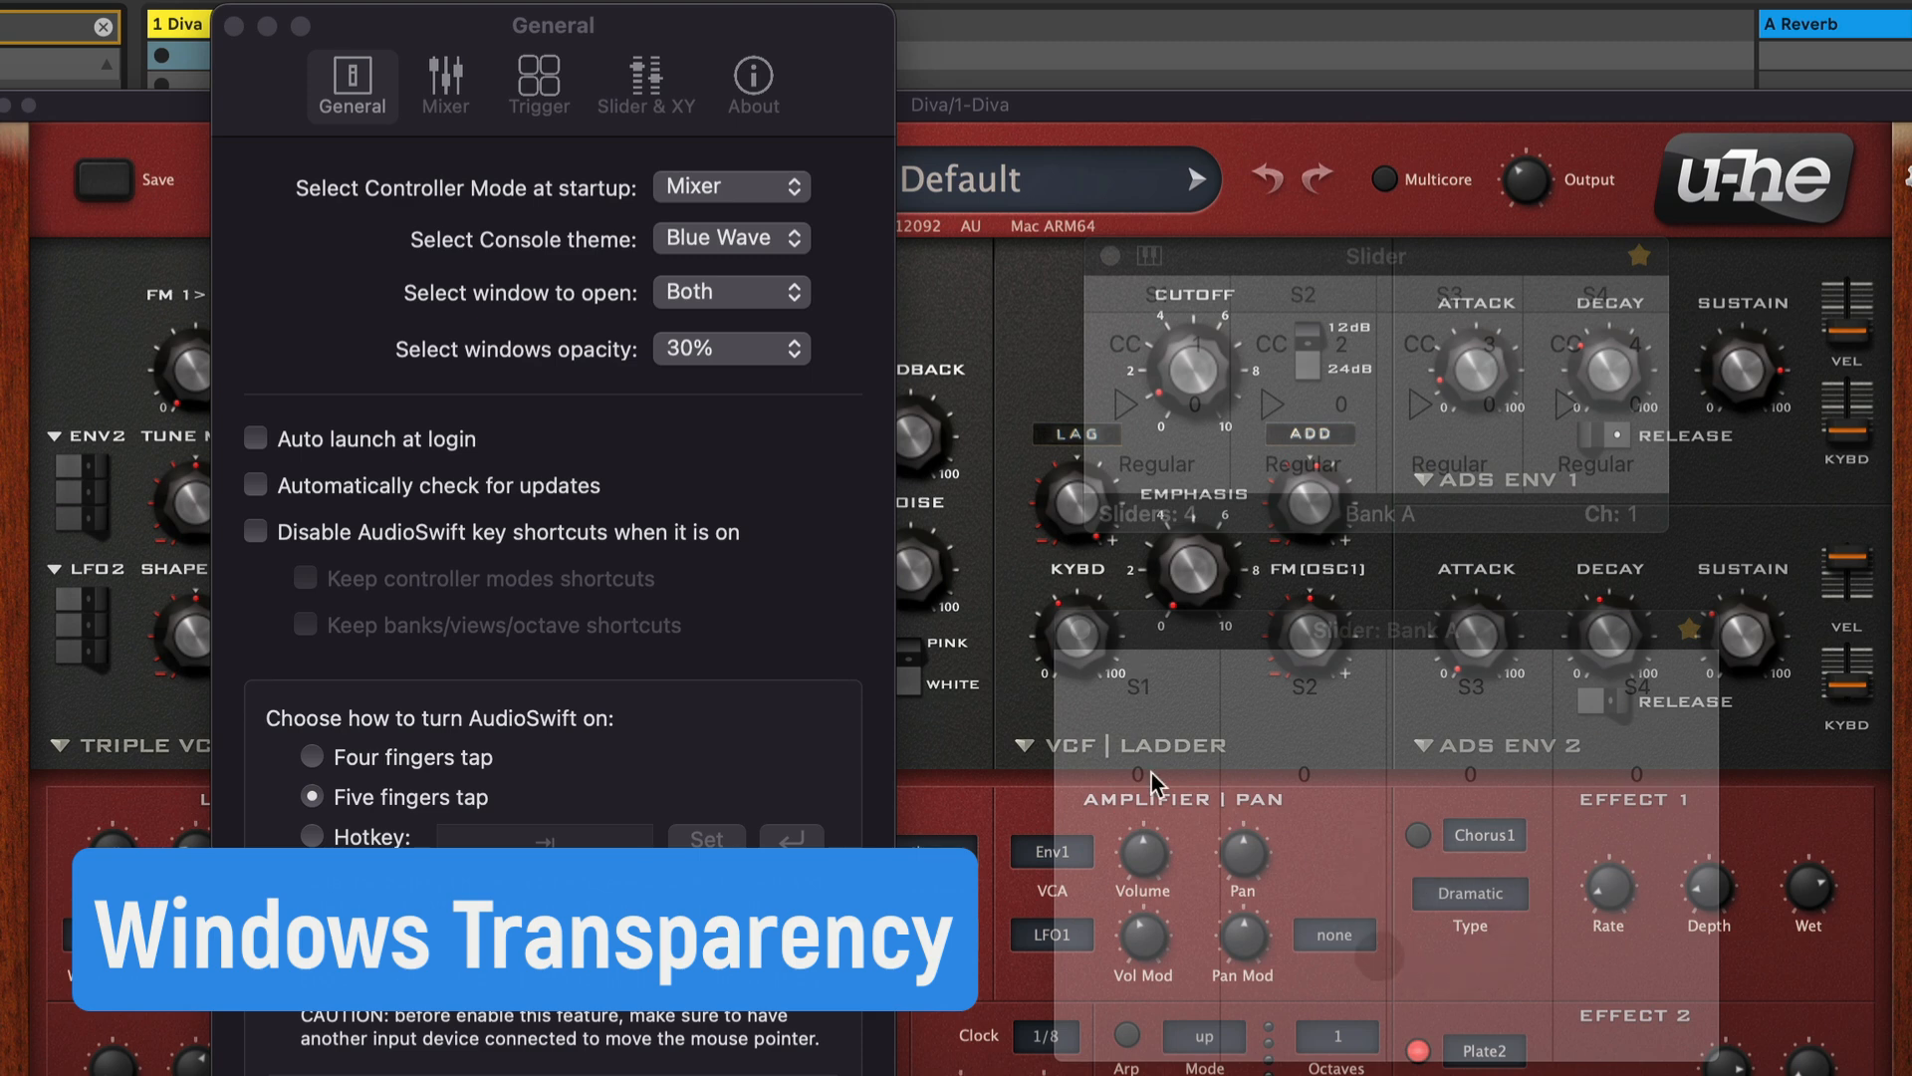
mouse_move(1498, 677)
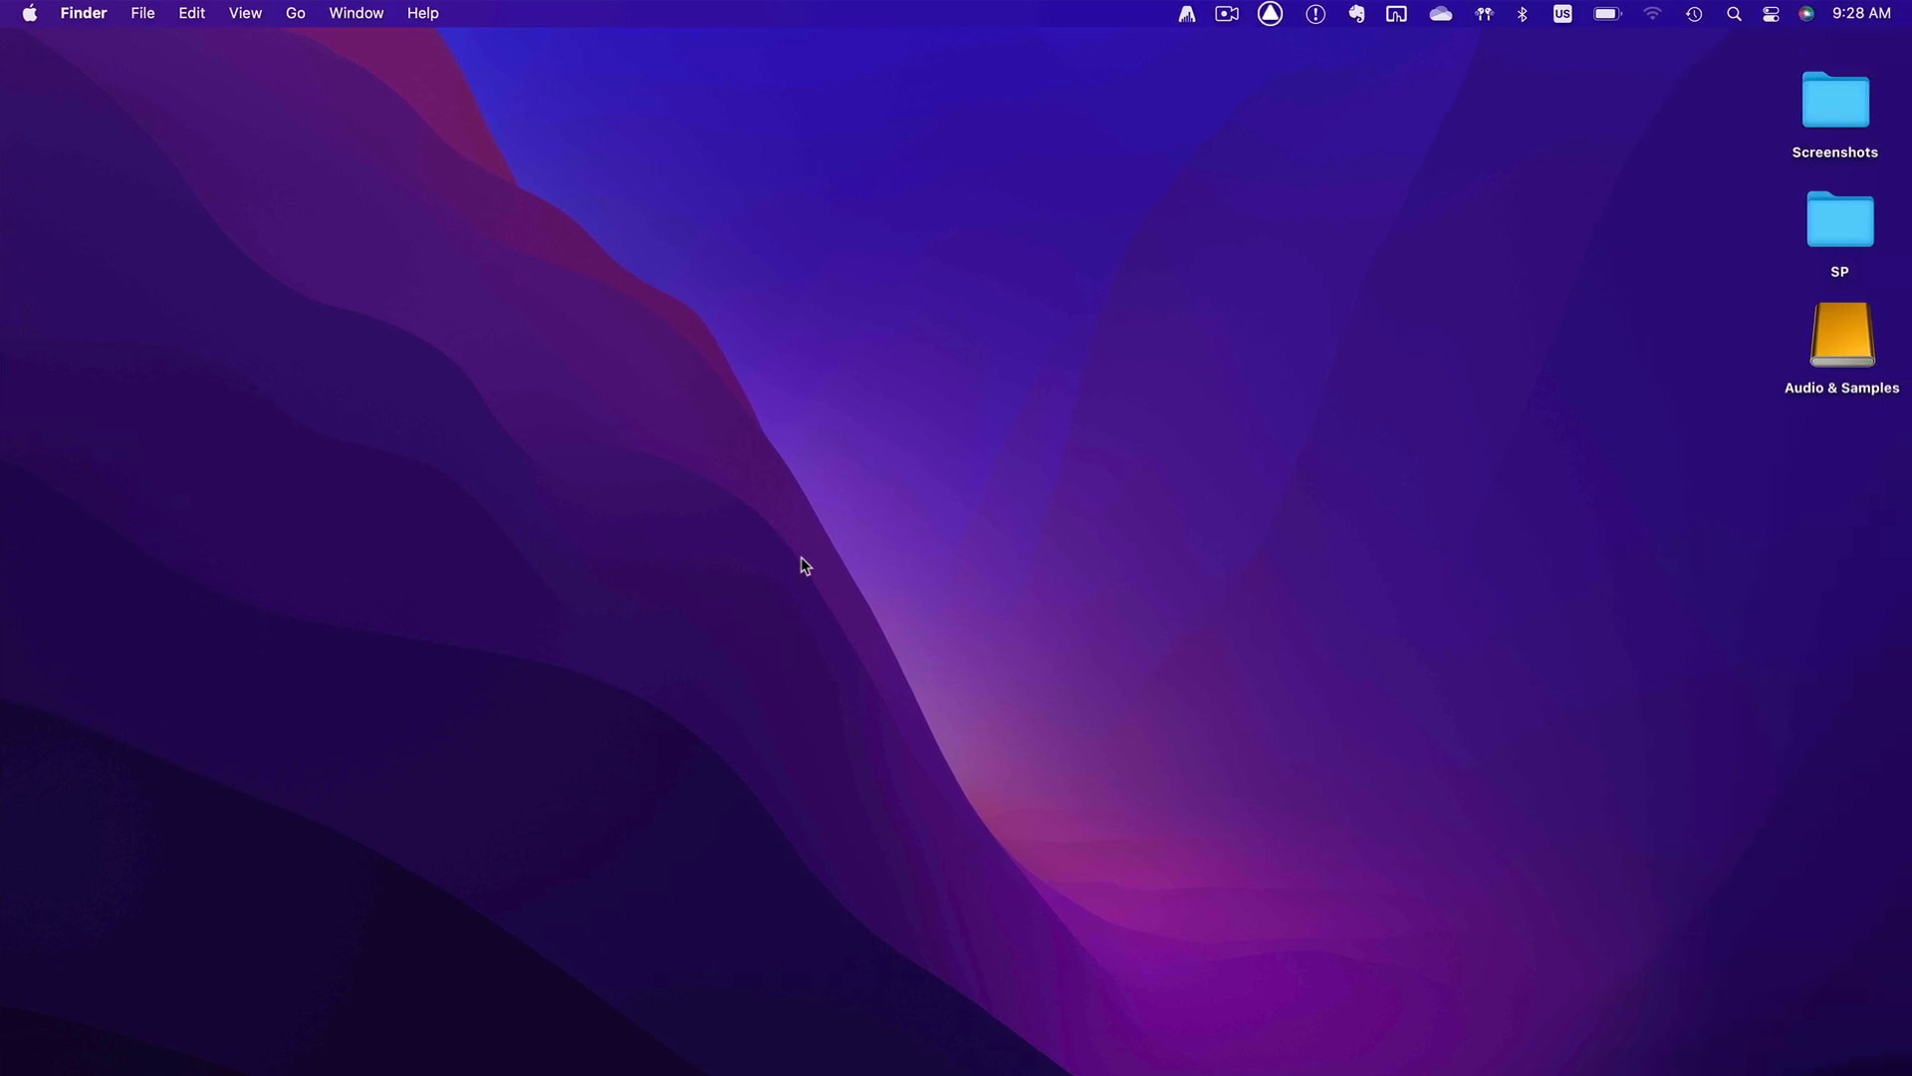
mouse_move(992, 512)
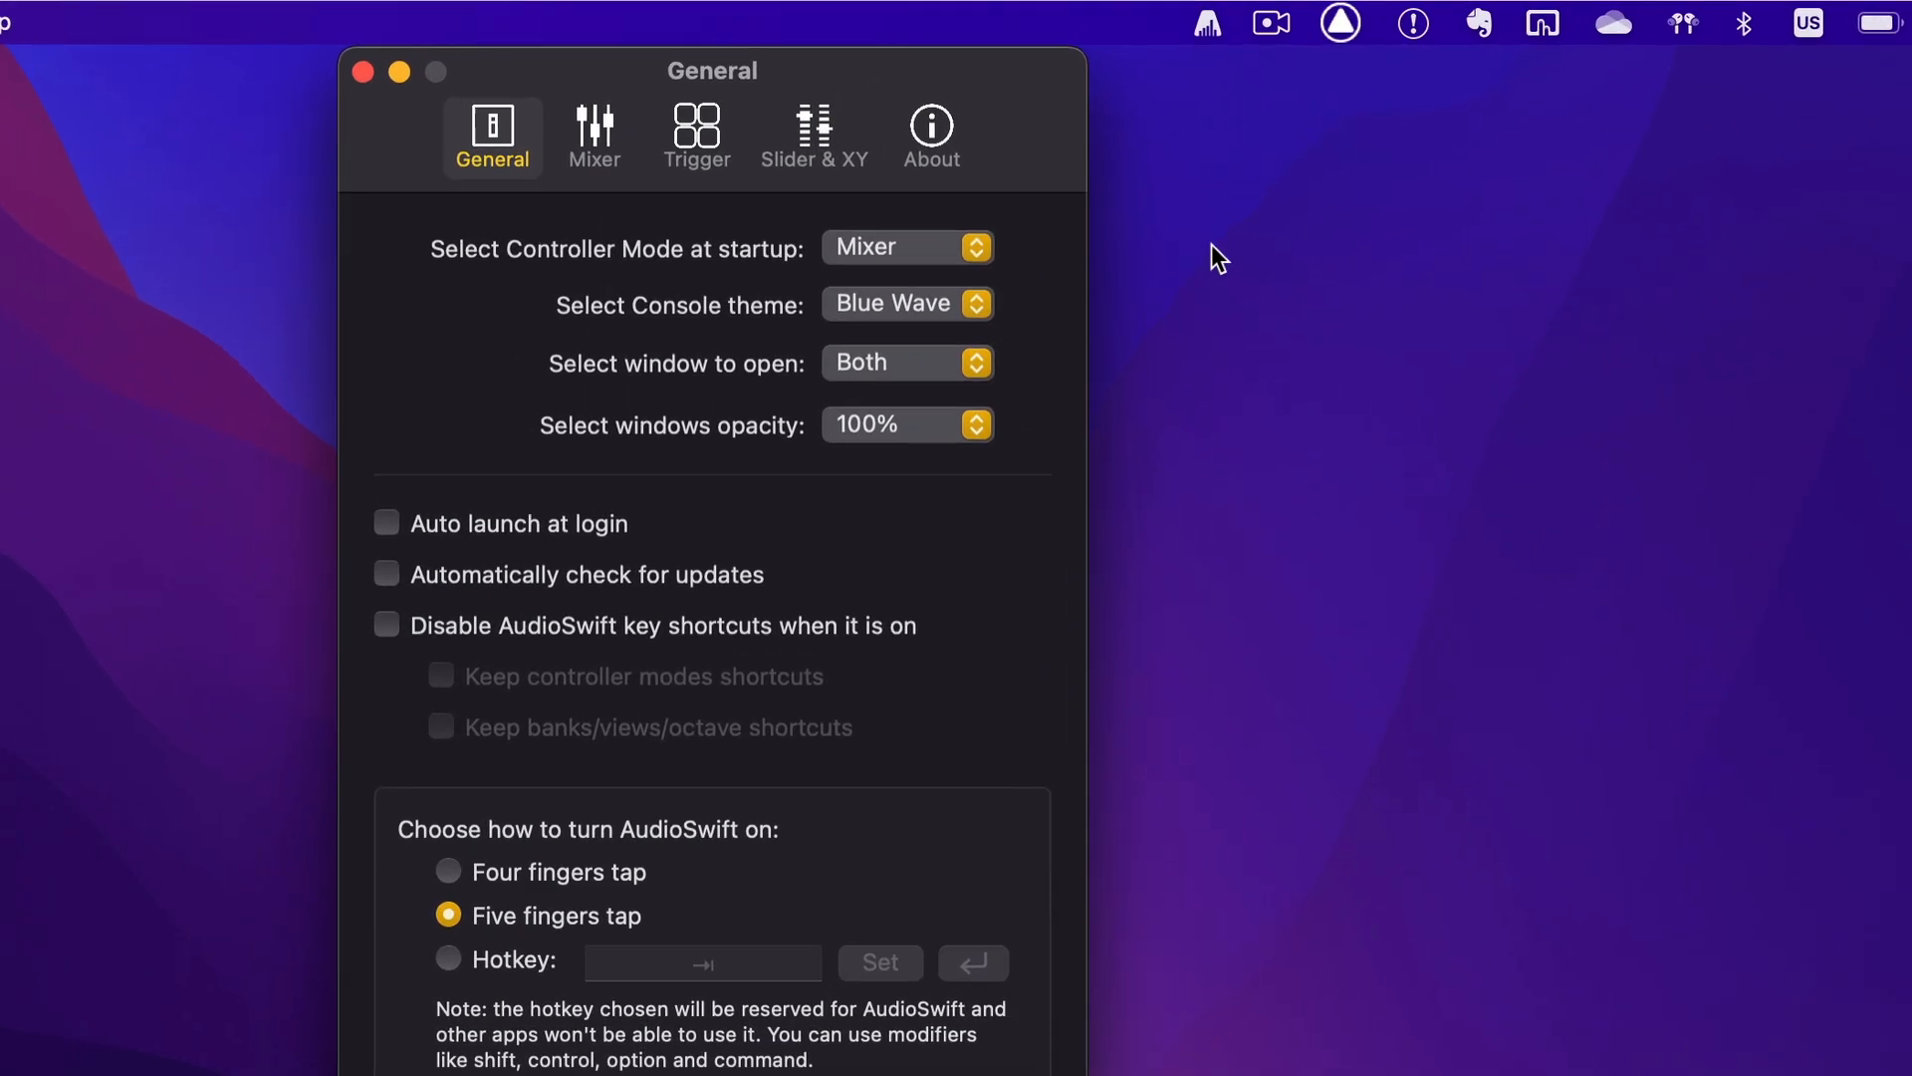
Step: Show AudioSwift's menu bar menu listing Show Console, presets and Quit AudioSwift
left_click(1208, 24)
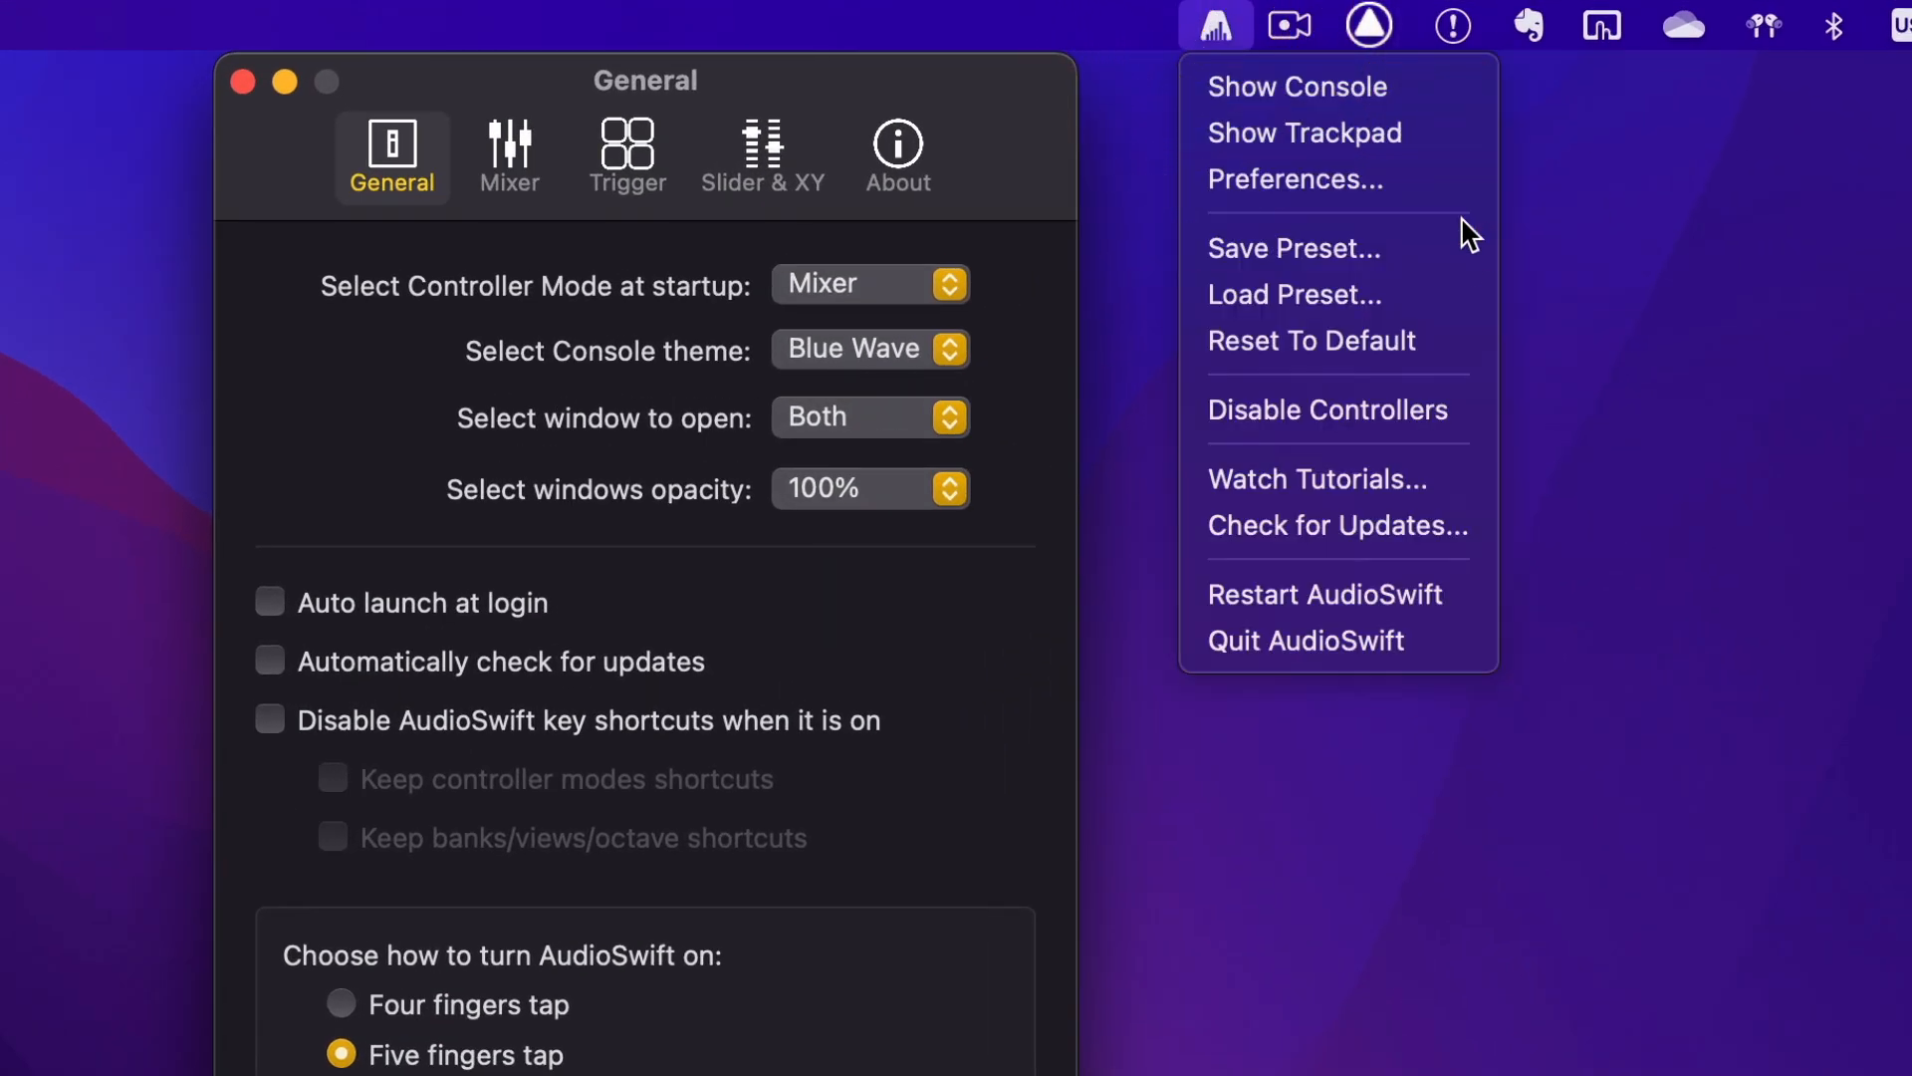
mouse_move(1294, 294)
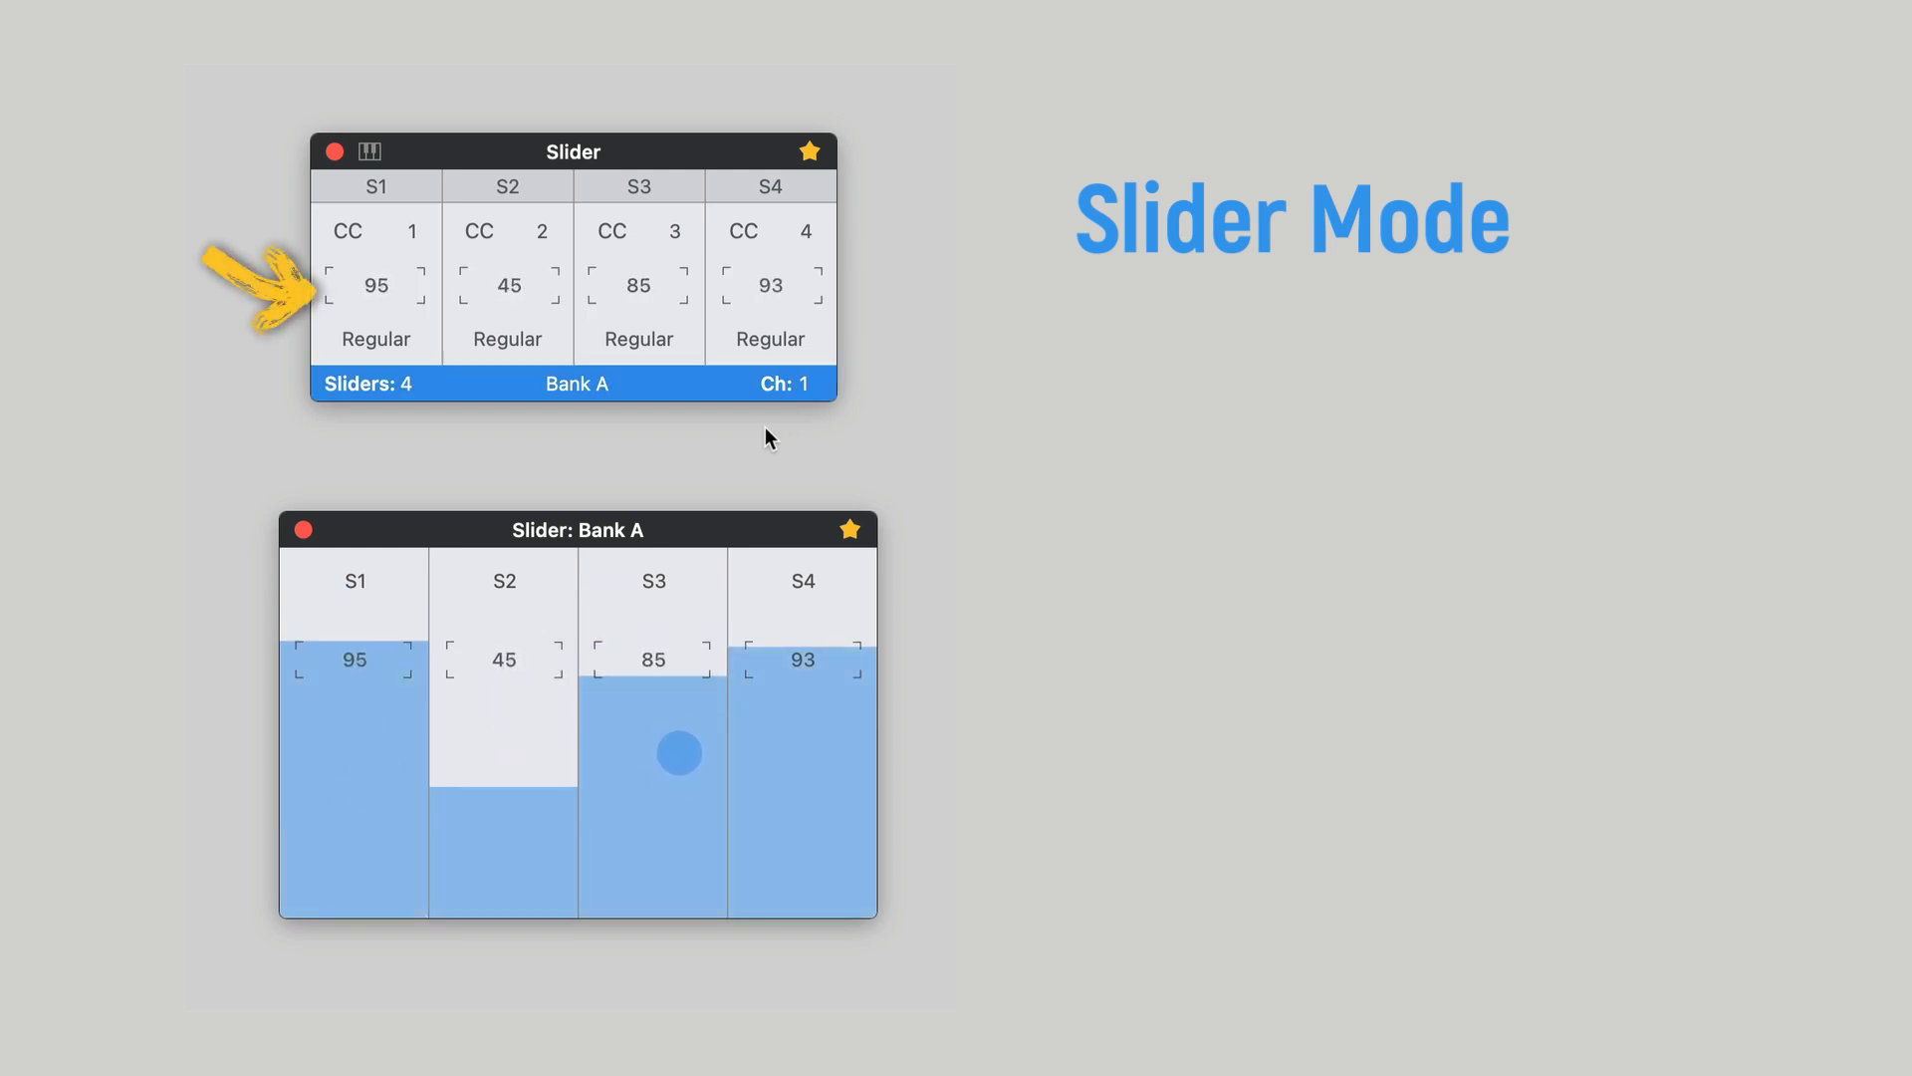
Step: Change the four slider values, then switch slider S1 to Relative A mode
left_click_drag(680, 754, 647, 726)
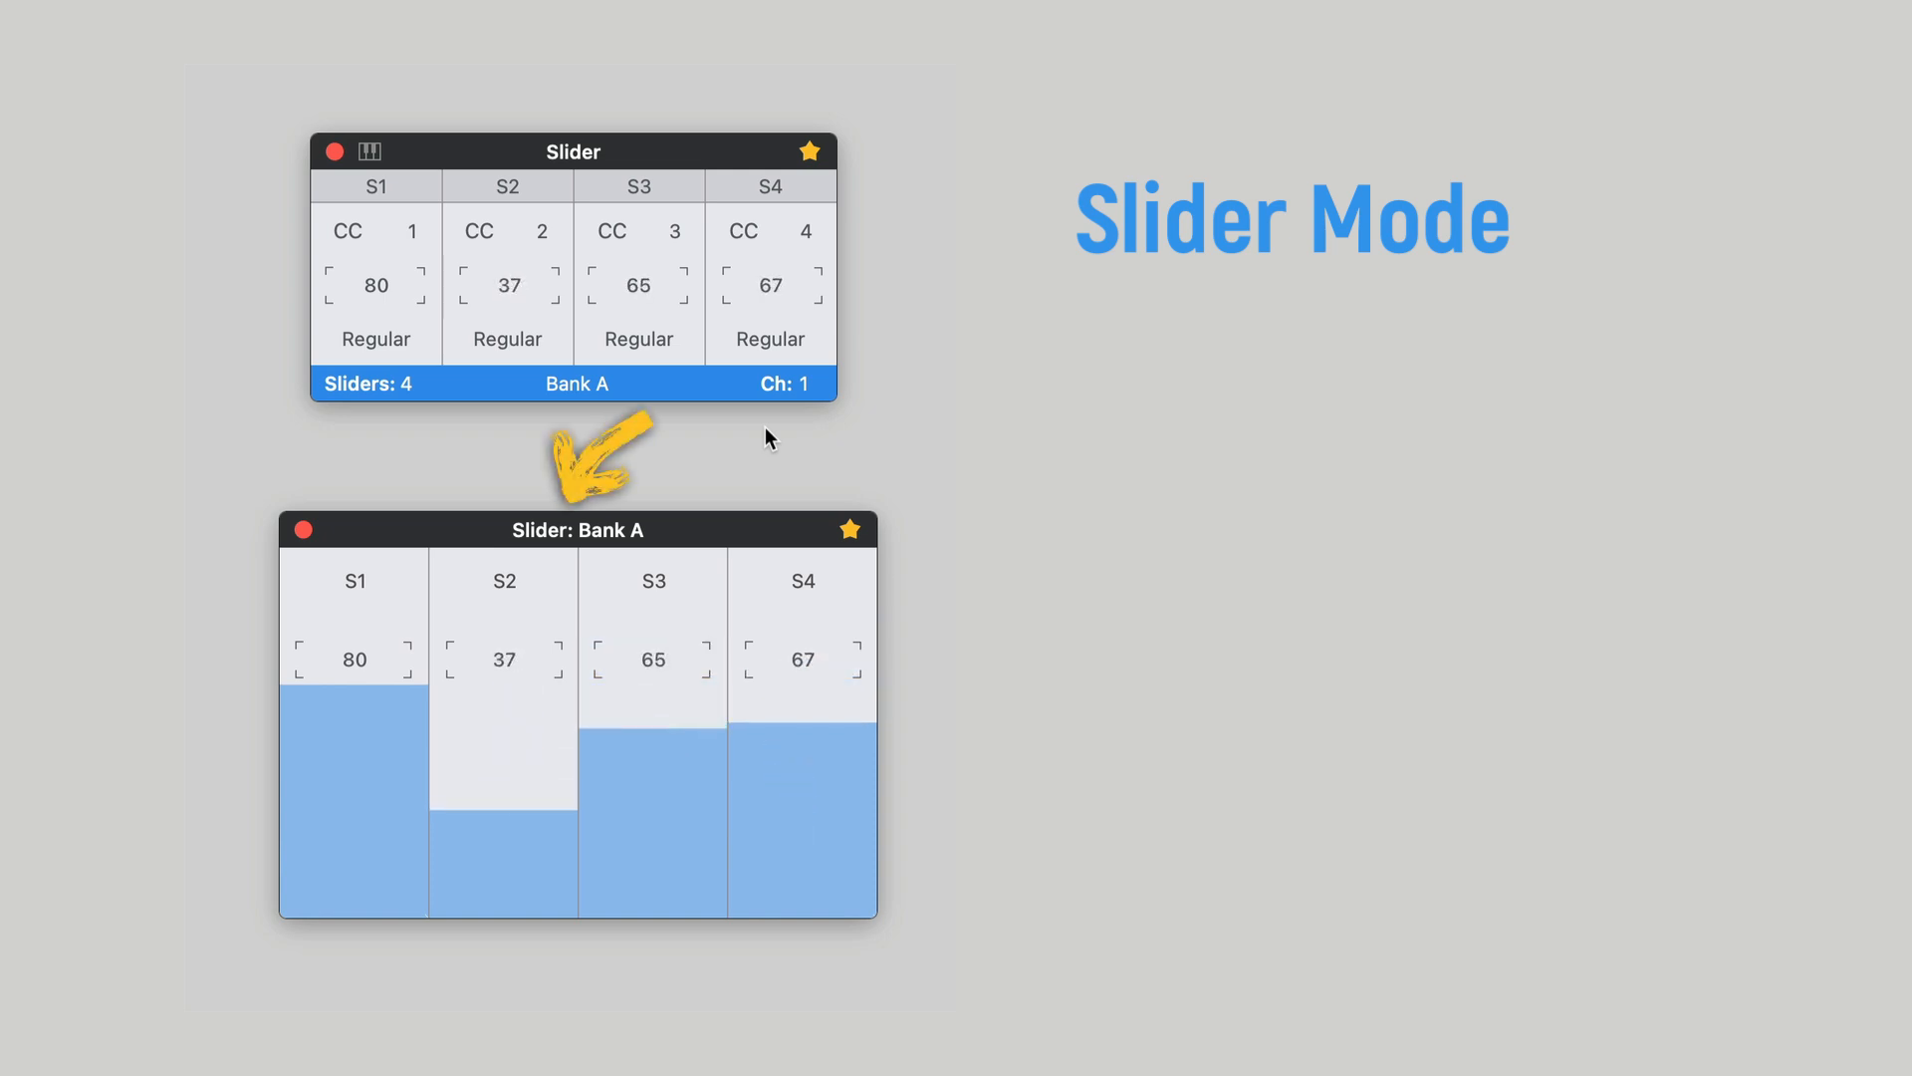
left_click_drag(502, 829, 502, 670)
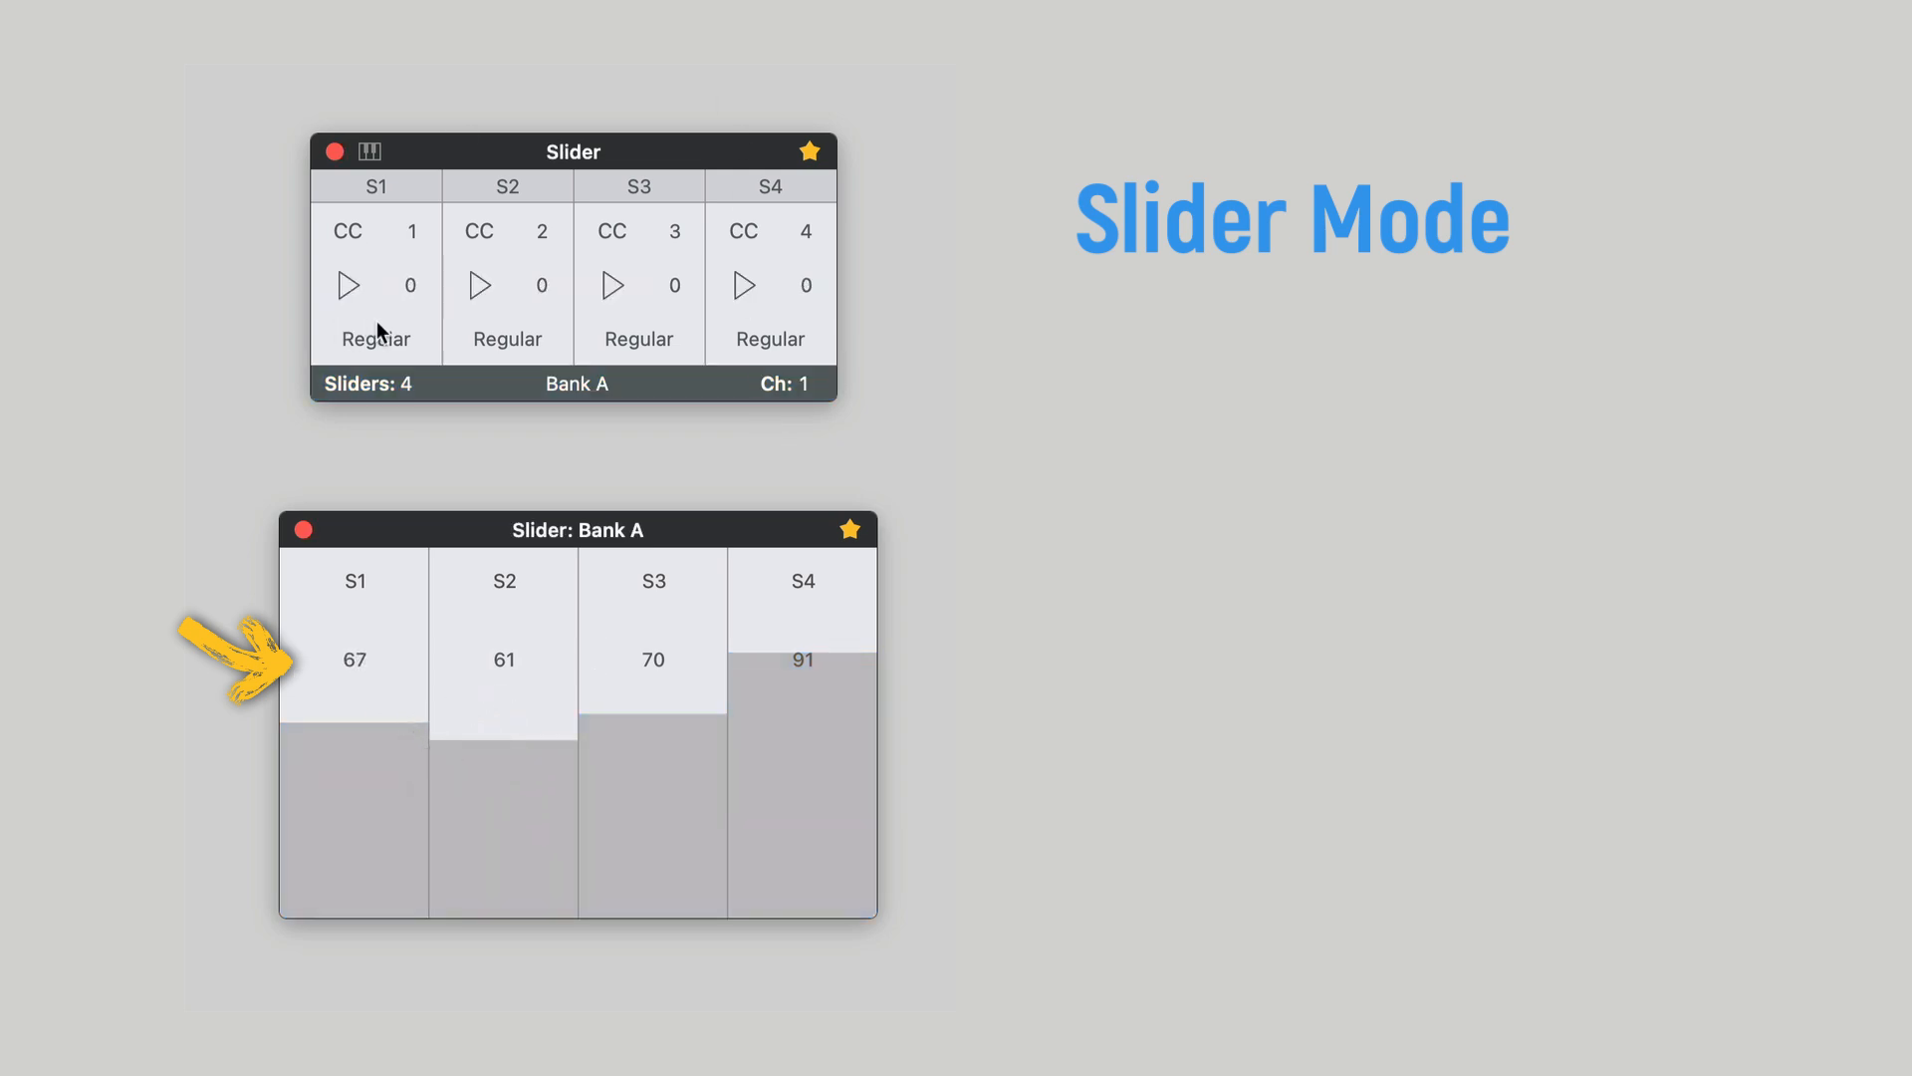
left_click(375, 338)
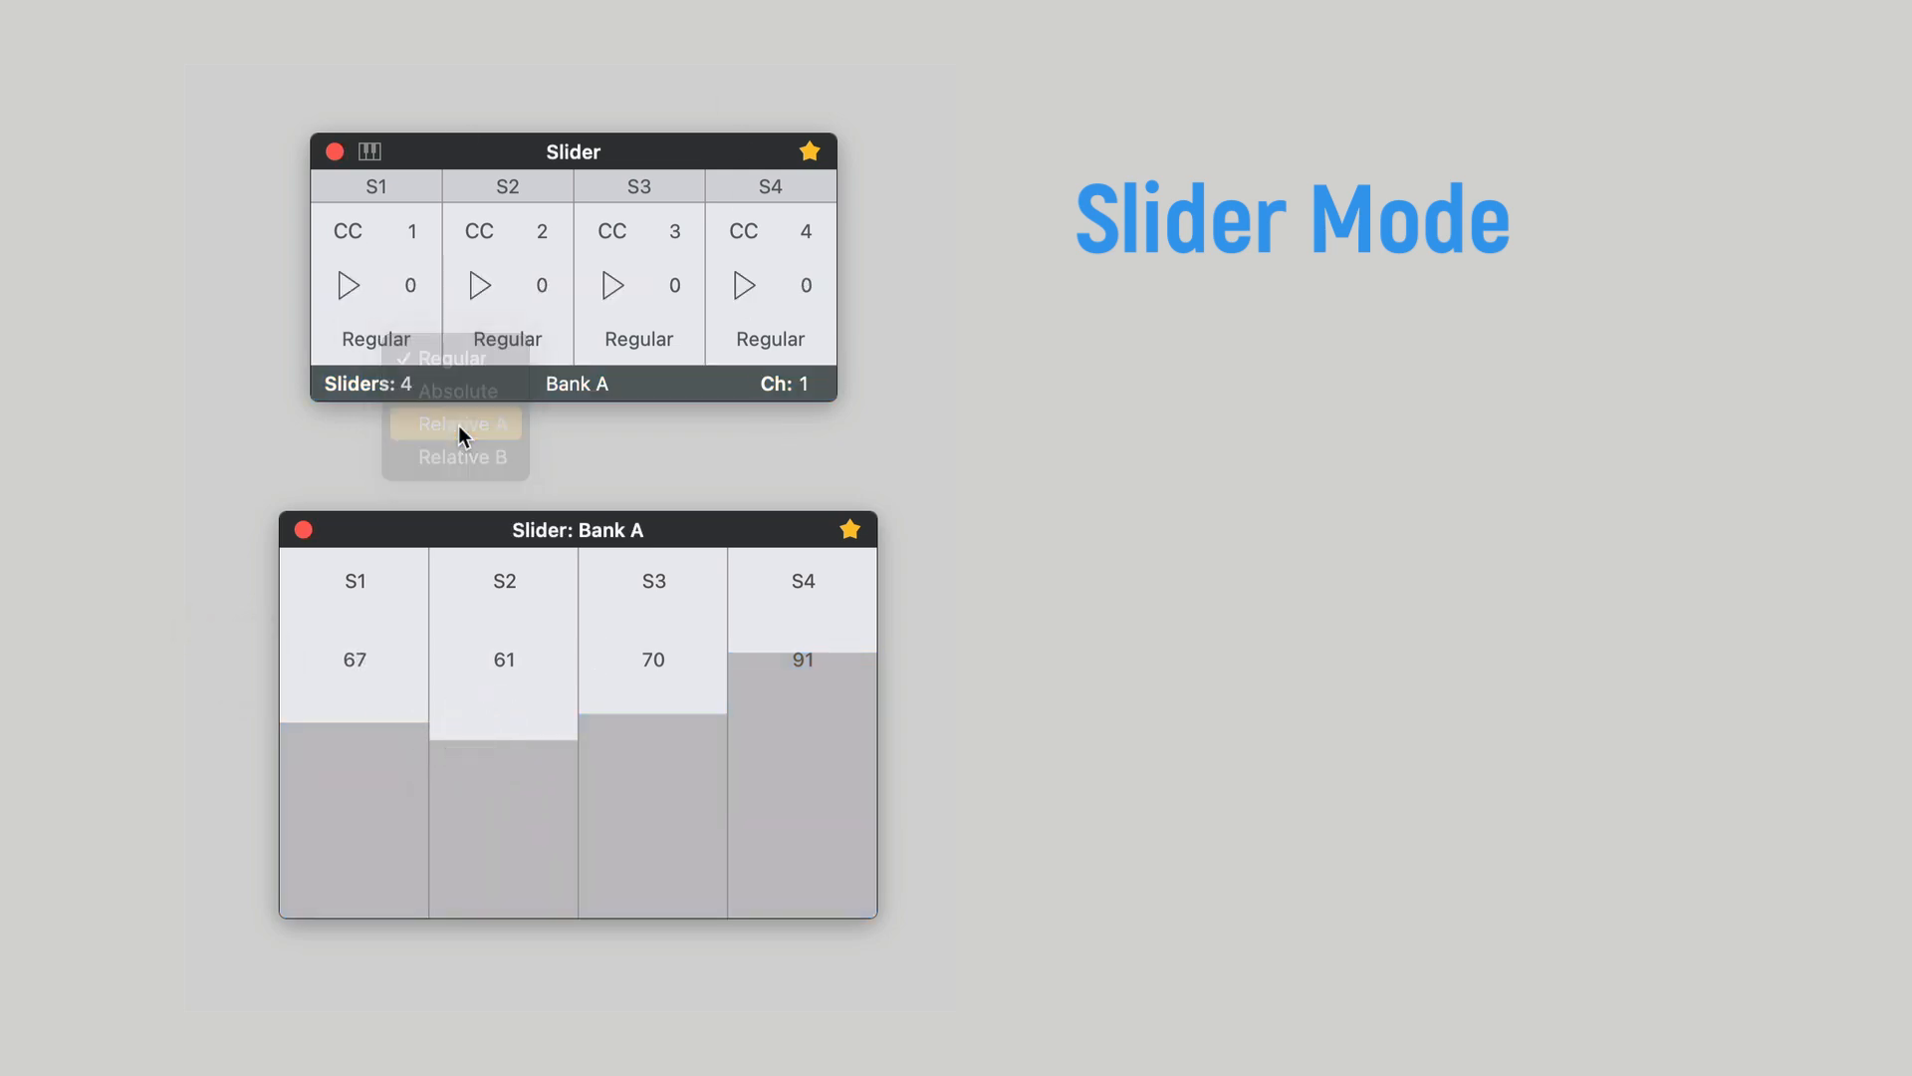
left_click(456, 423)
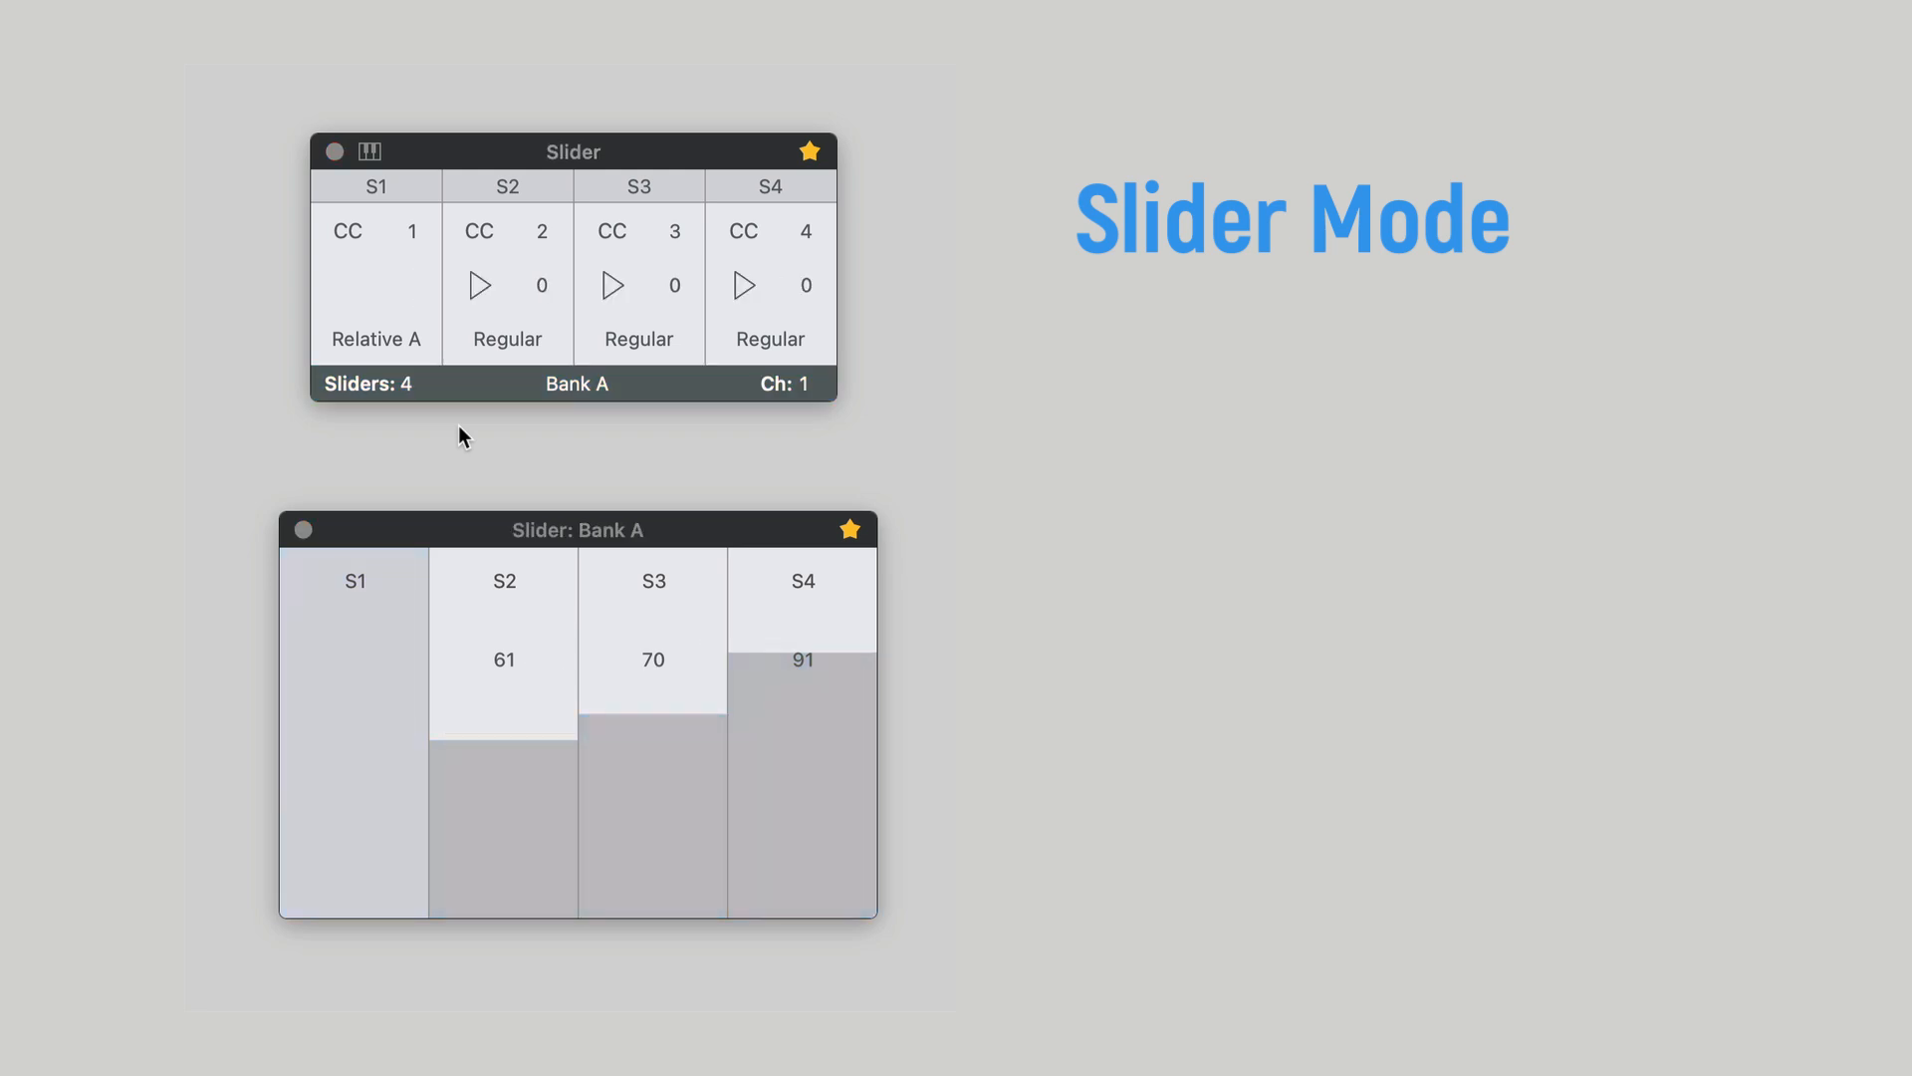
right_click(495, 597)
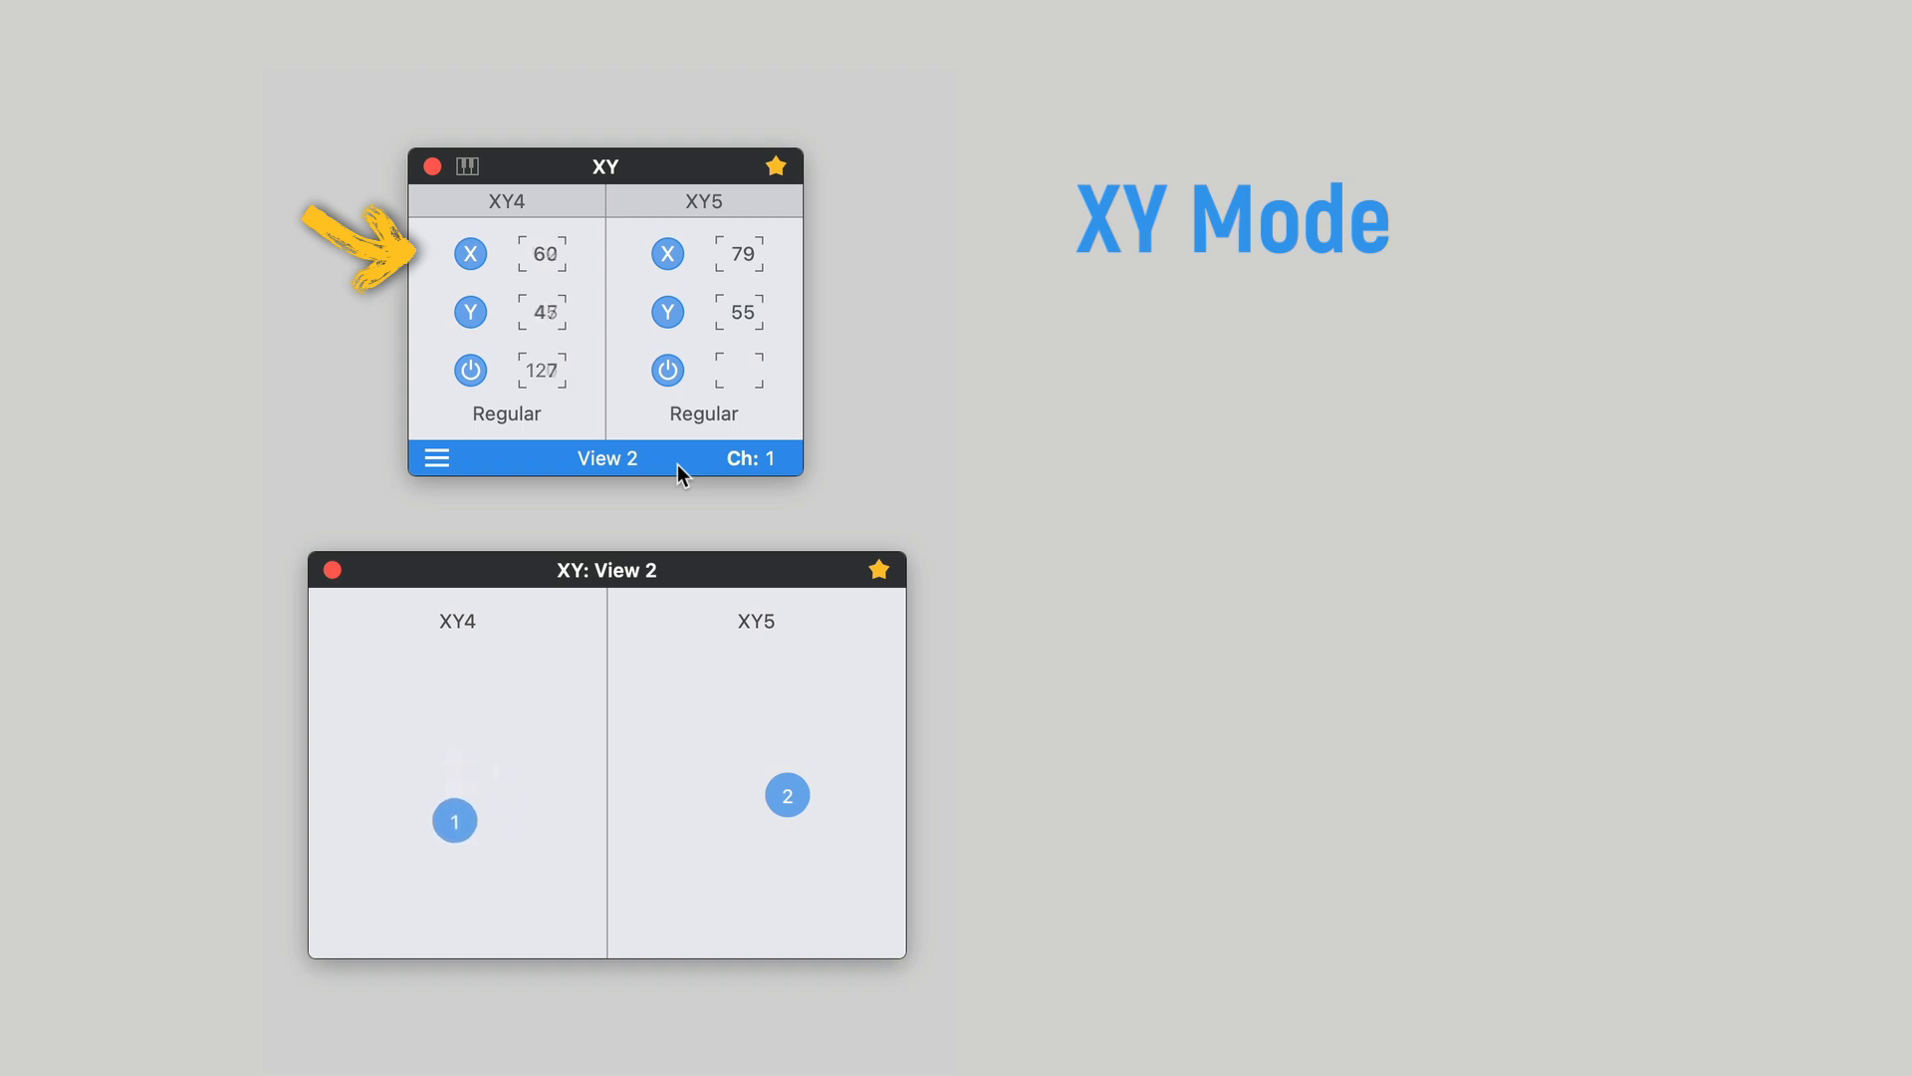
Step: Move pads XY4 and XY5 to new positions and change XY4's mode option
left_click_drag(787, 795, 753, 749)
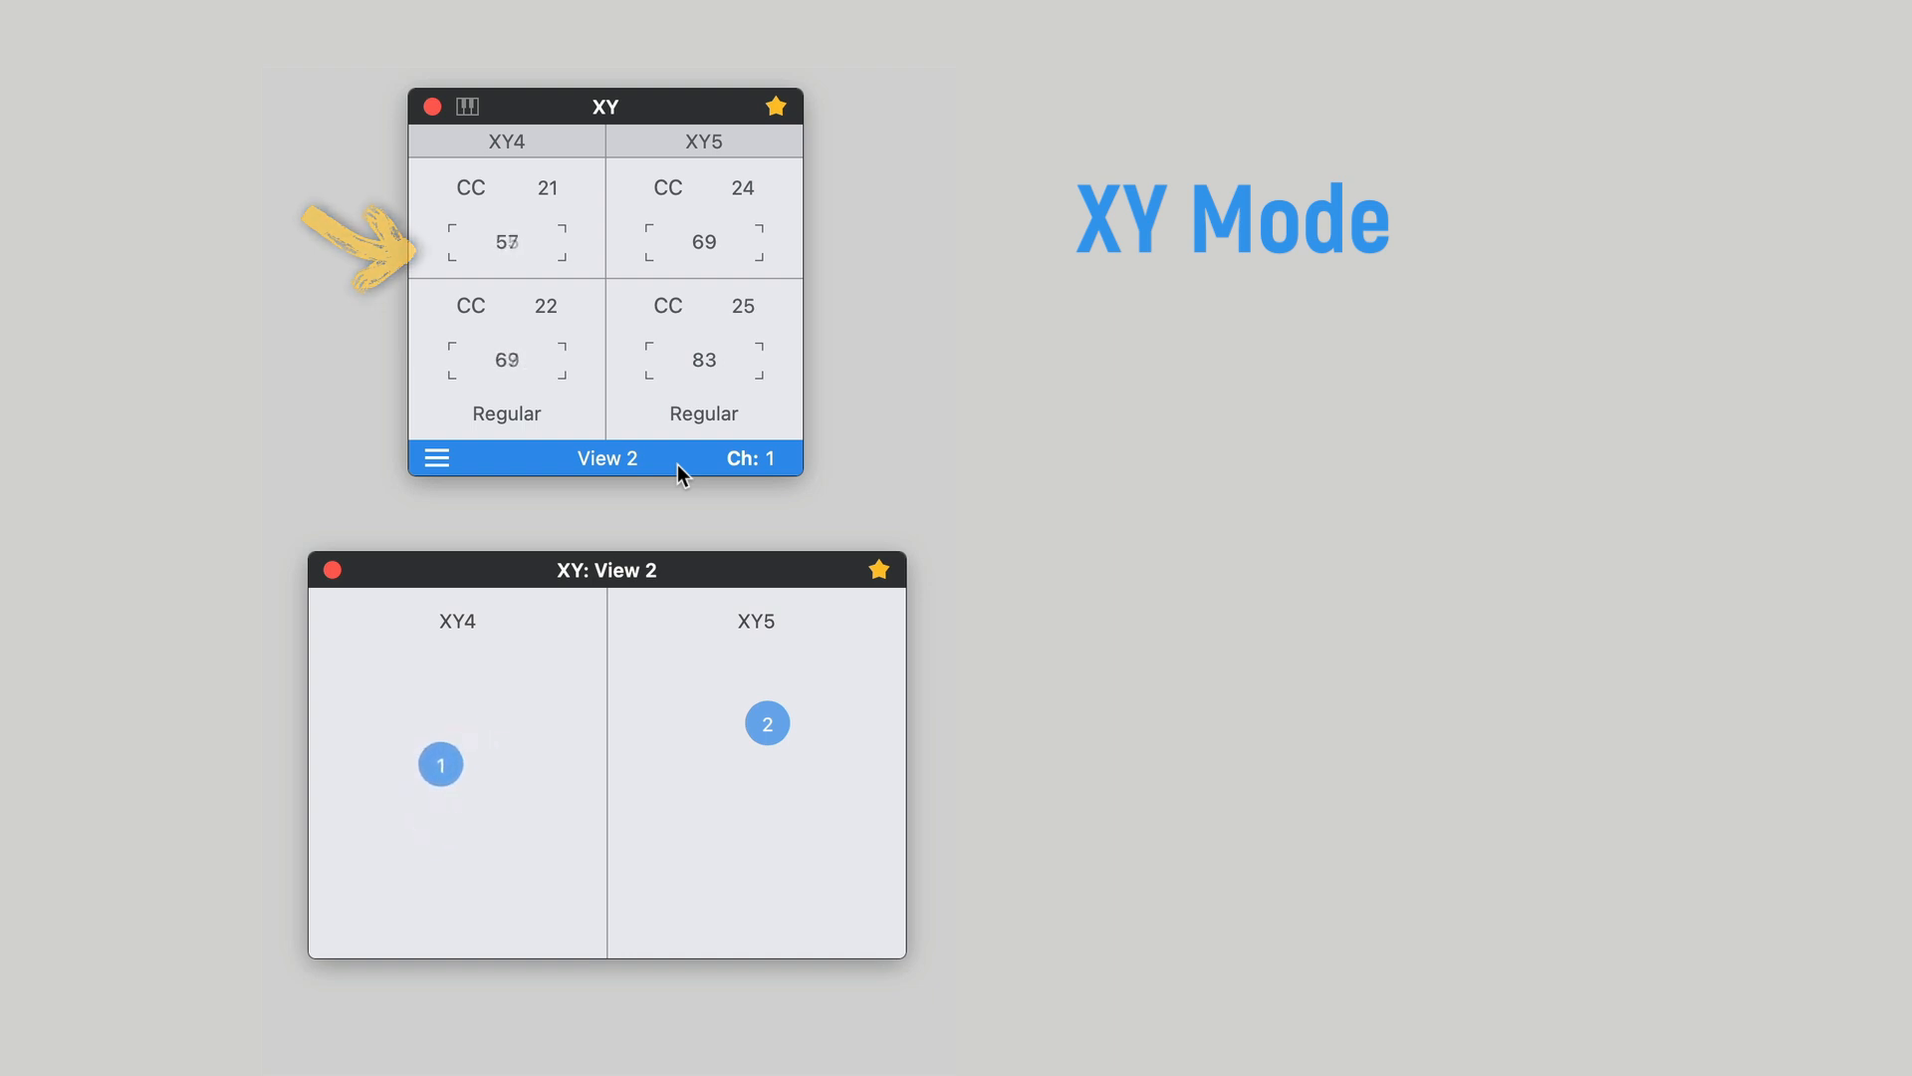
left_click_drag(440, 765, 480, 735)
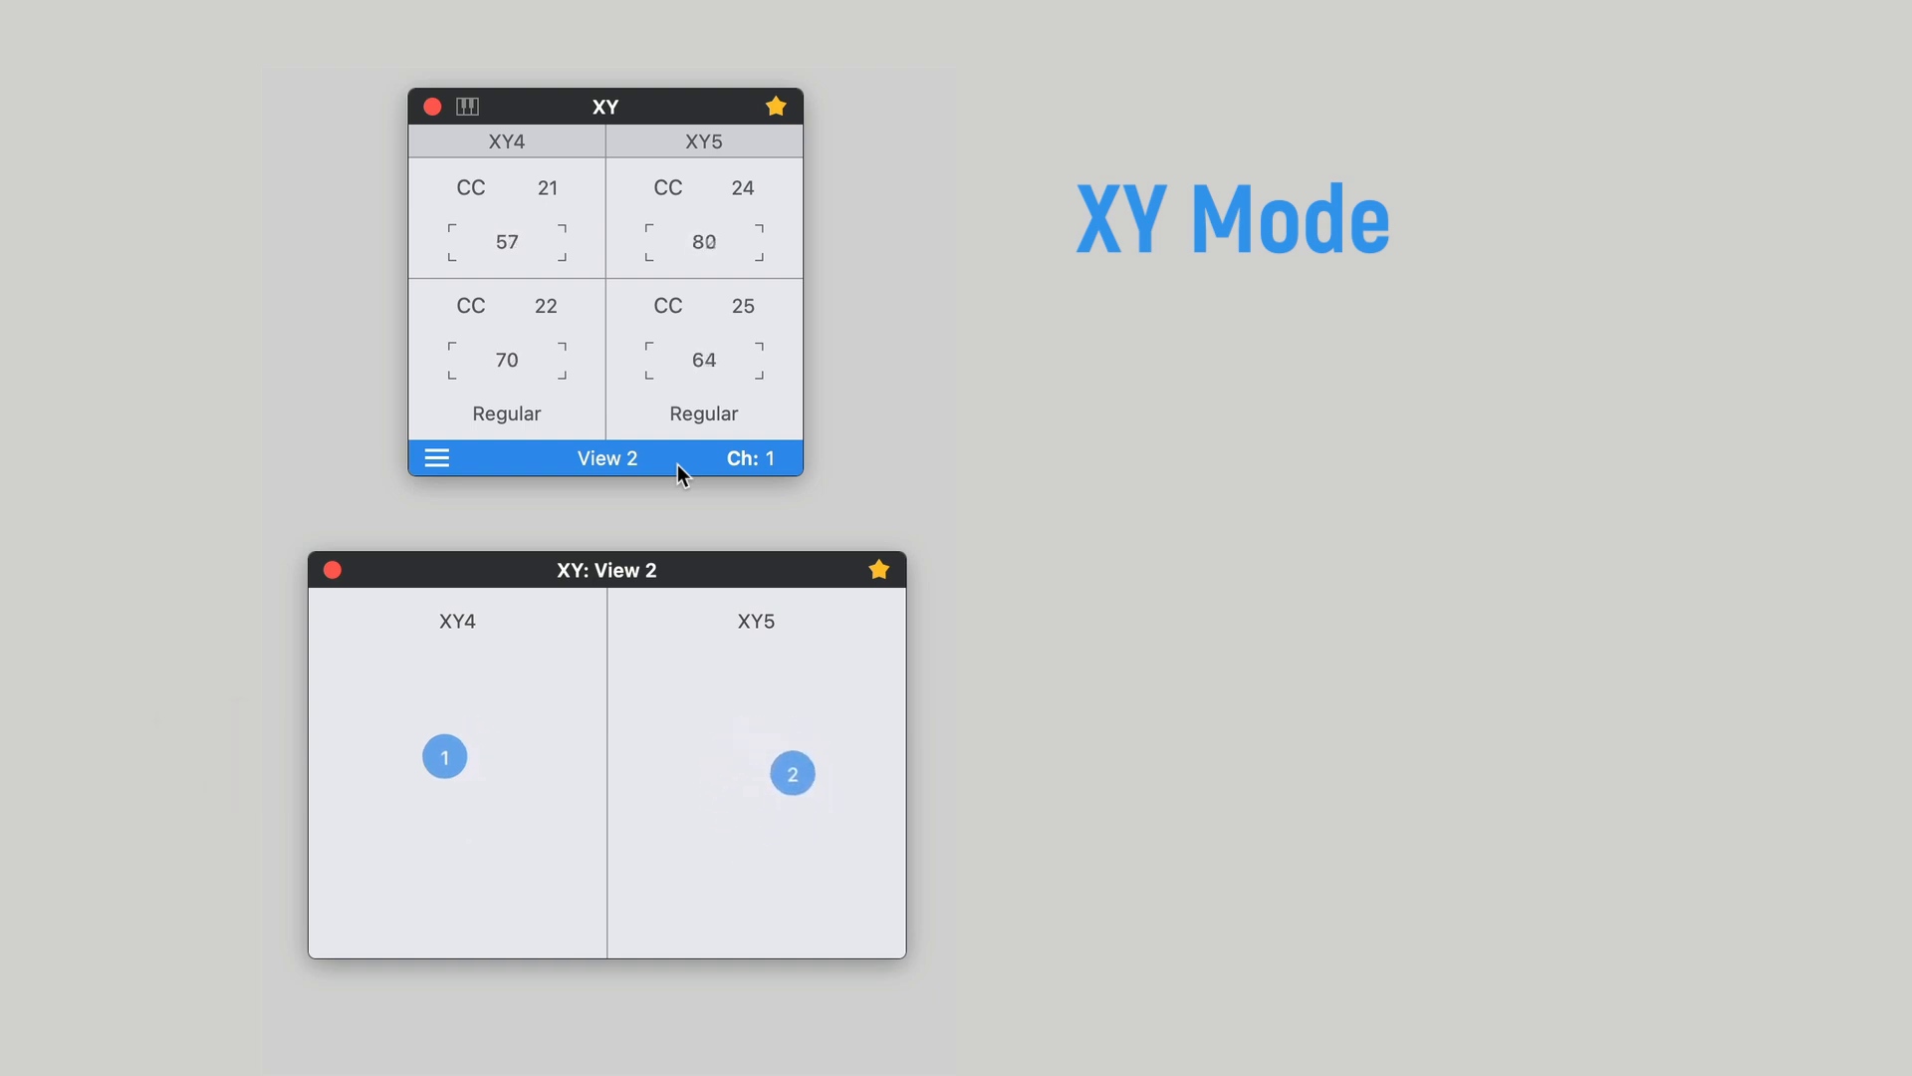
left_click(506, 412)
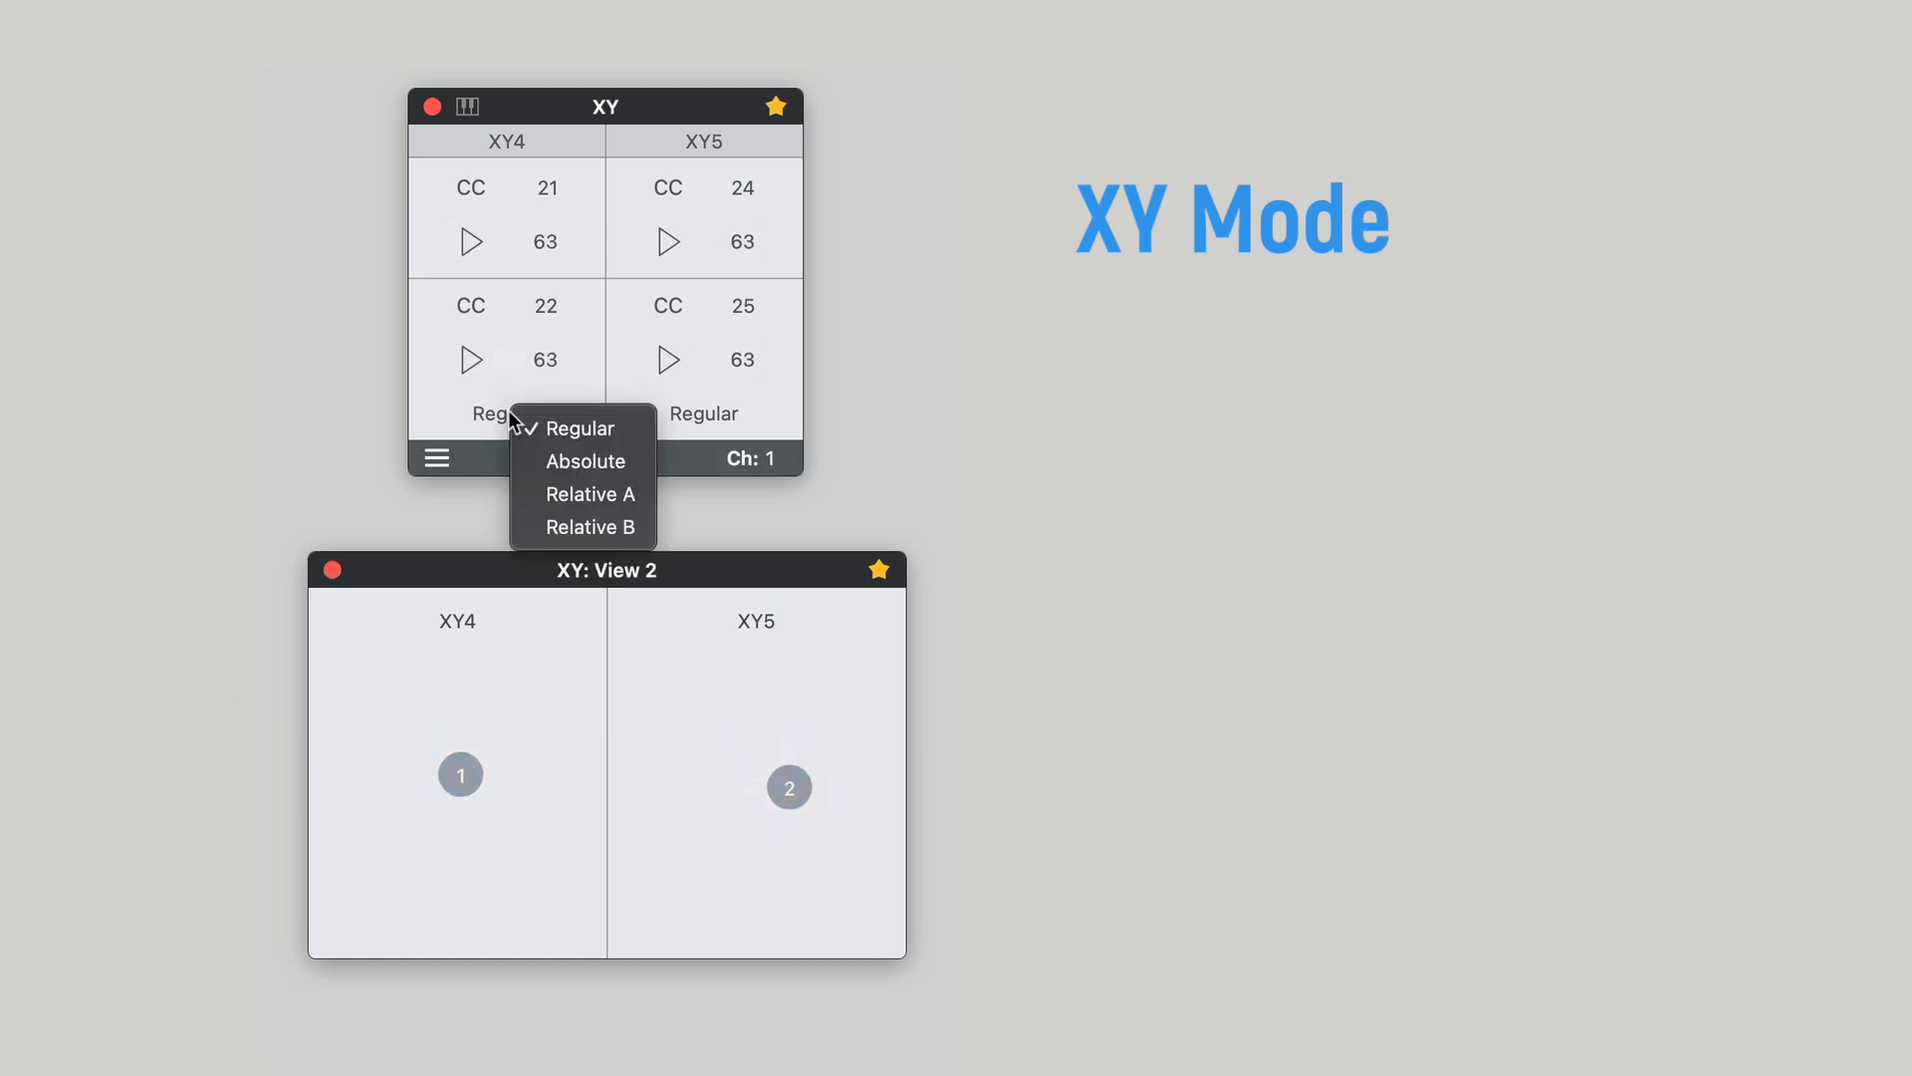
left_click(589, 494)
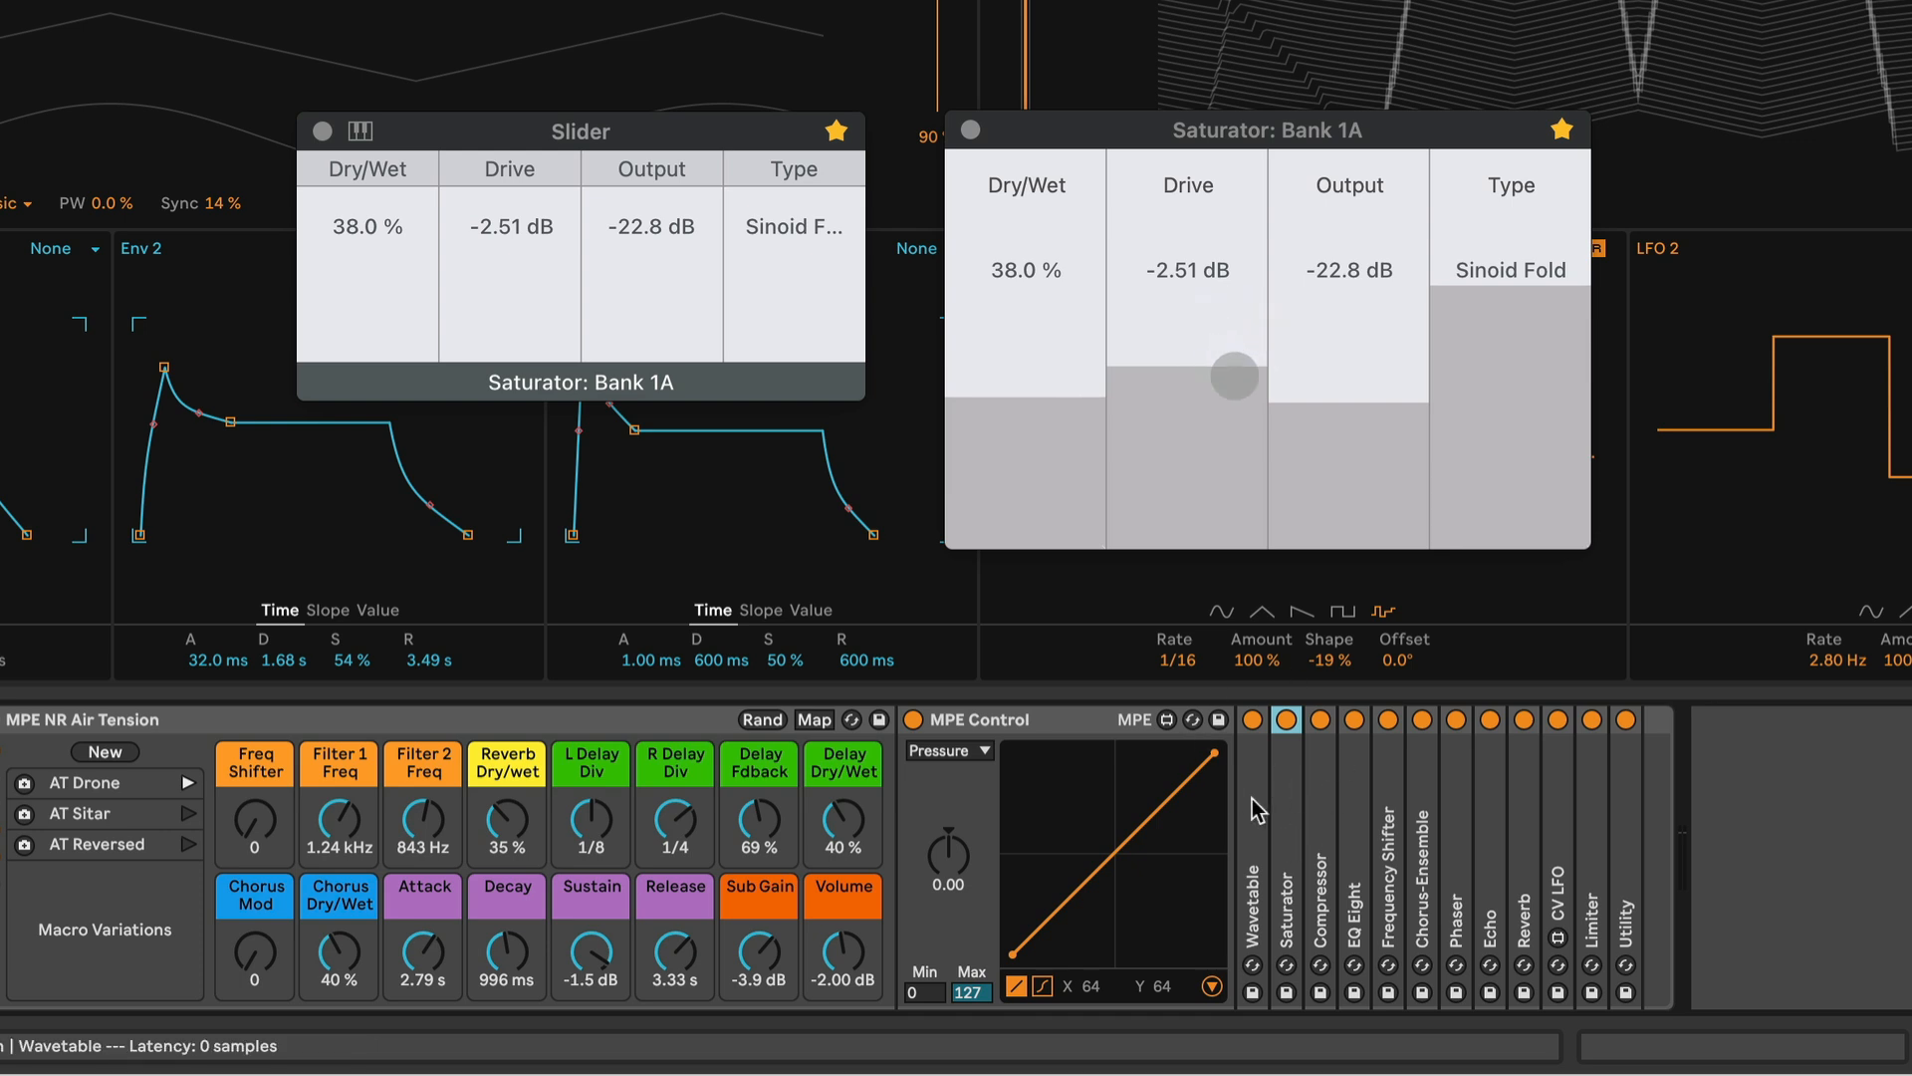
Step: Step through Compressor, Chorus-Ensemble, Echo and Saturator, setting Saturator Type to Soft Sine
left_click(1316, 719)
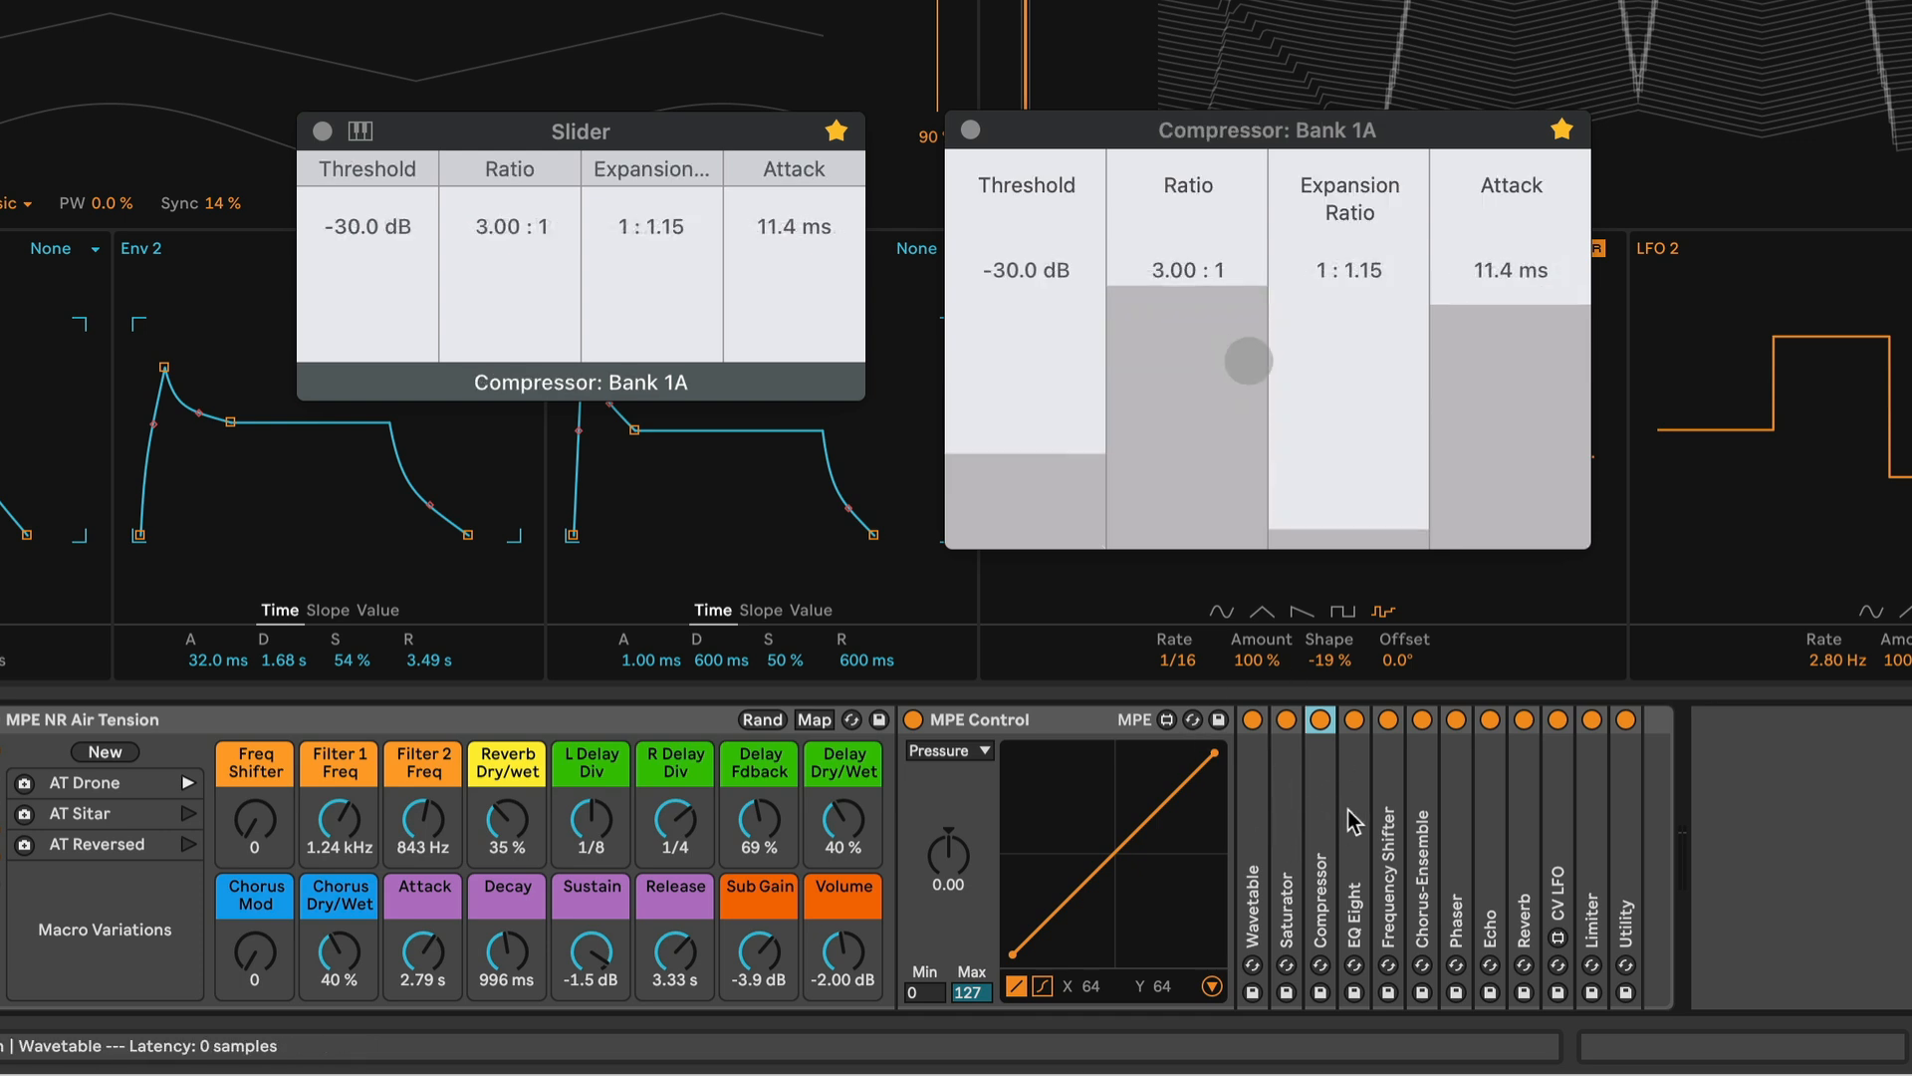
left_click(1421, 720)
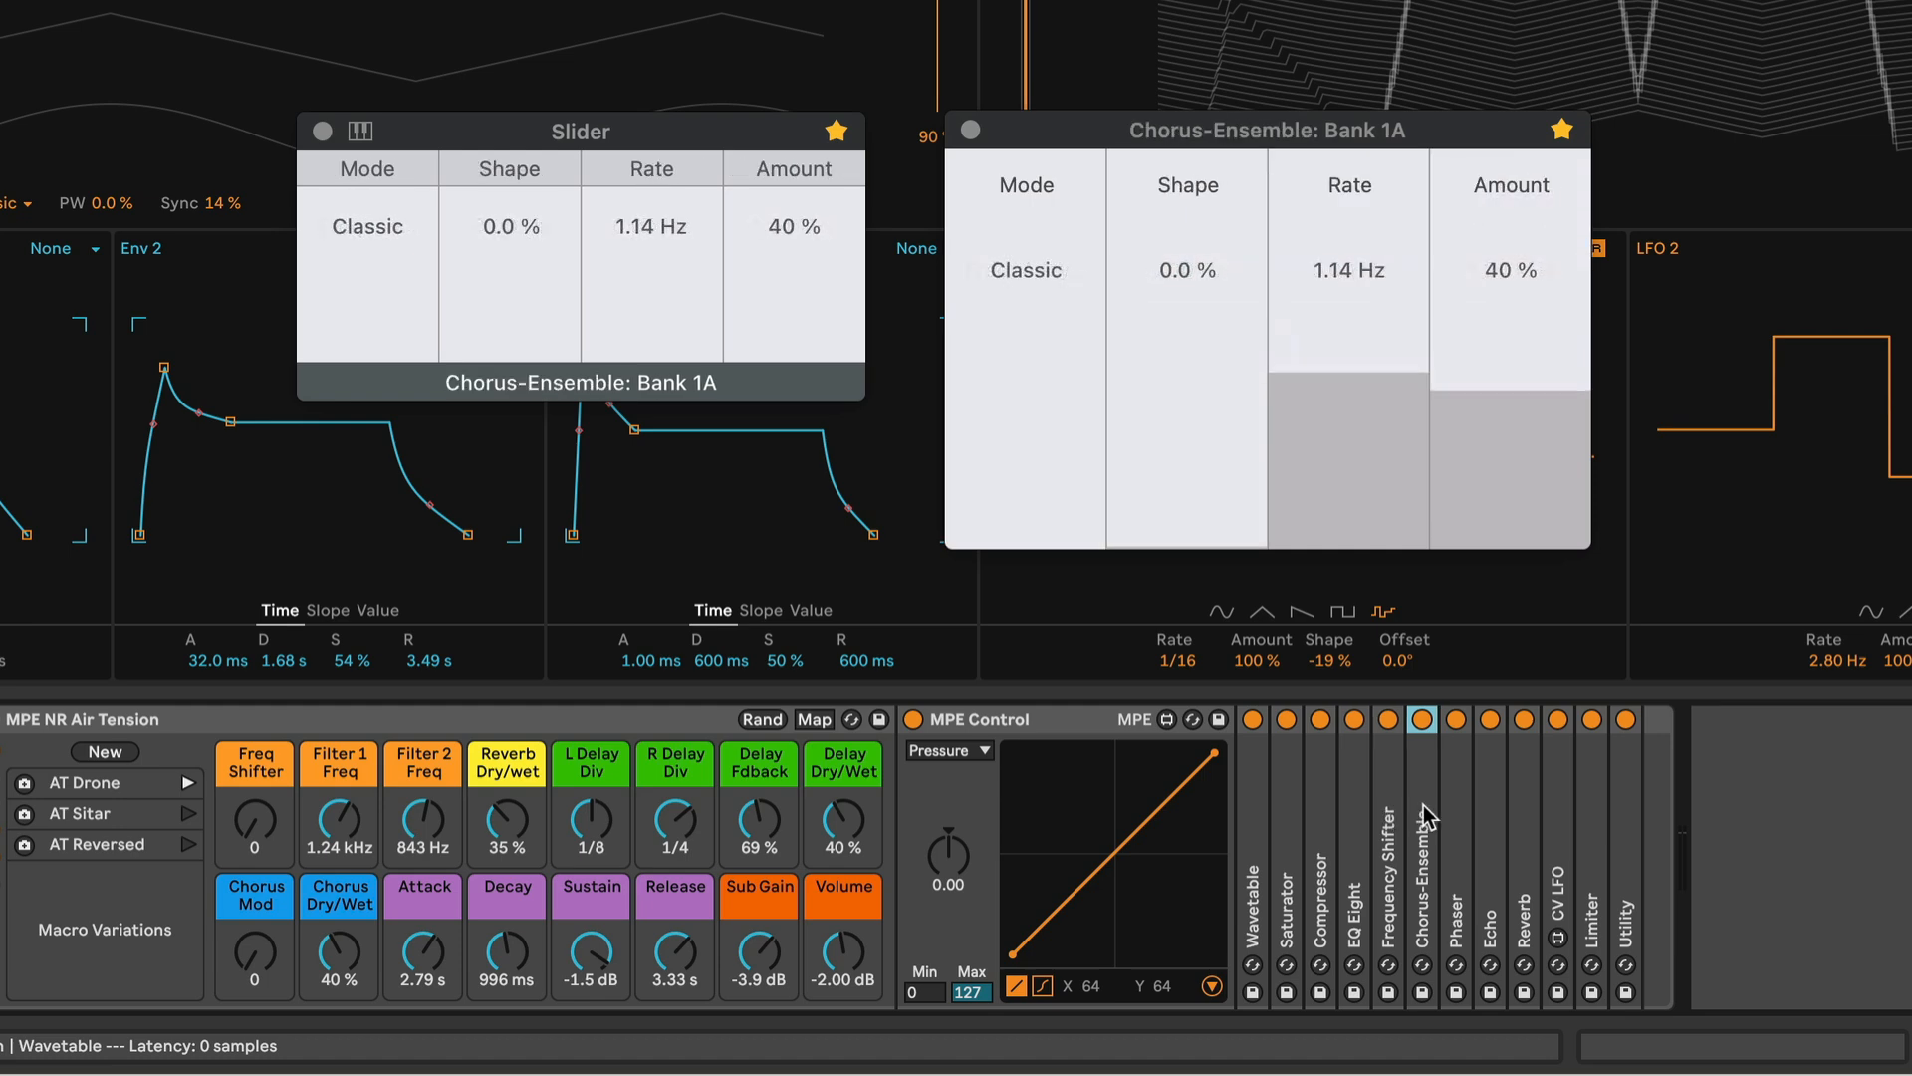
left_click(1490, 718)
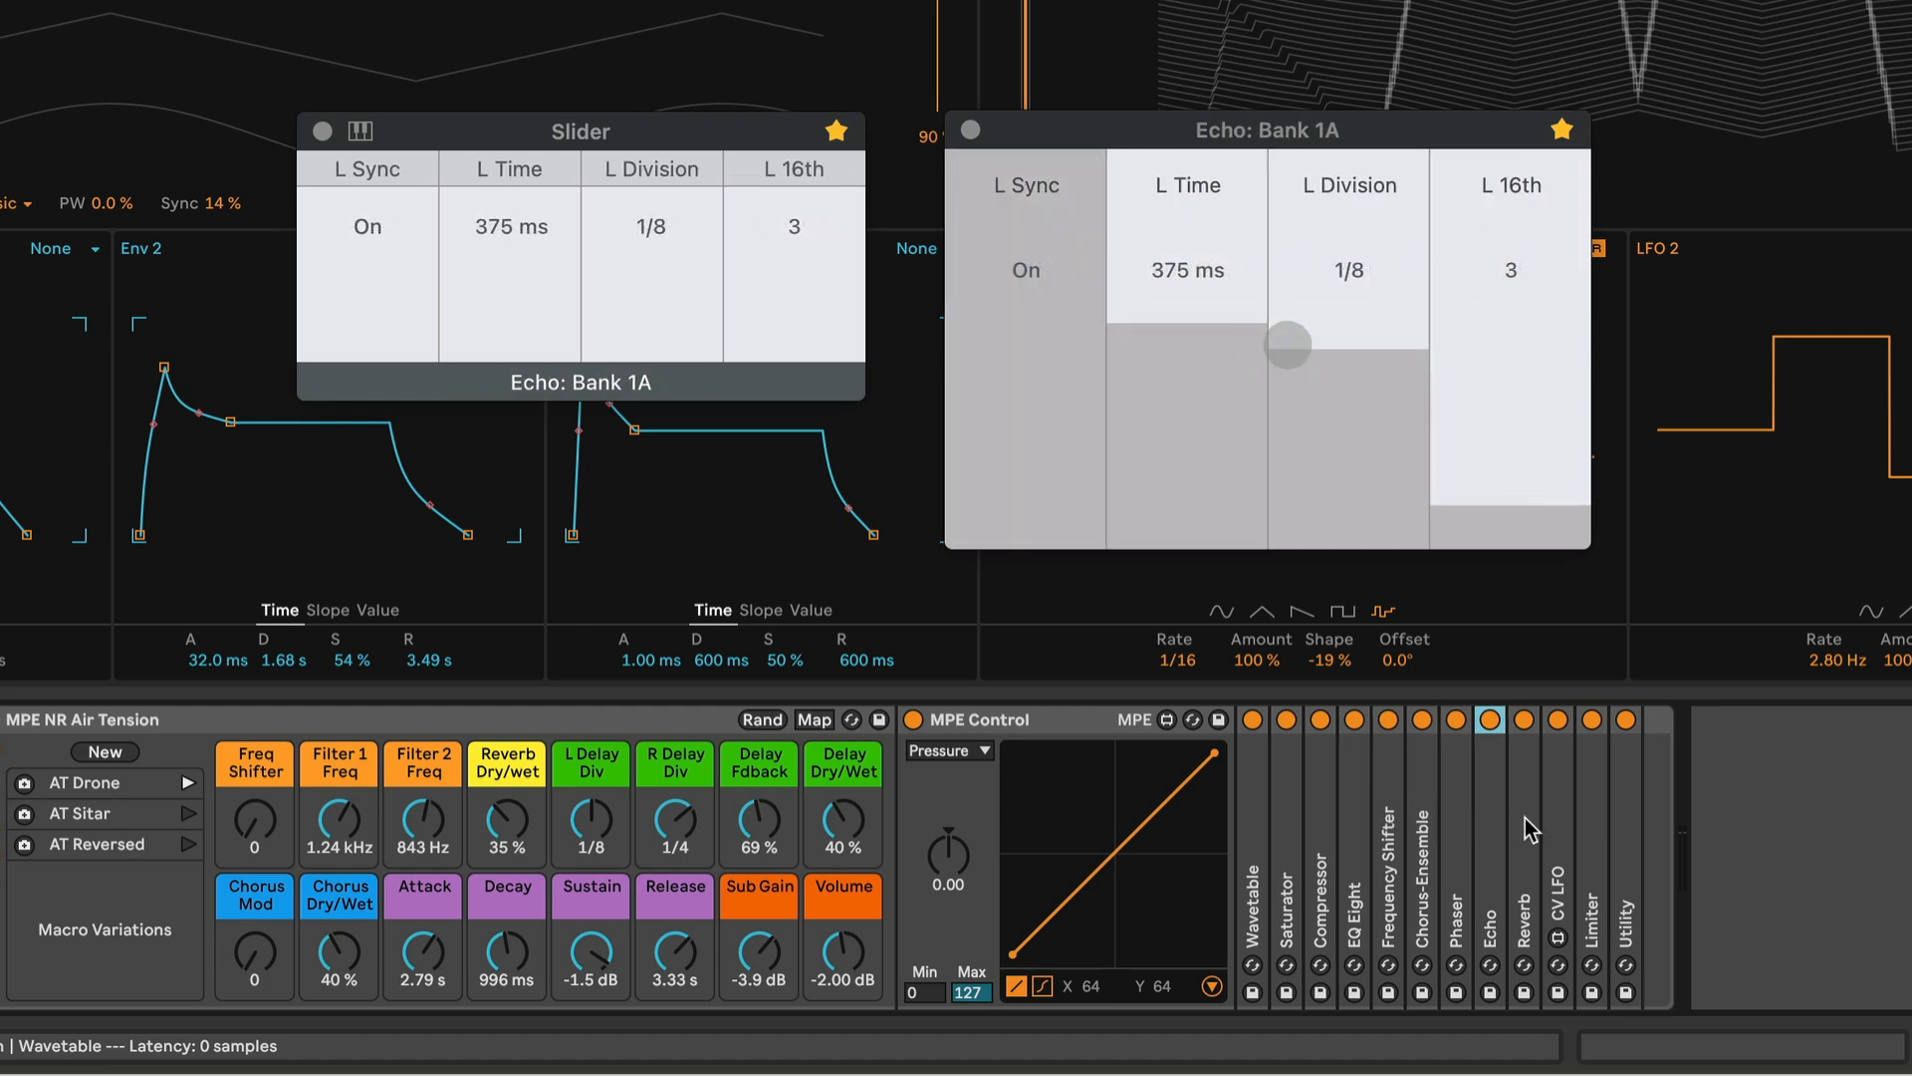
left_click(1284, 719)
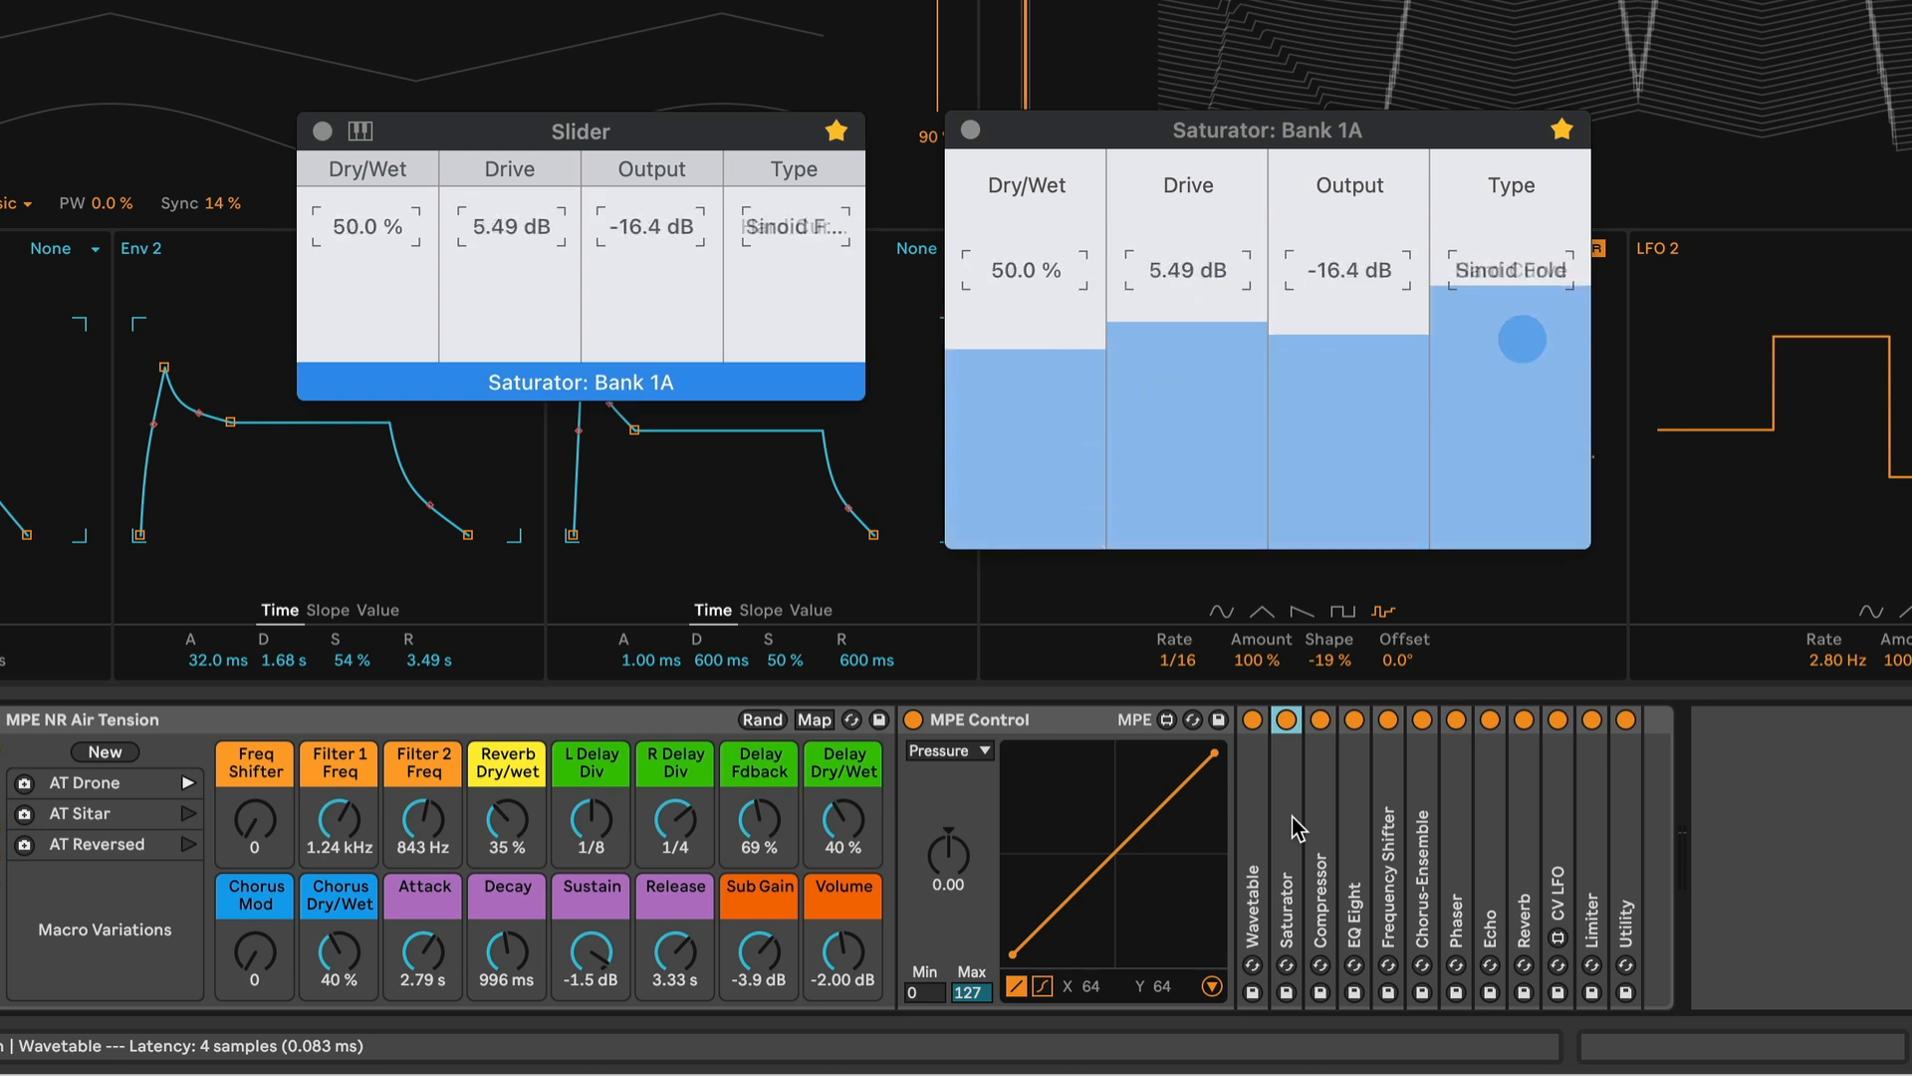
left_click_drag(1510, 342, 1510, 512)
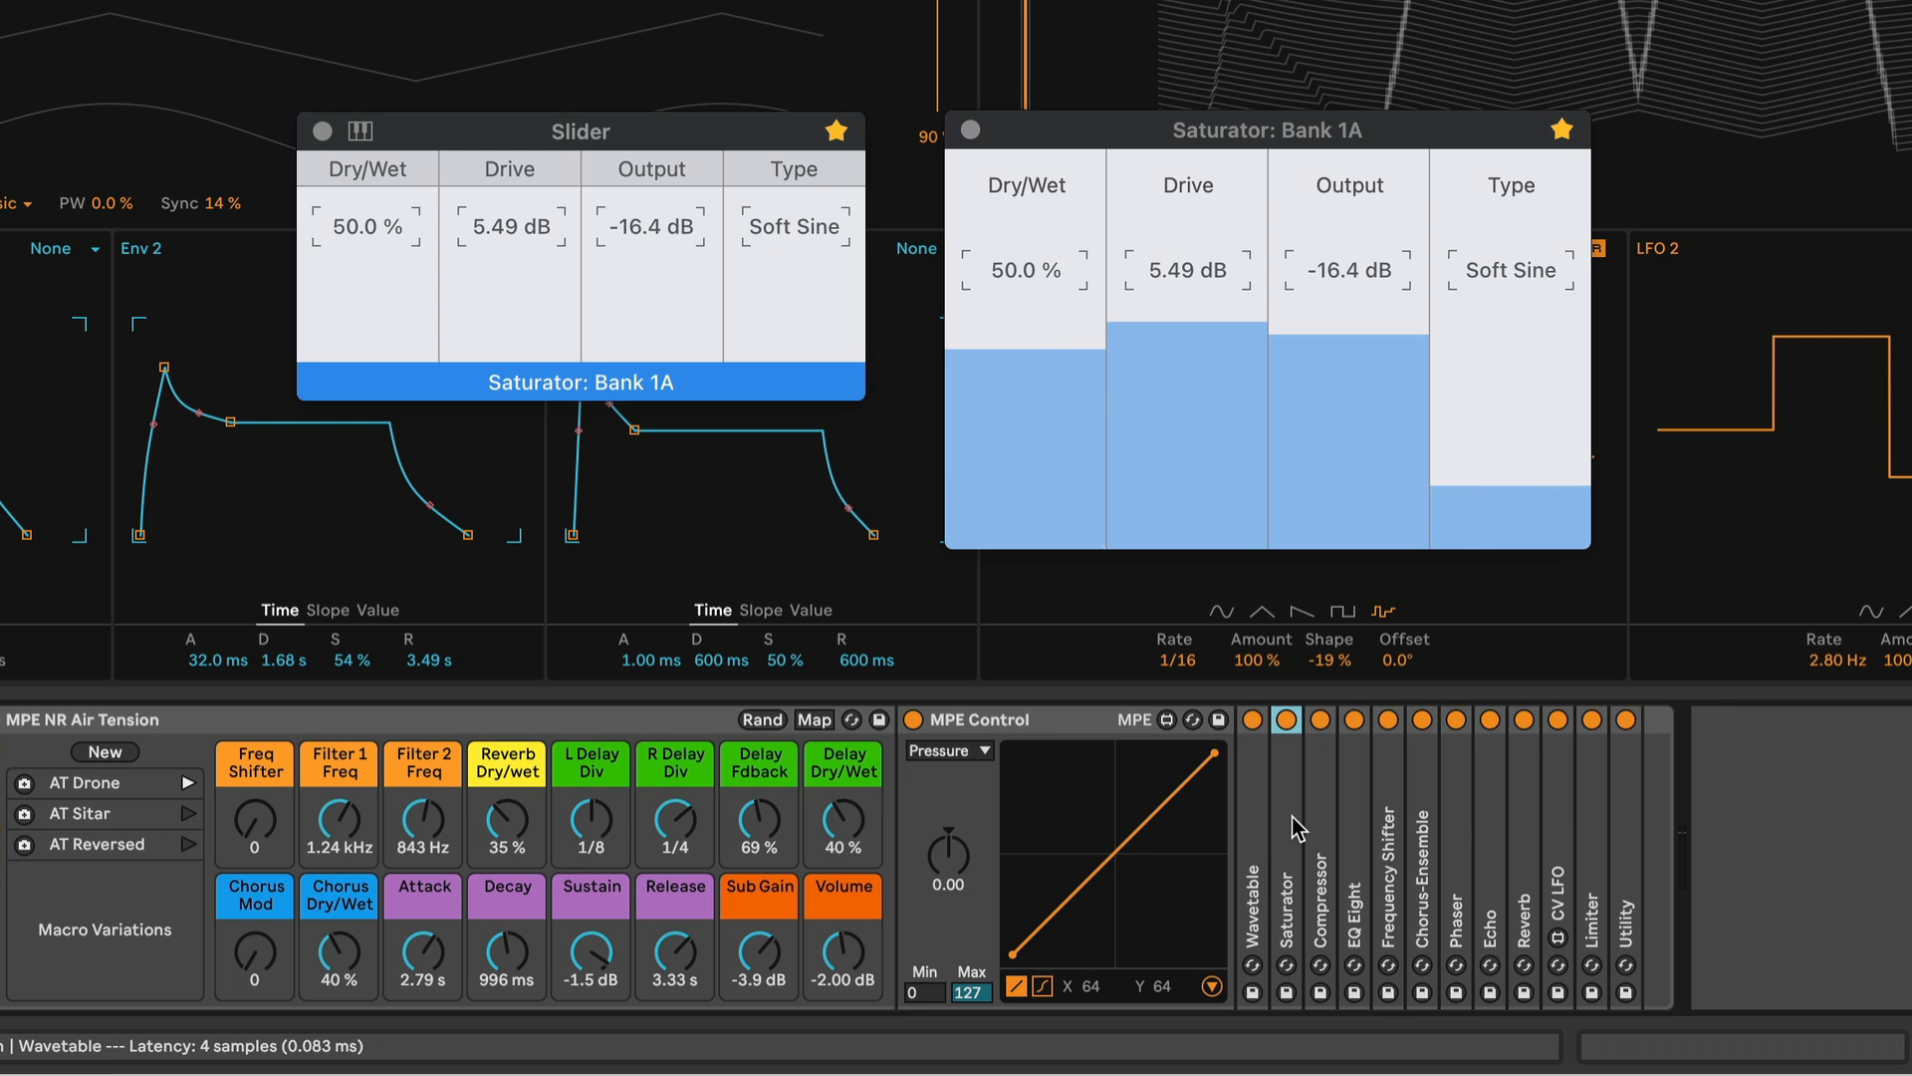
left_click_drag(1171, 439, 1171, 395)
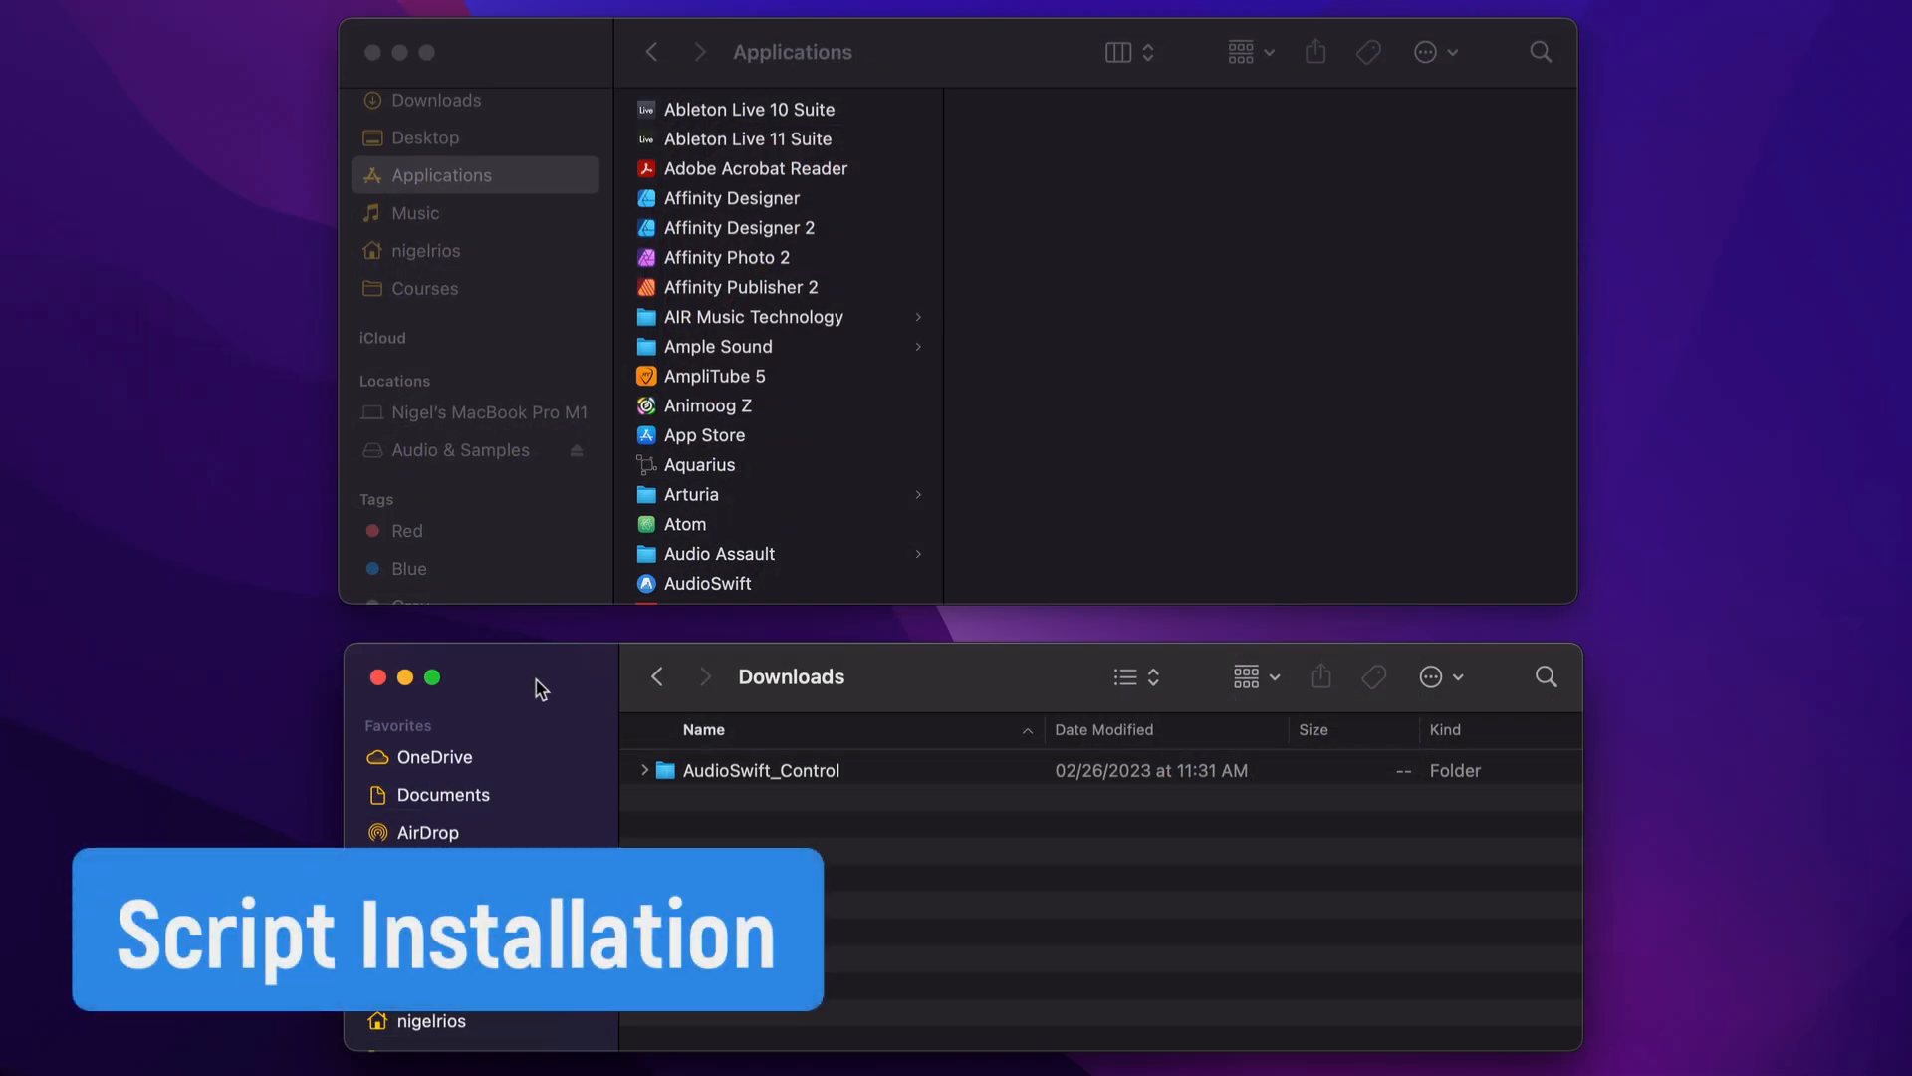
mouse_move(597, 717)
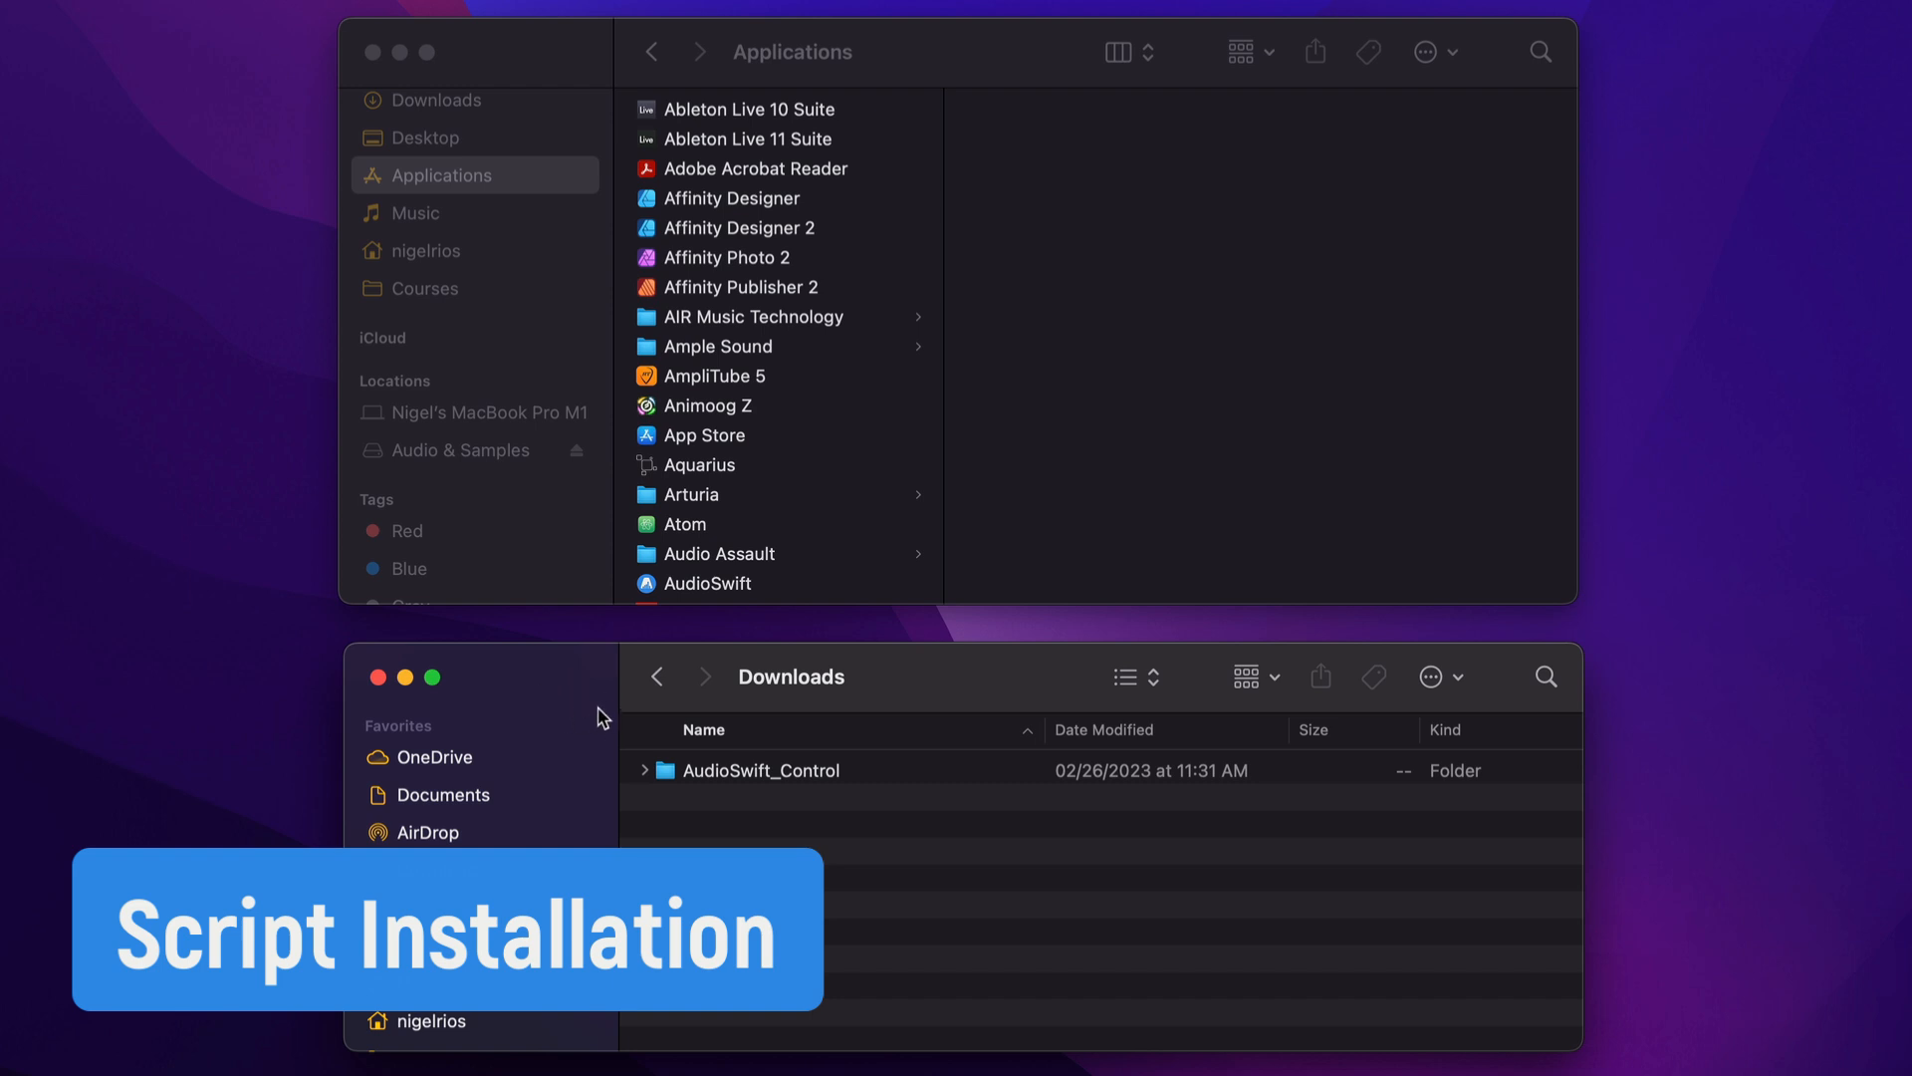
mouse_move(510, 293)
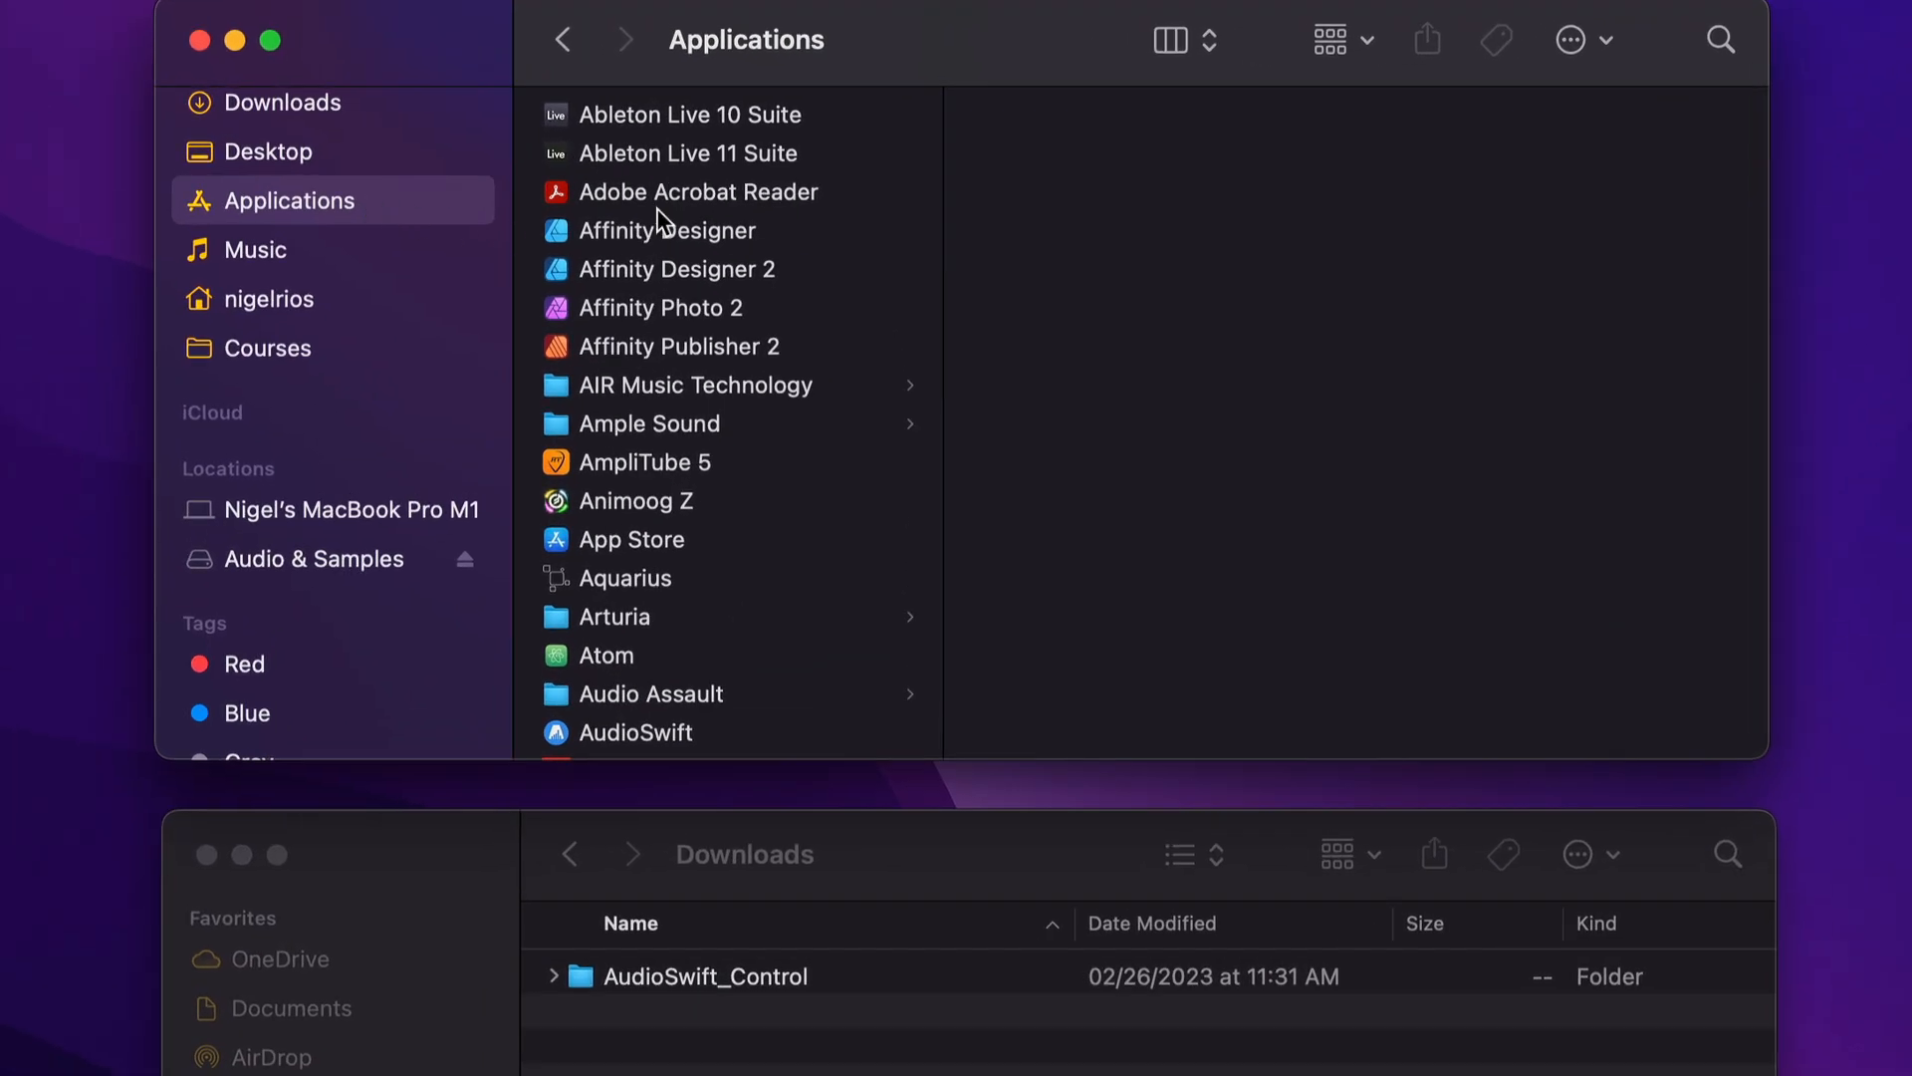
Step: Open Contents > App-Resources > MIDI Remote Scripts inside the Ableton Live 11 Suite package
left_click(686, 152)
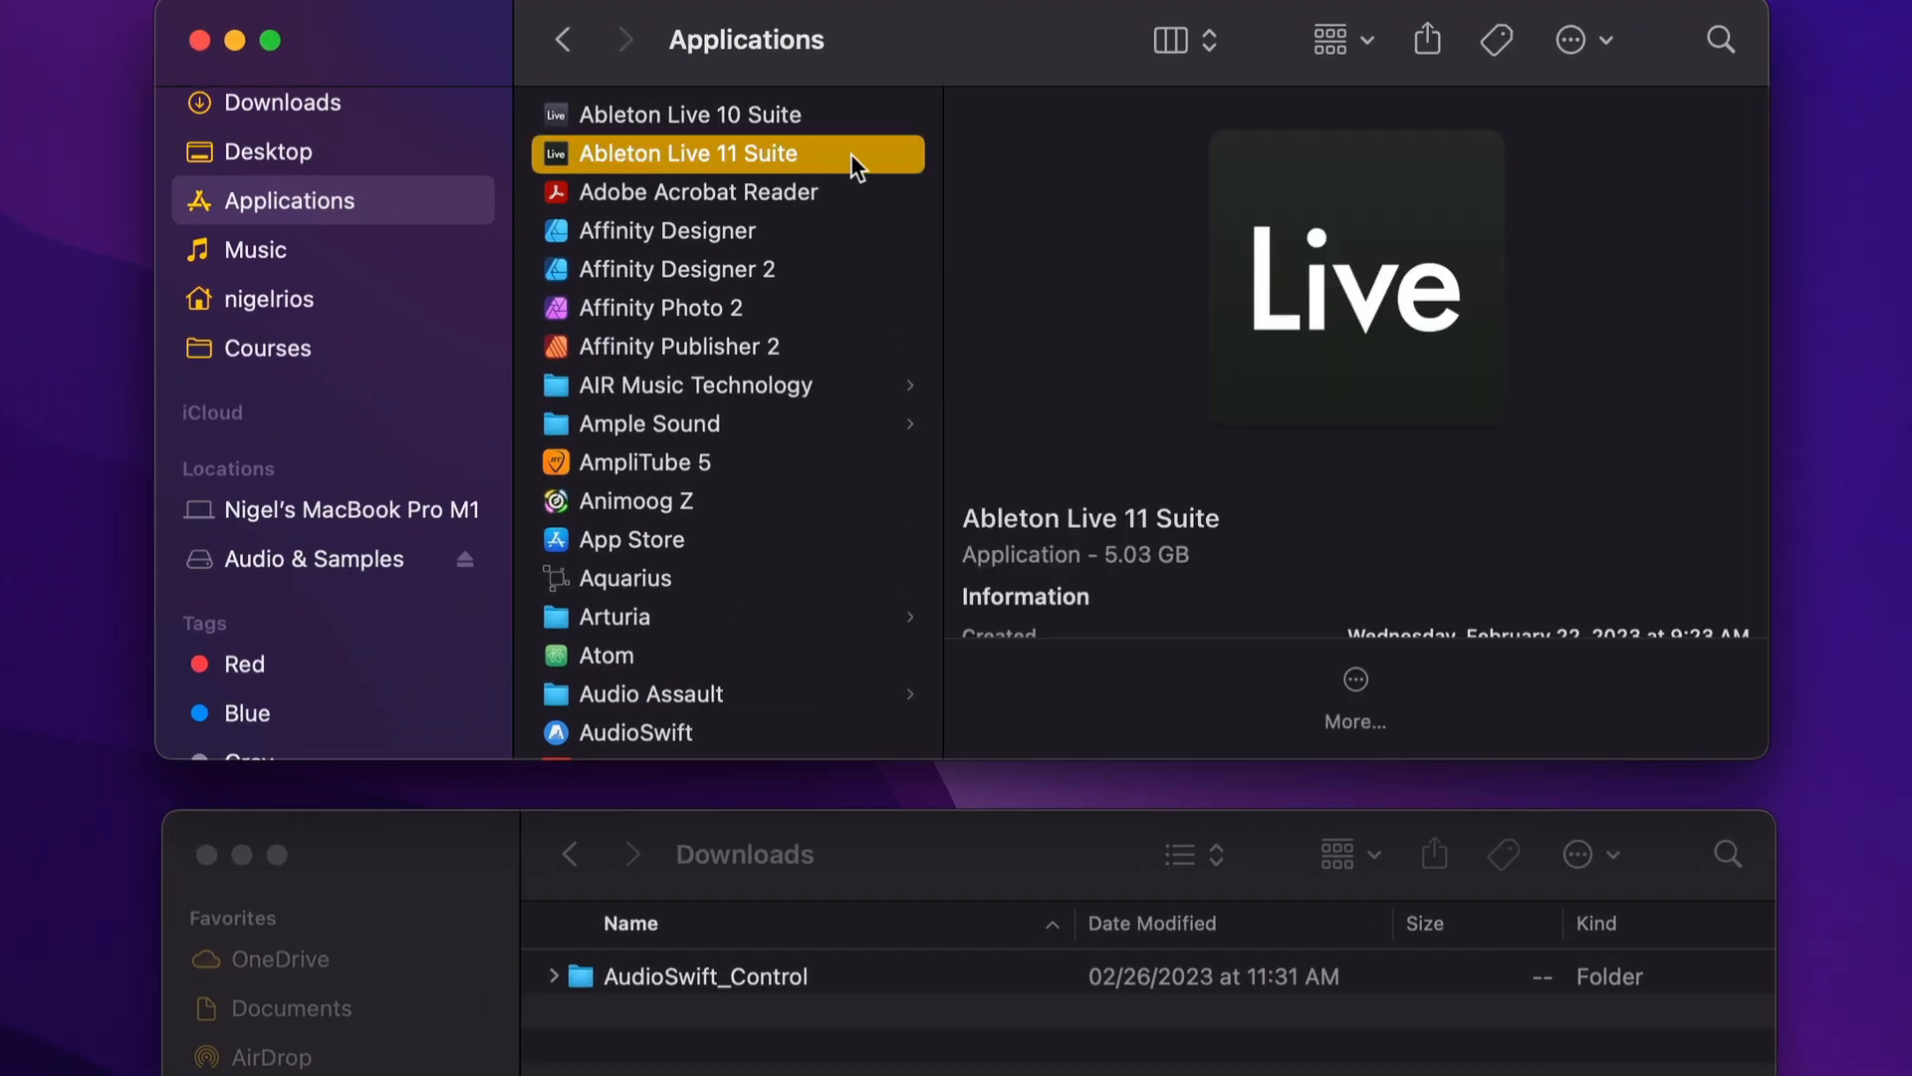
right_click(690, 152)
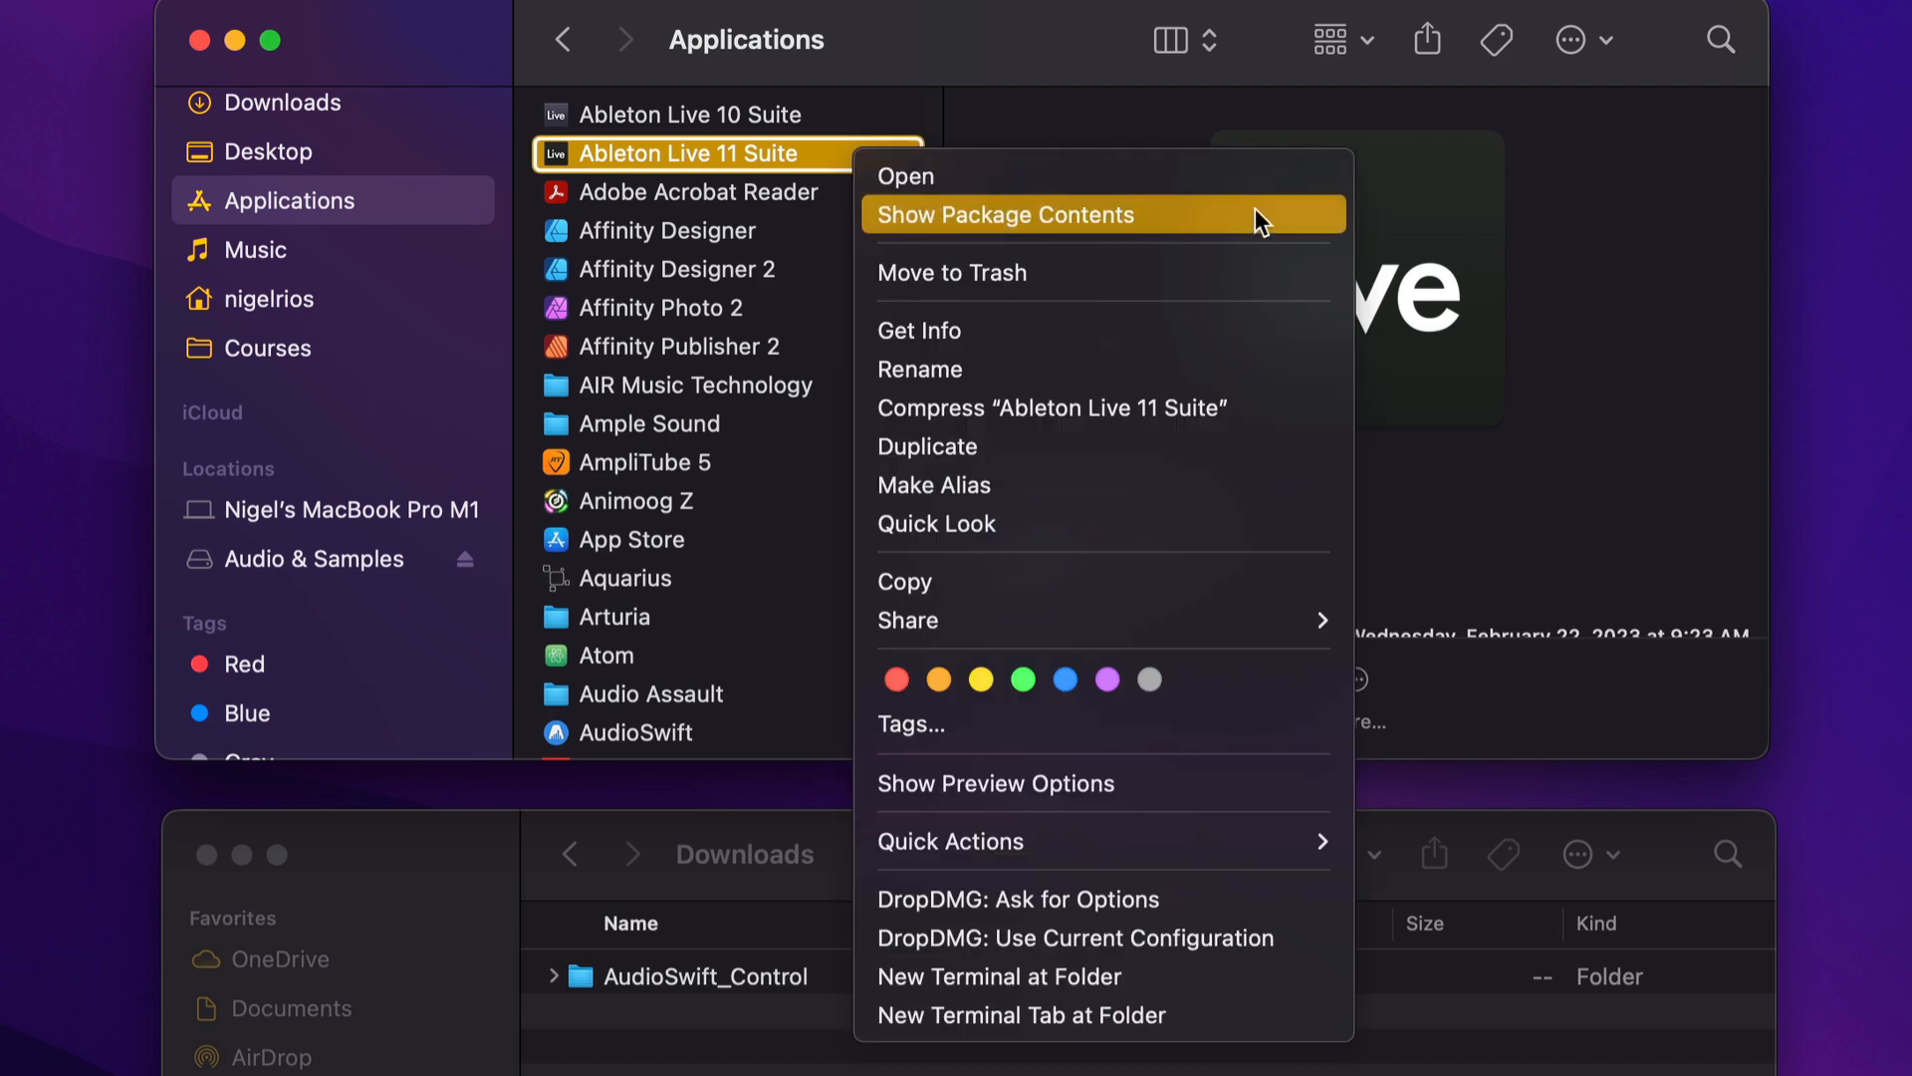
left_click(1005, 215)
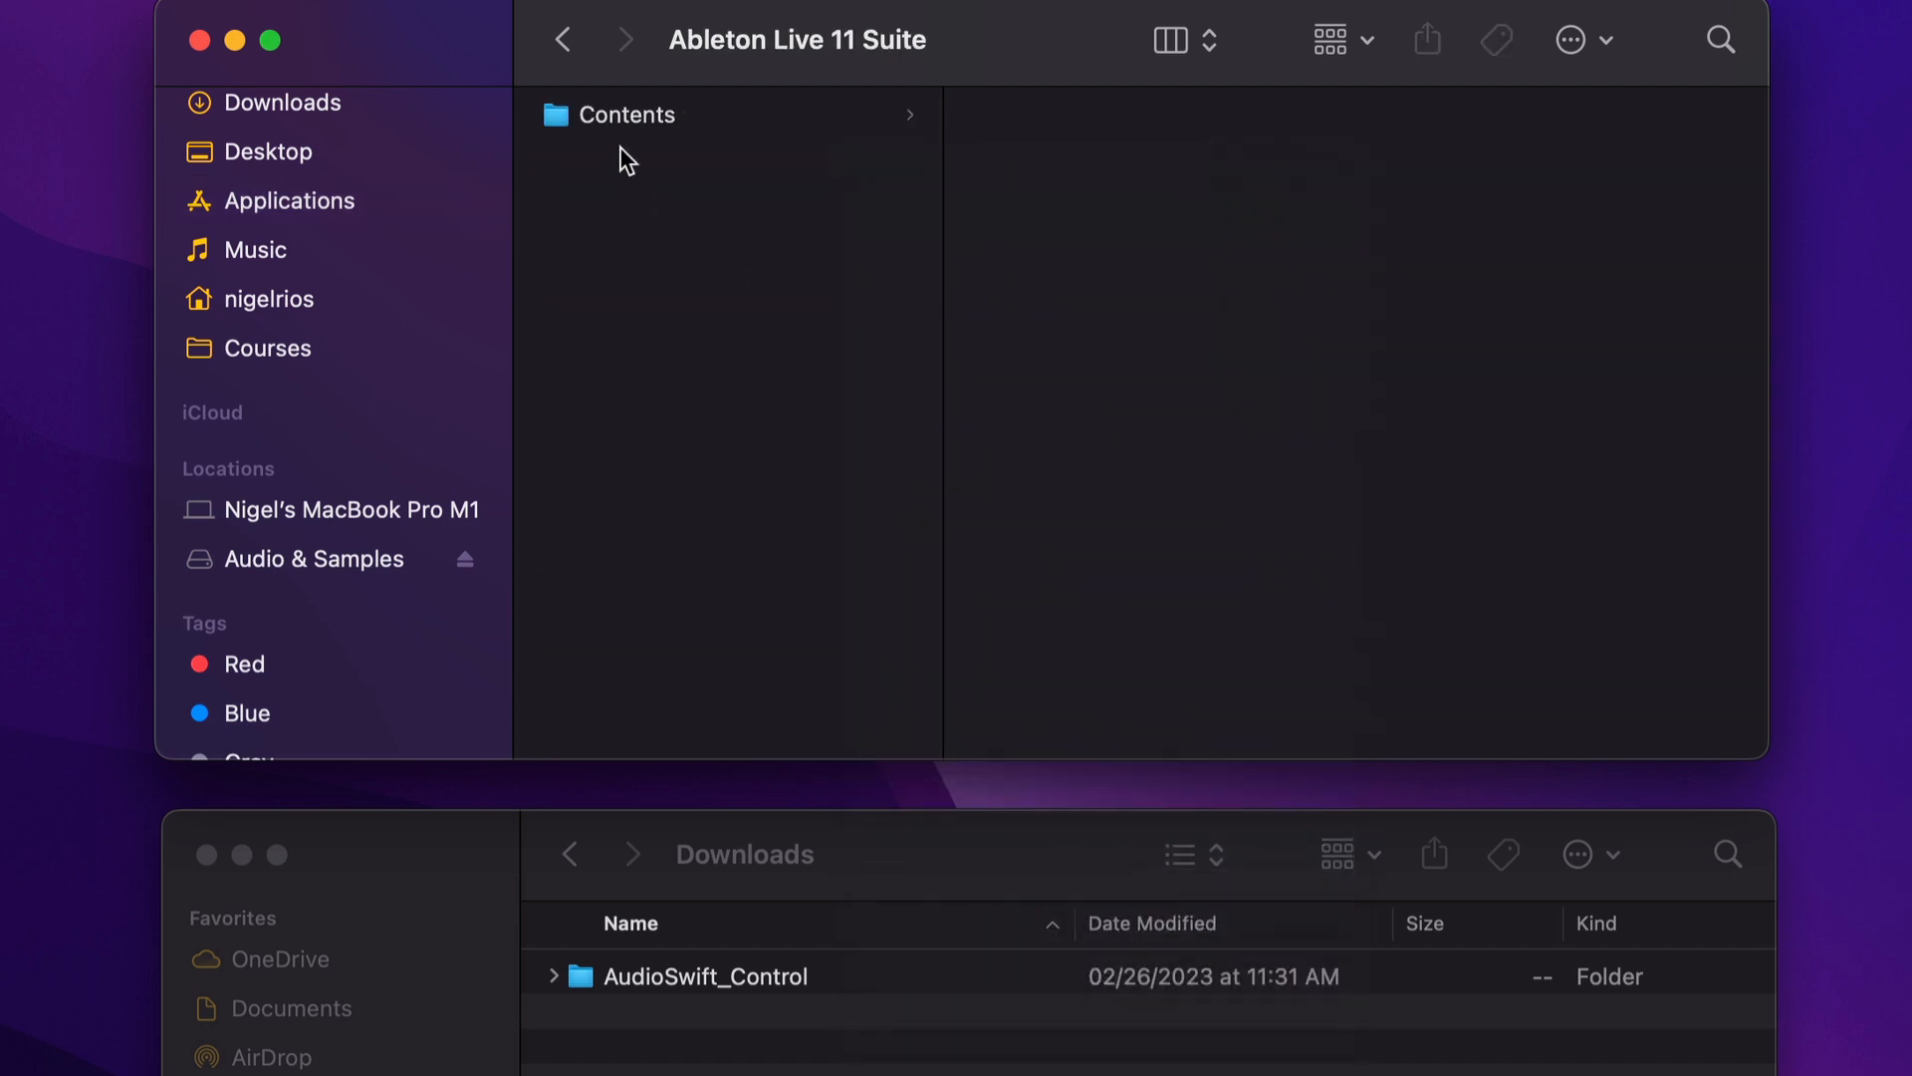
left_click(629, 115)
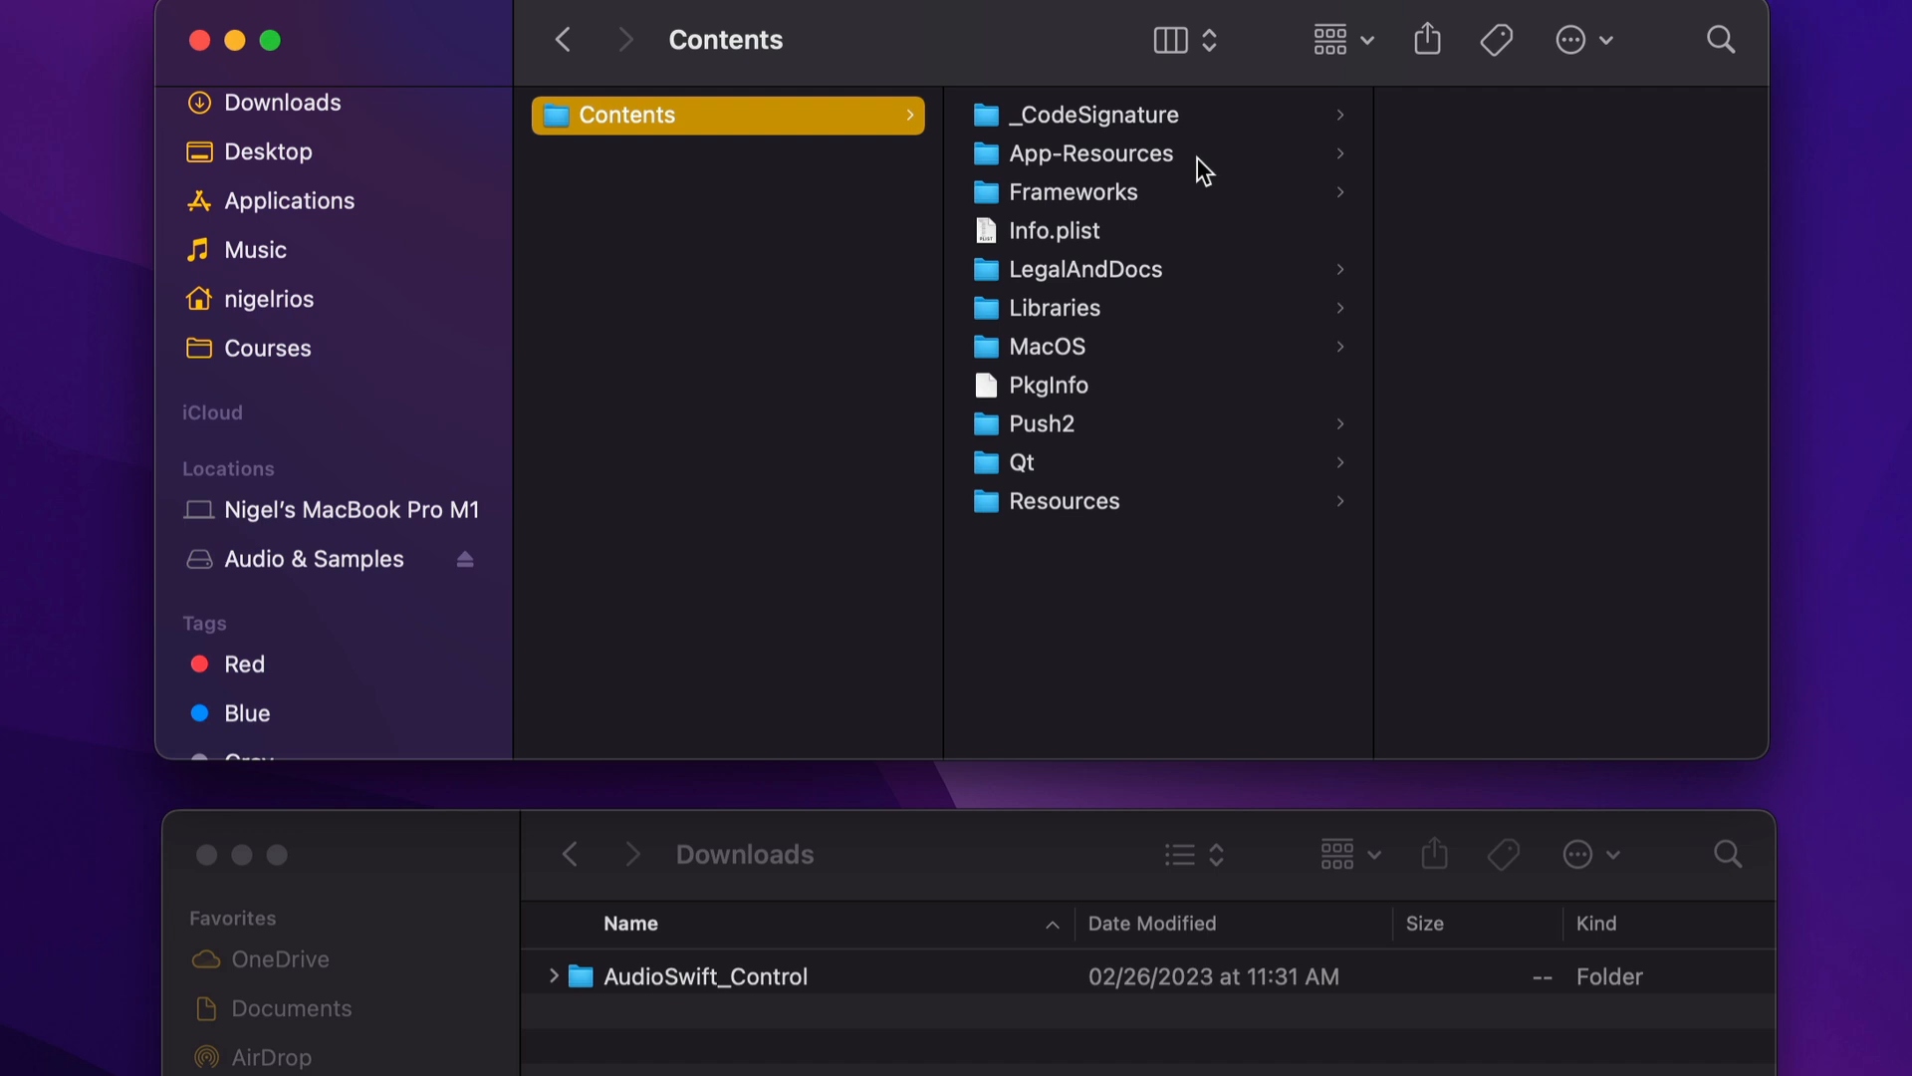
left_click(1103, 152)
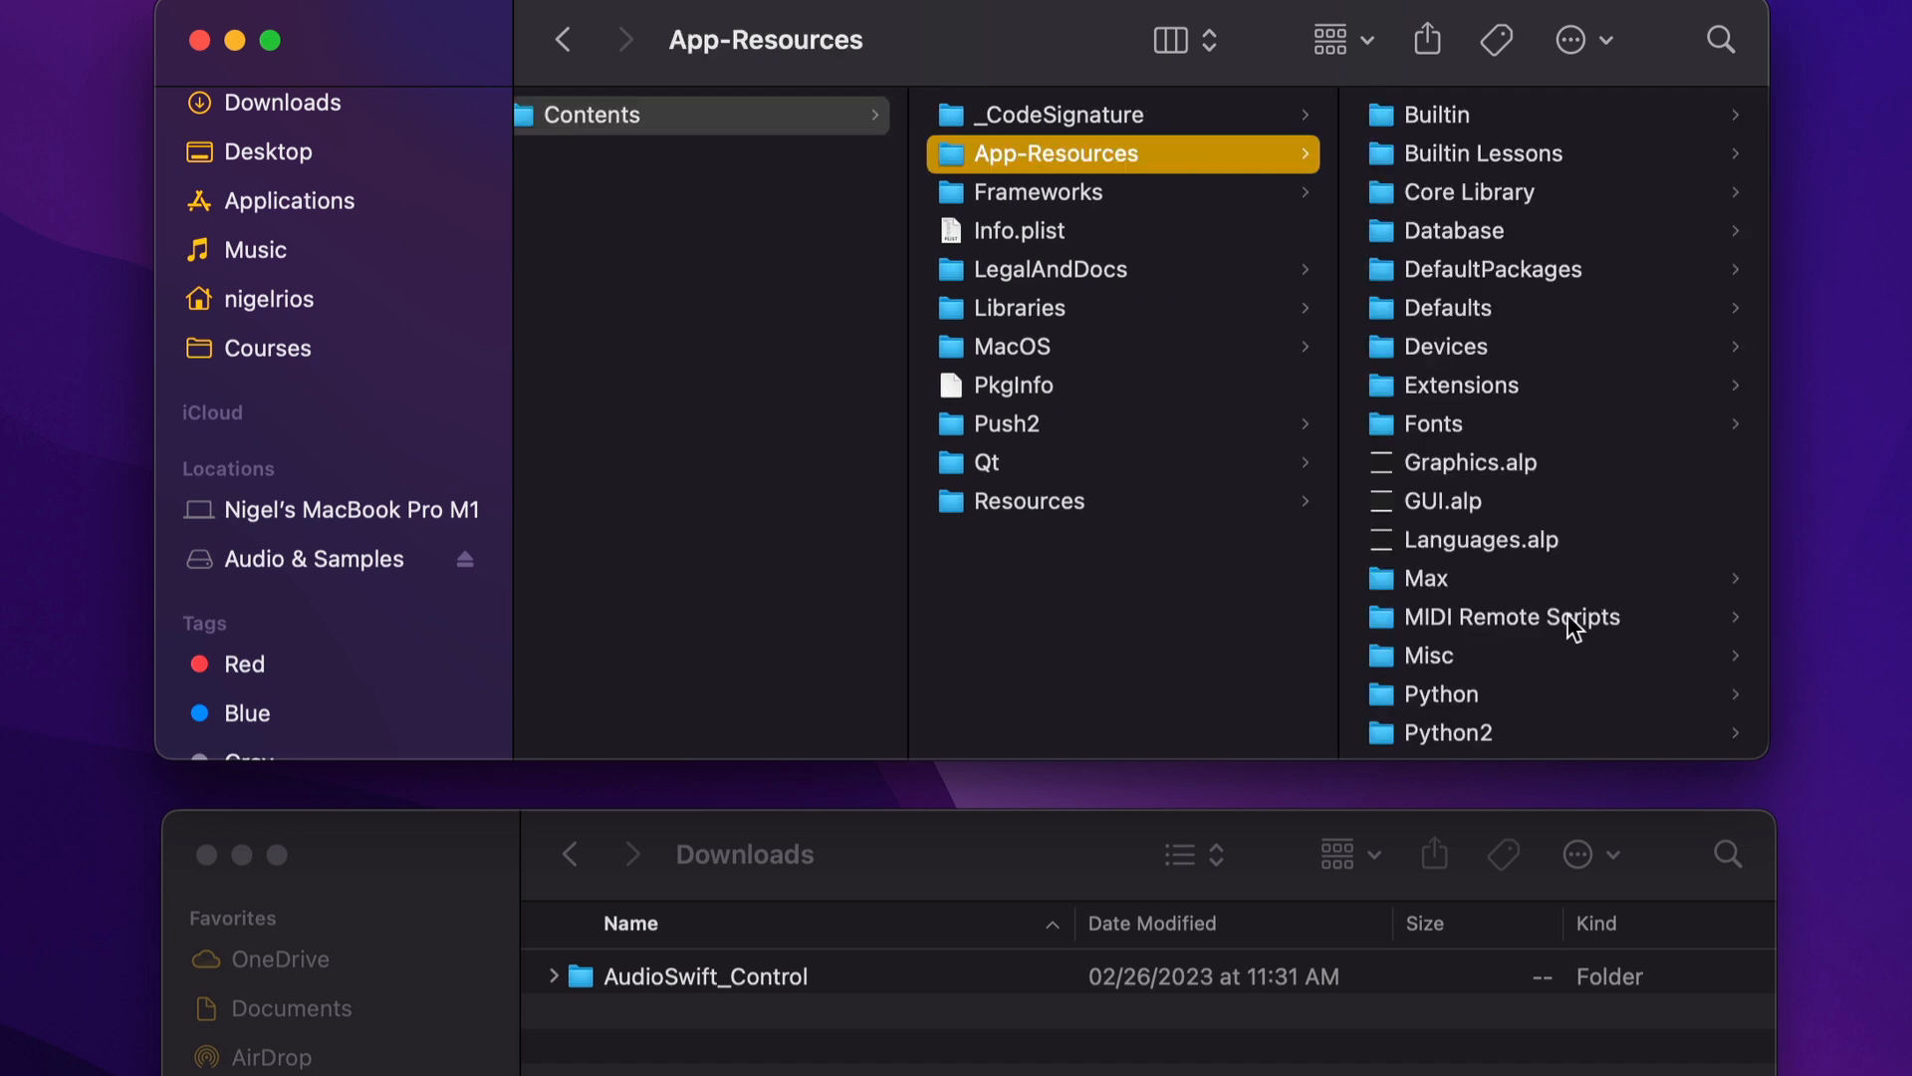
left_click(1509, 615)
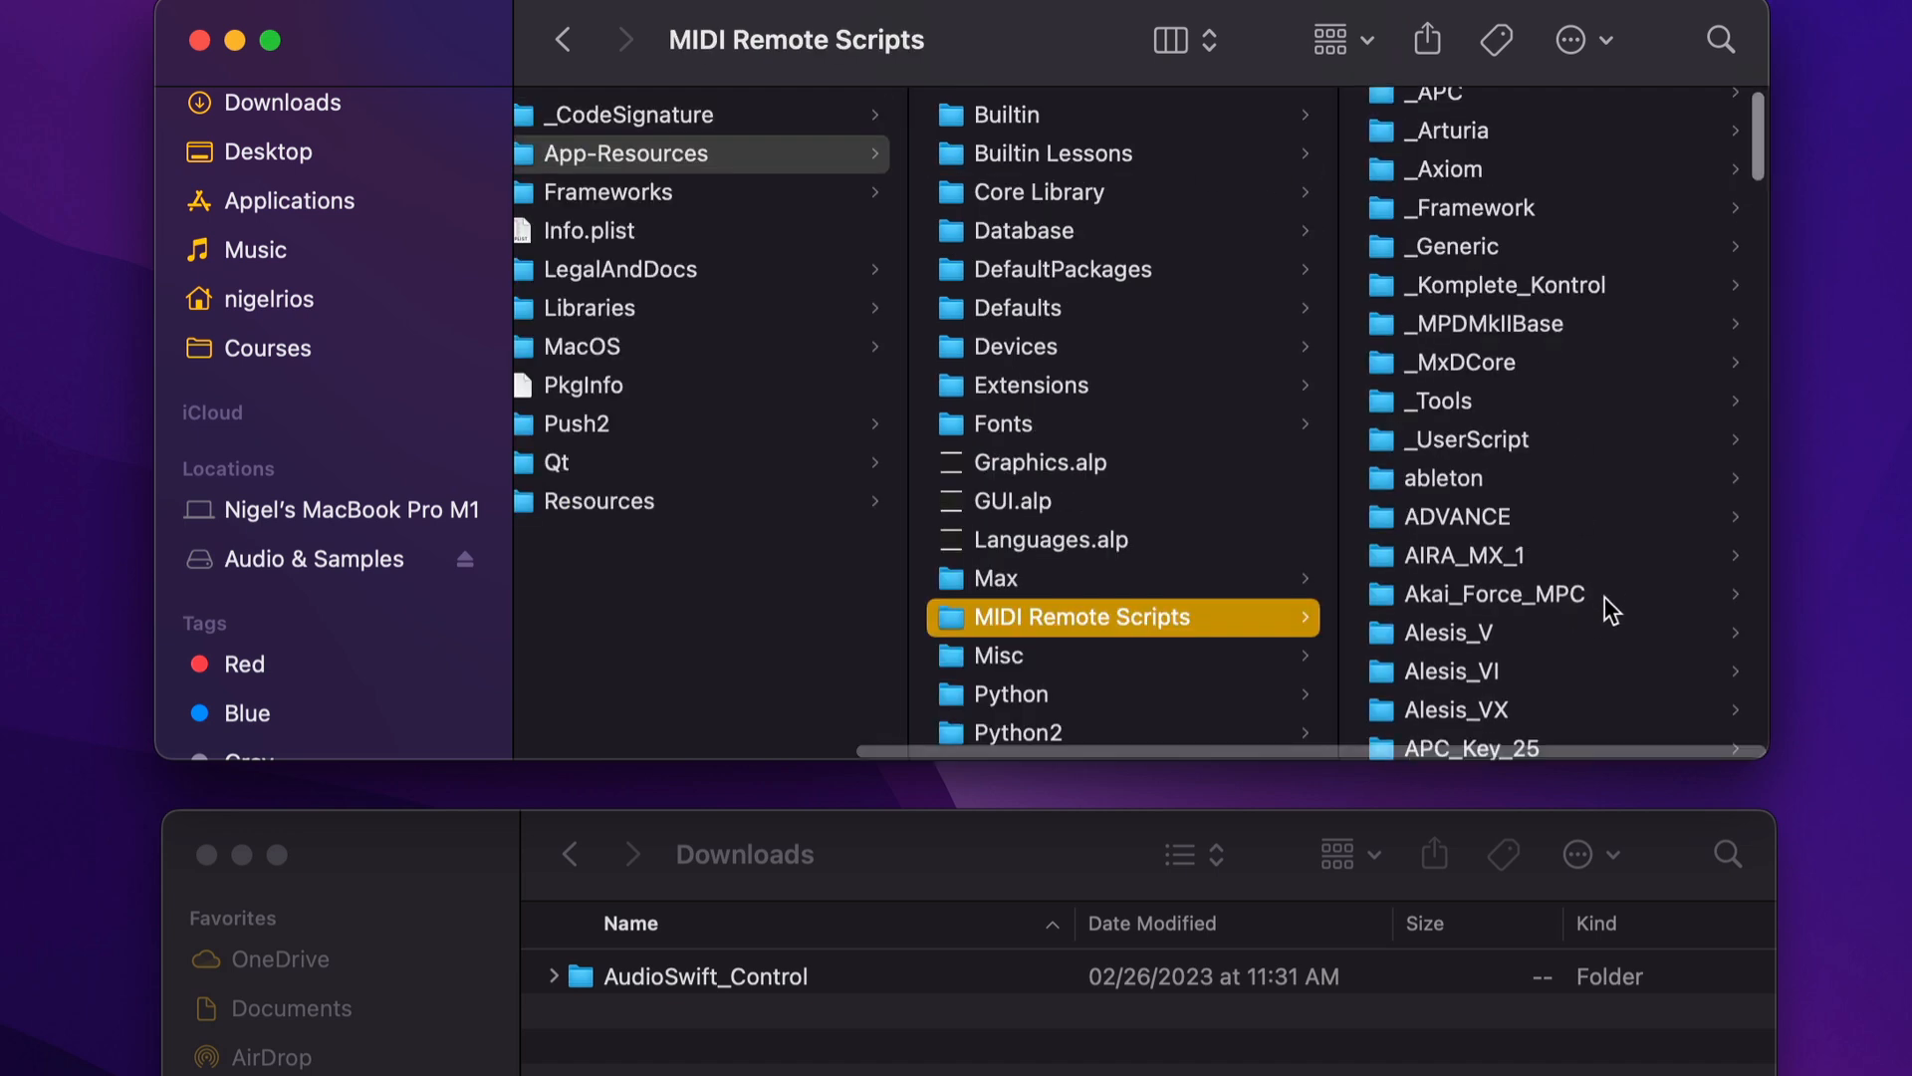
Step: Copy the AudioSwift_Control folder from Downloads into MIDI Remote Scripts
scroll("down", 3)
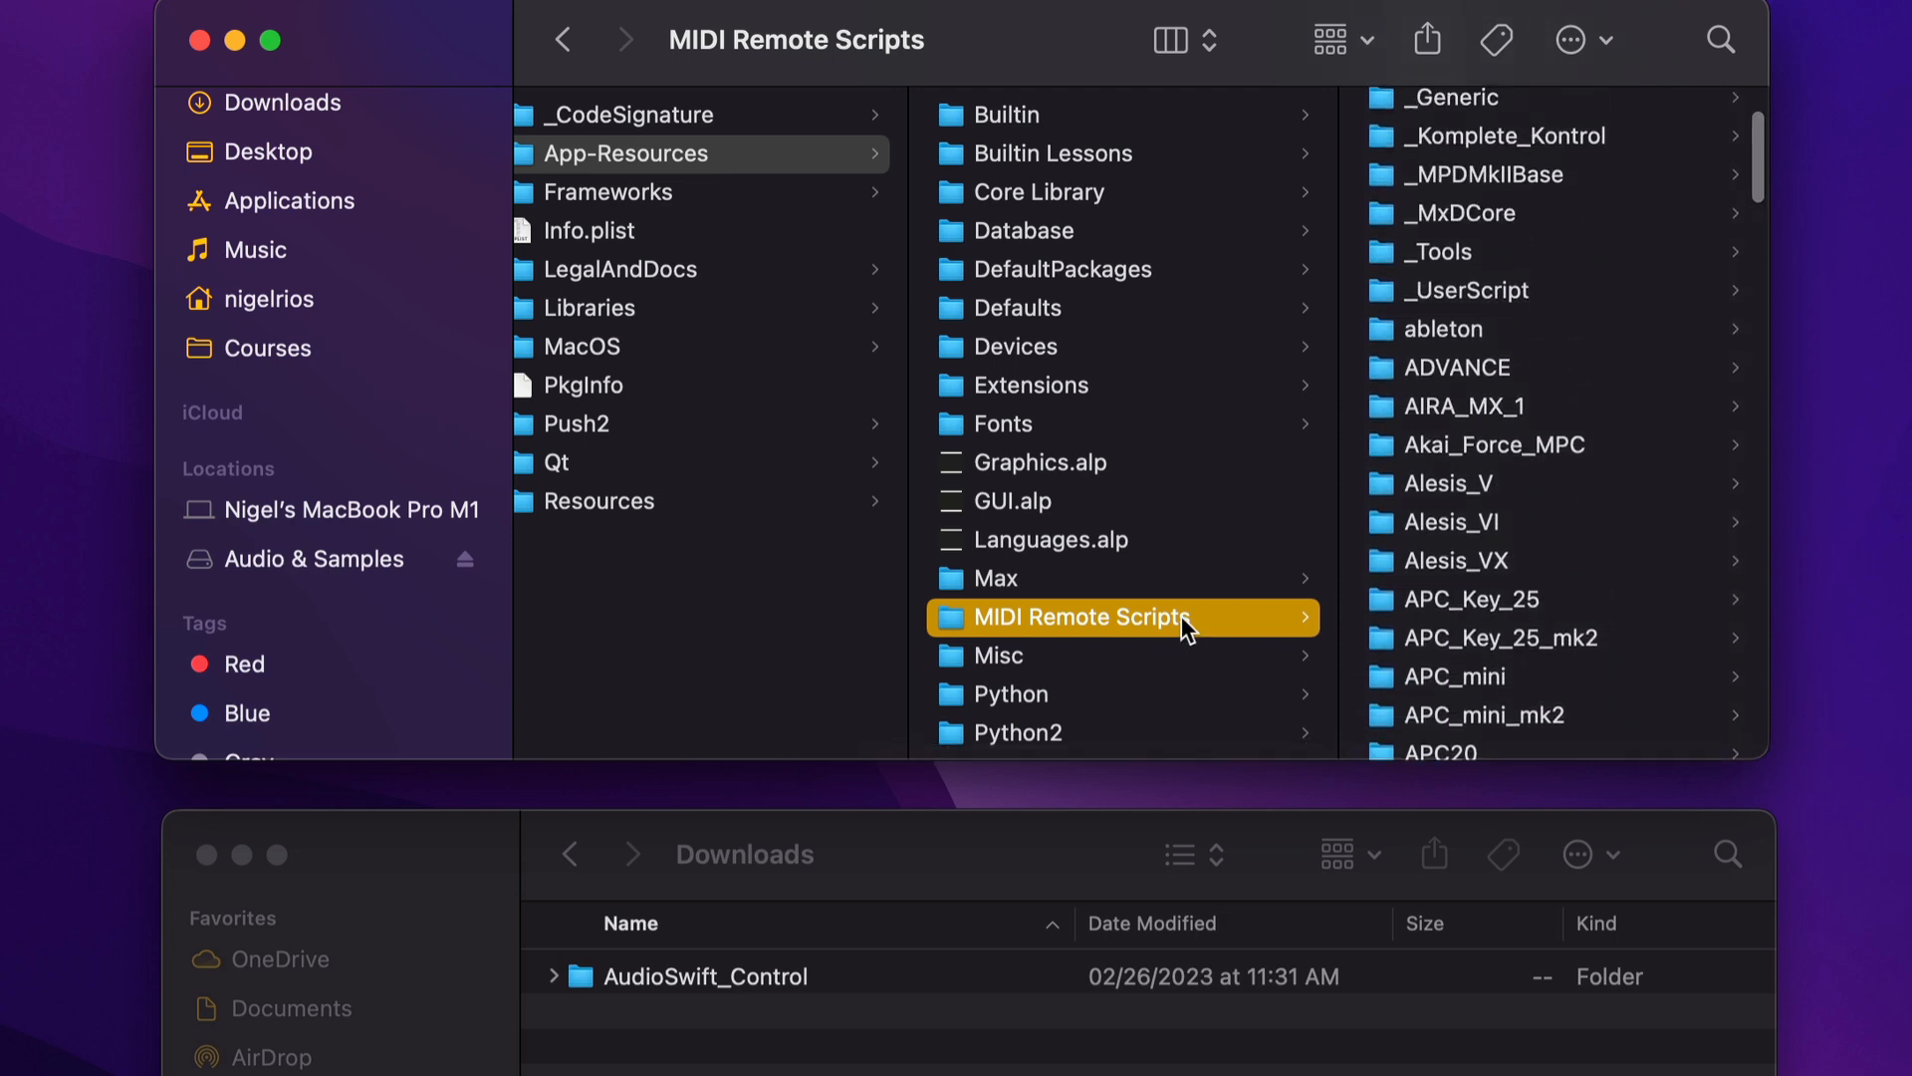
mouse_move(674, 990)
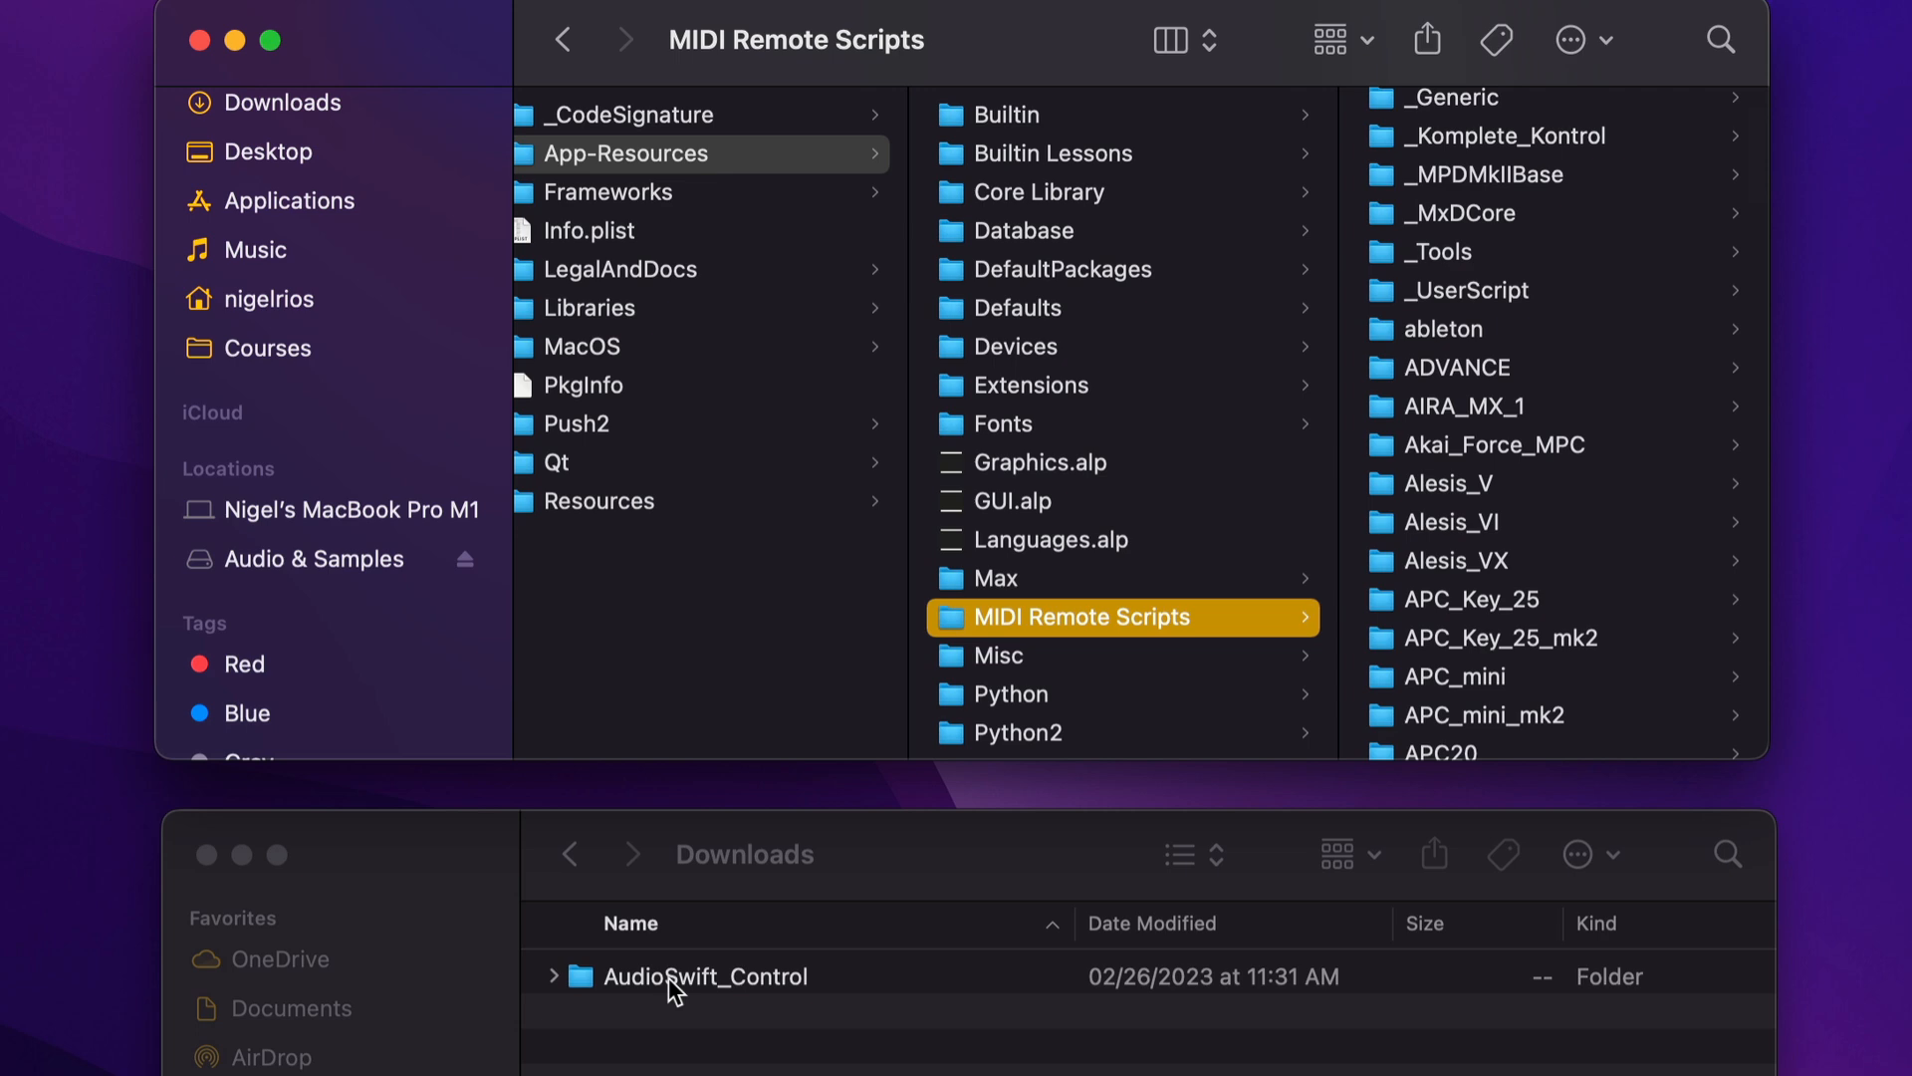
left_click(706, 976)
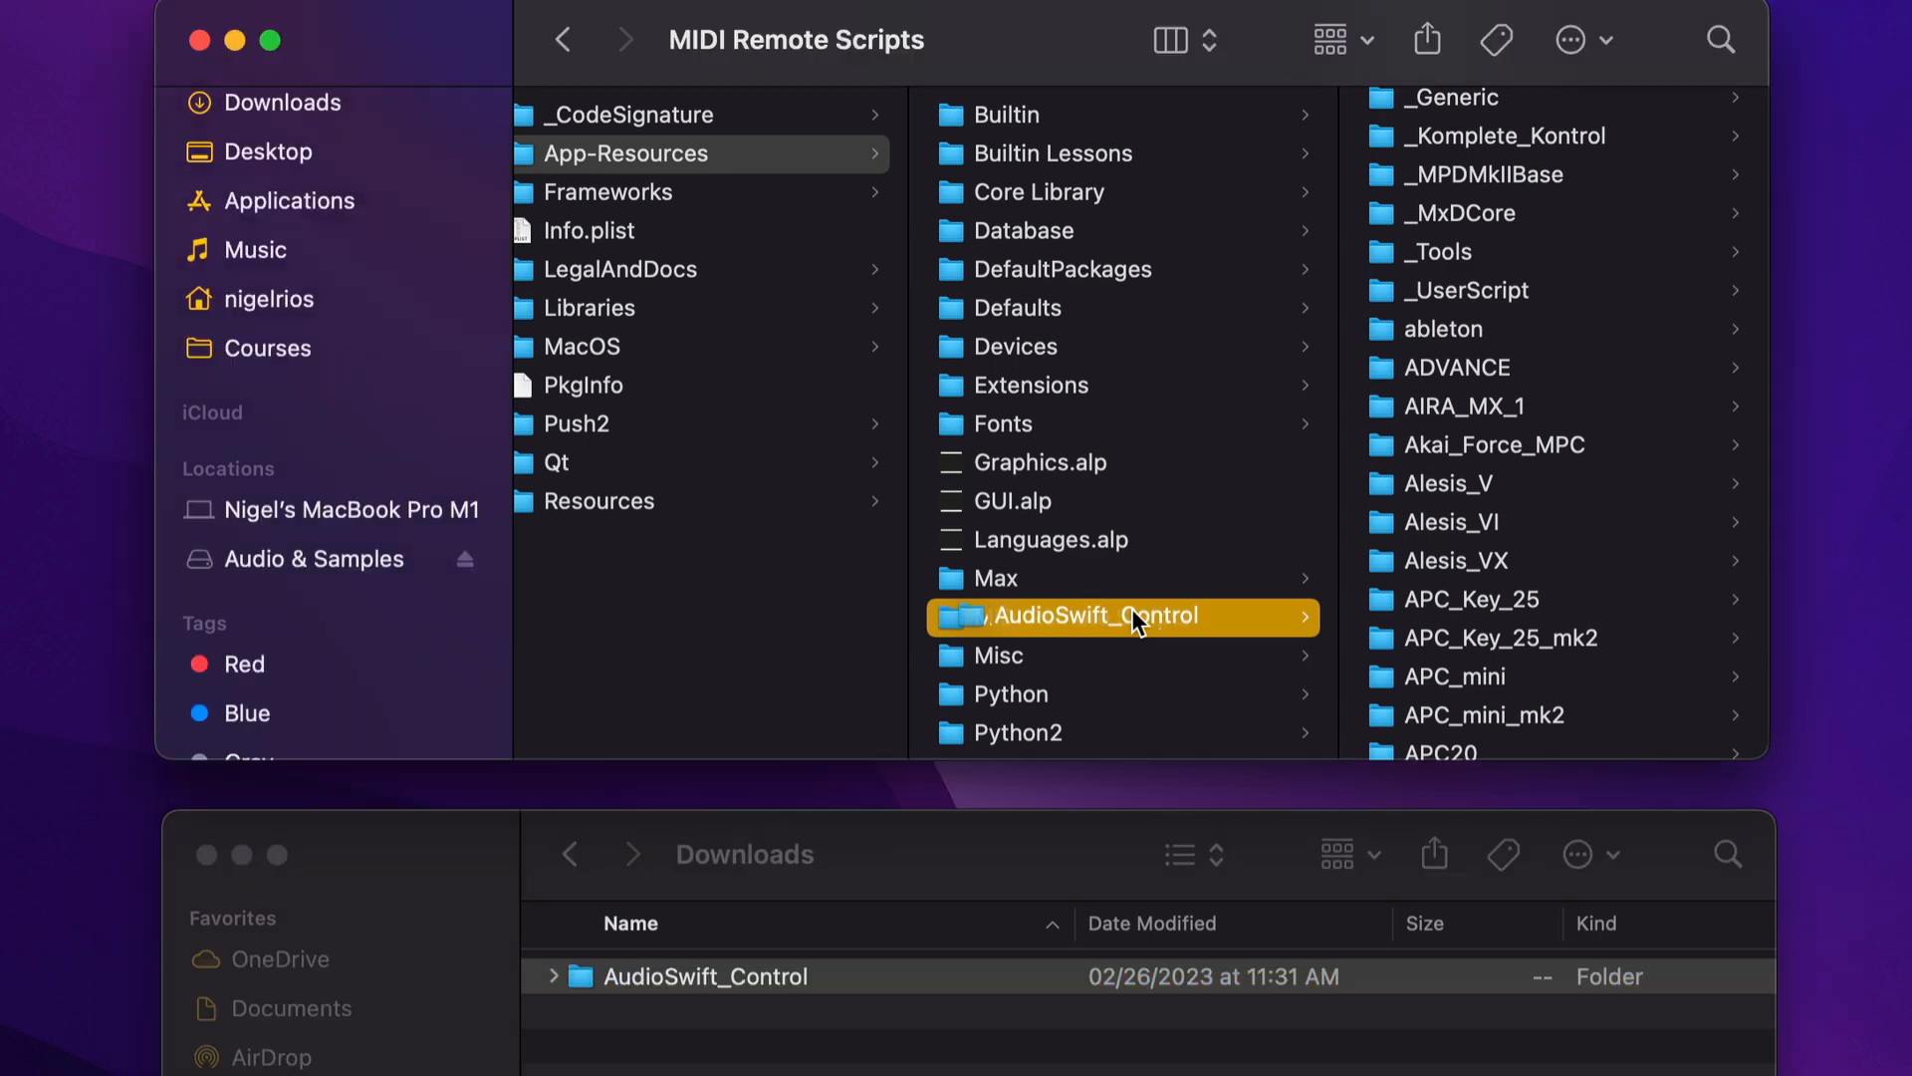
left_click(1122, 616)
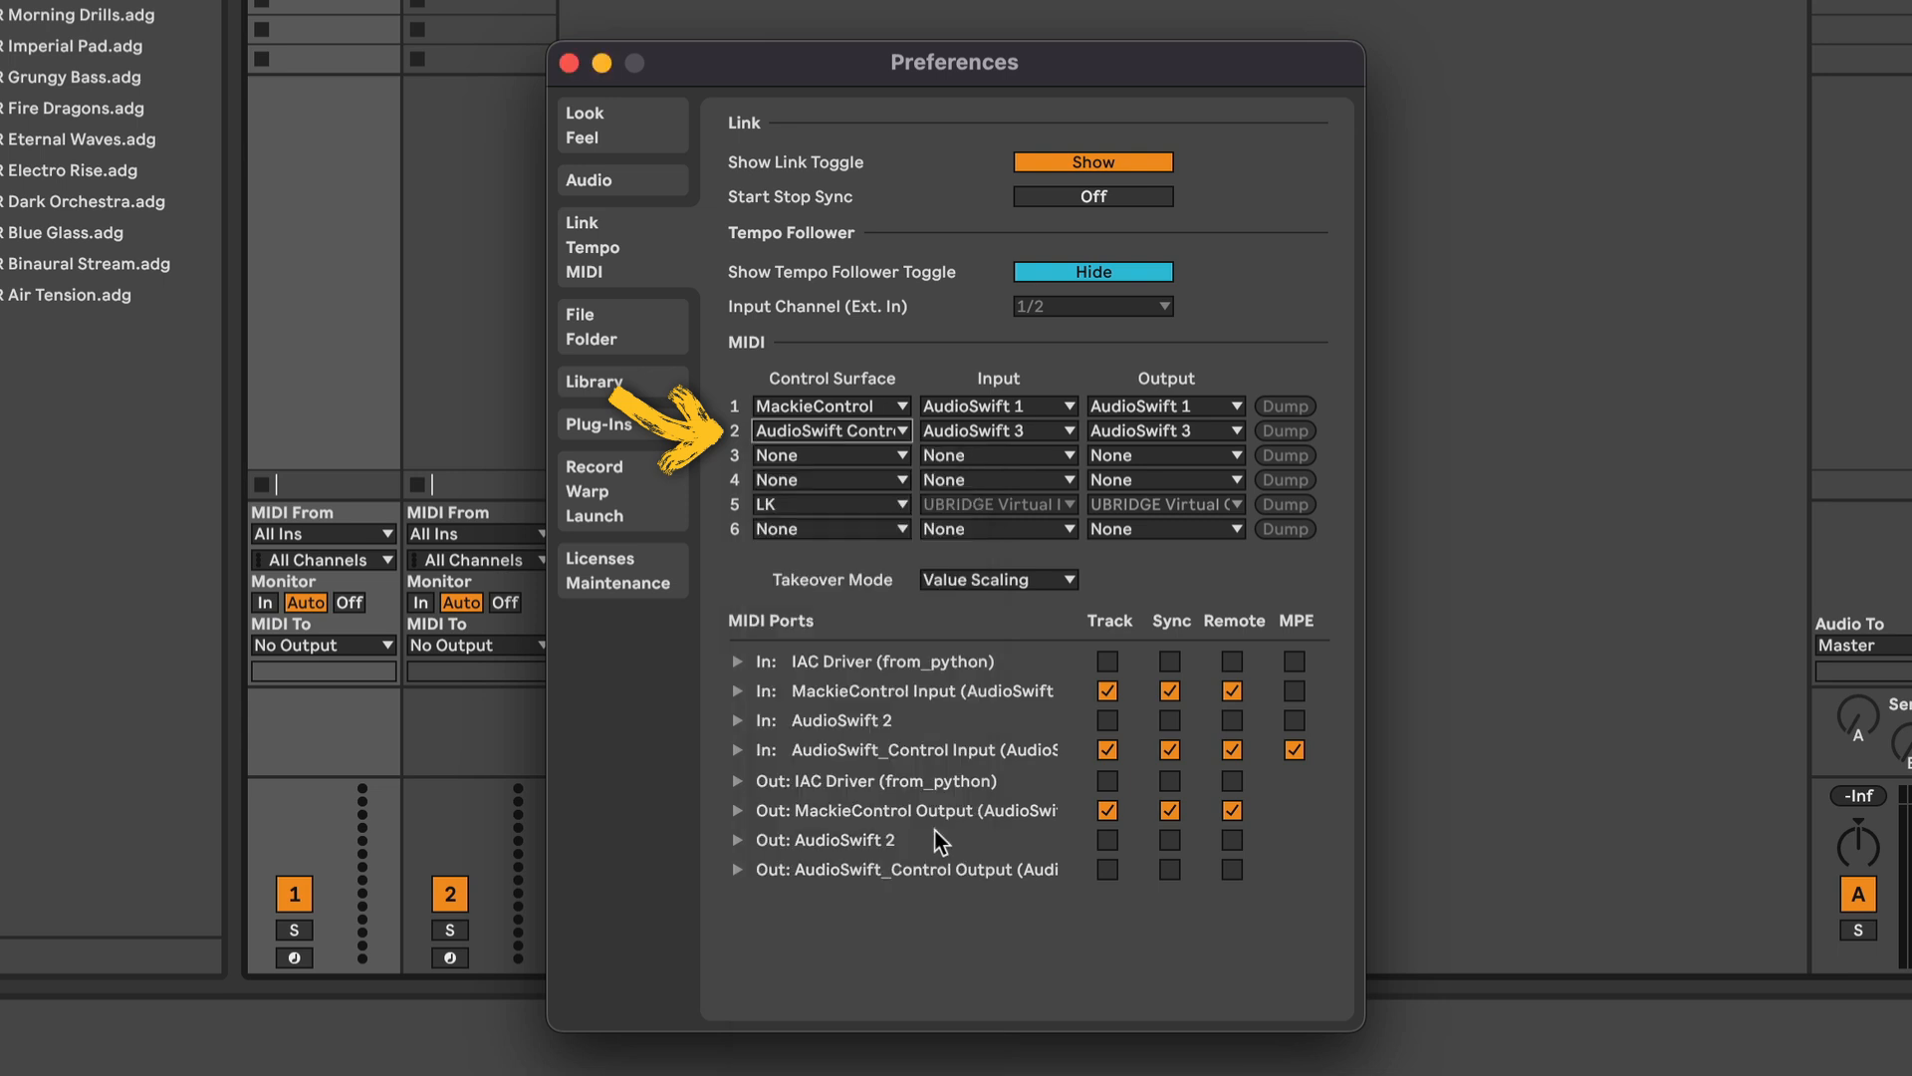
Step: Assign AudioSwift_Control to Control Surface 2 on AudioSwift 3 ports with Track, Sync, Remote, MPE
left_click(996, 429)
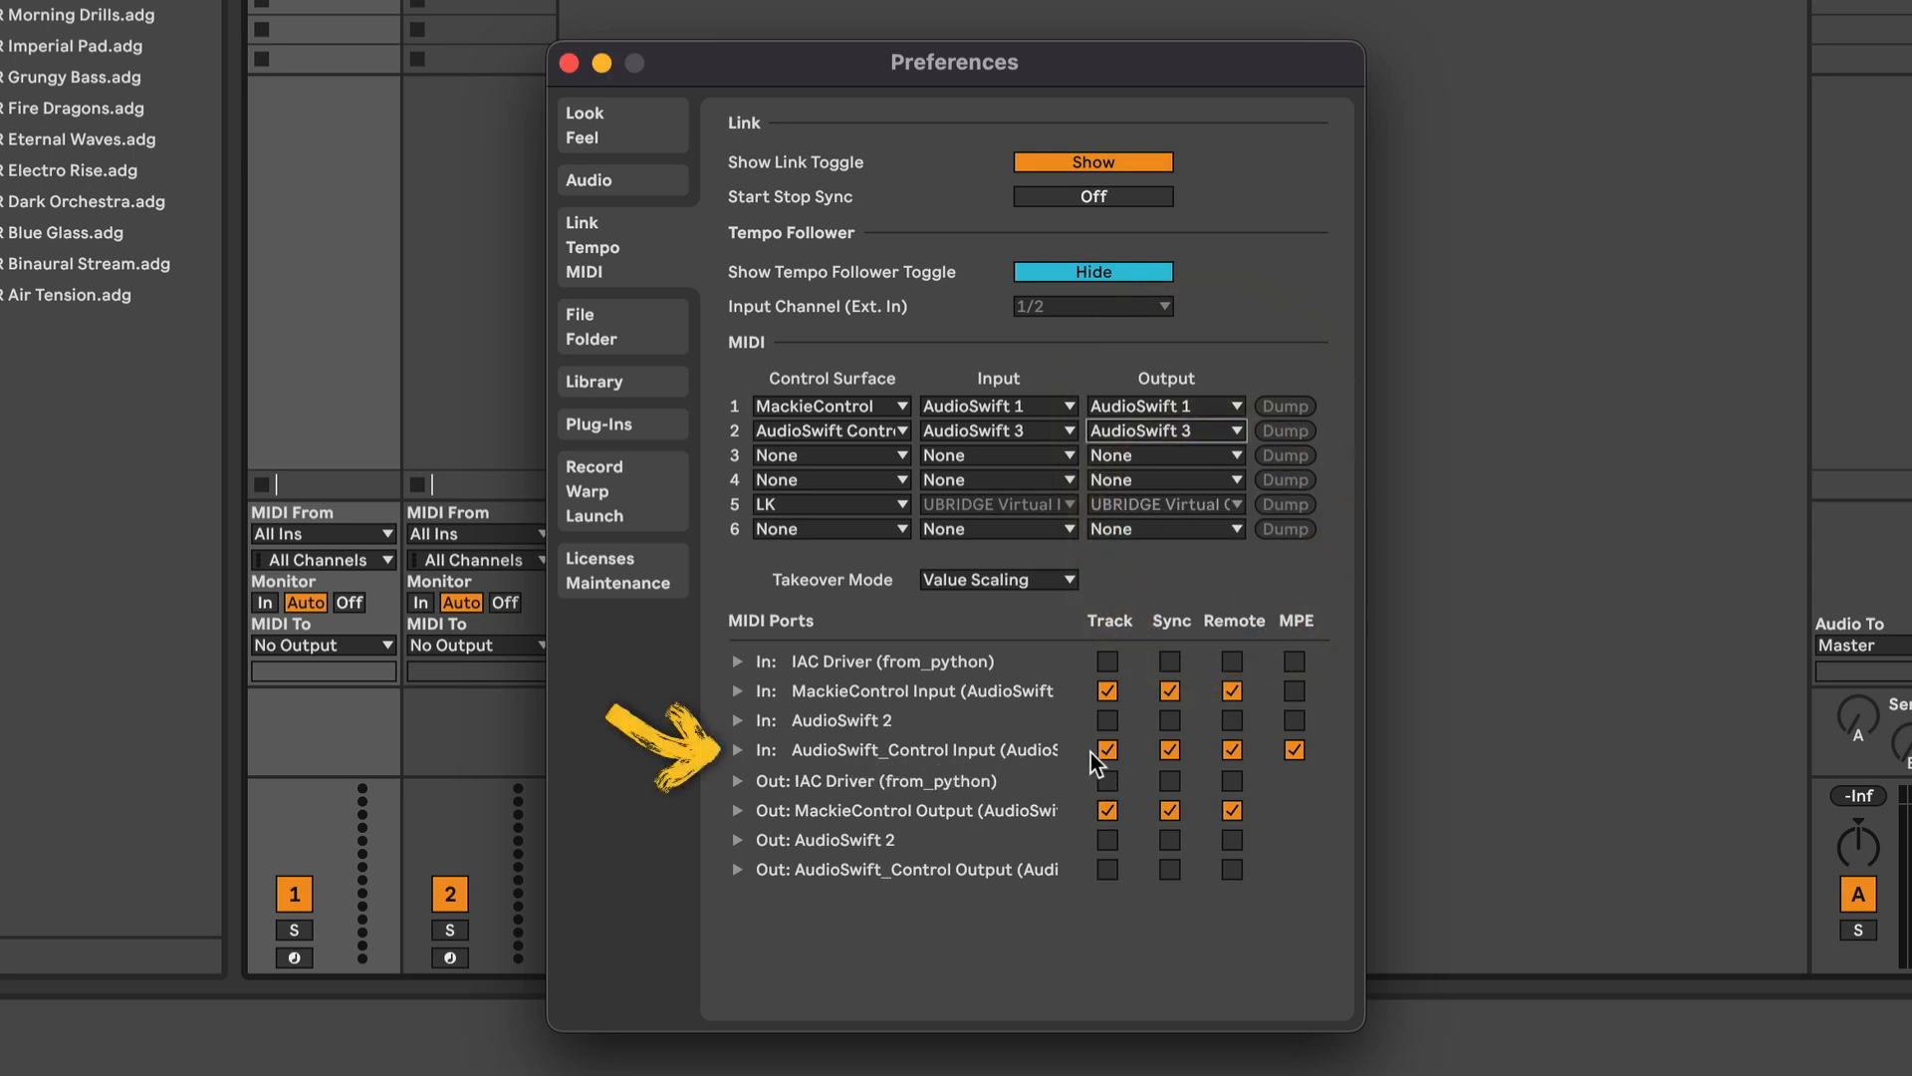
left_click(1293, 750)
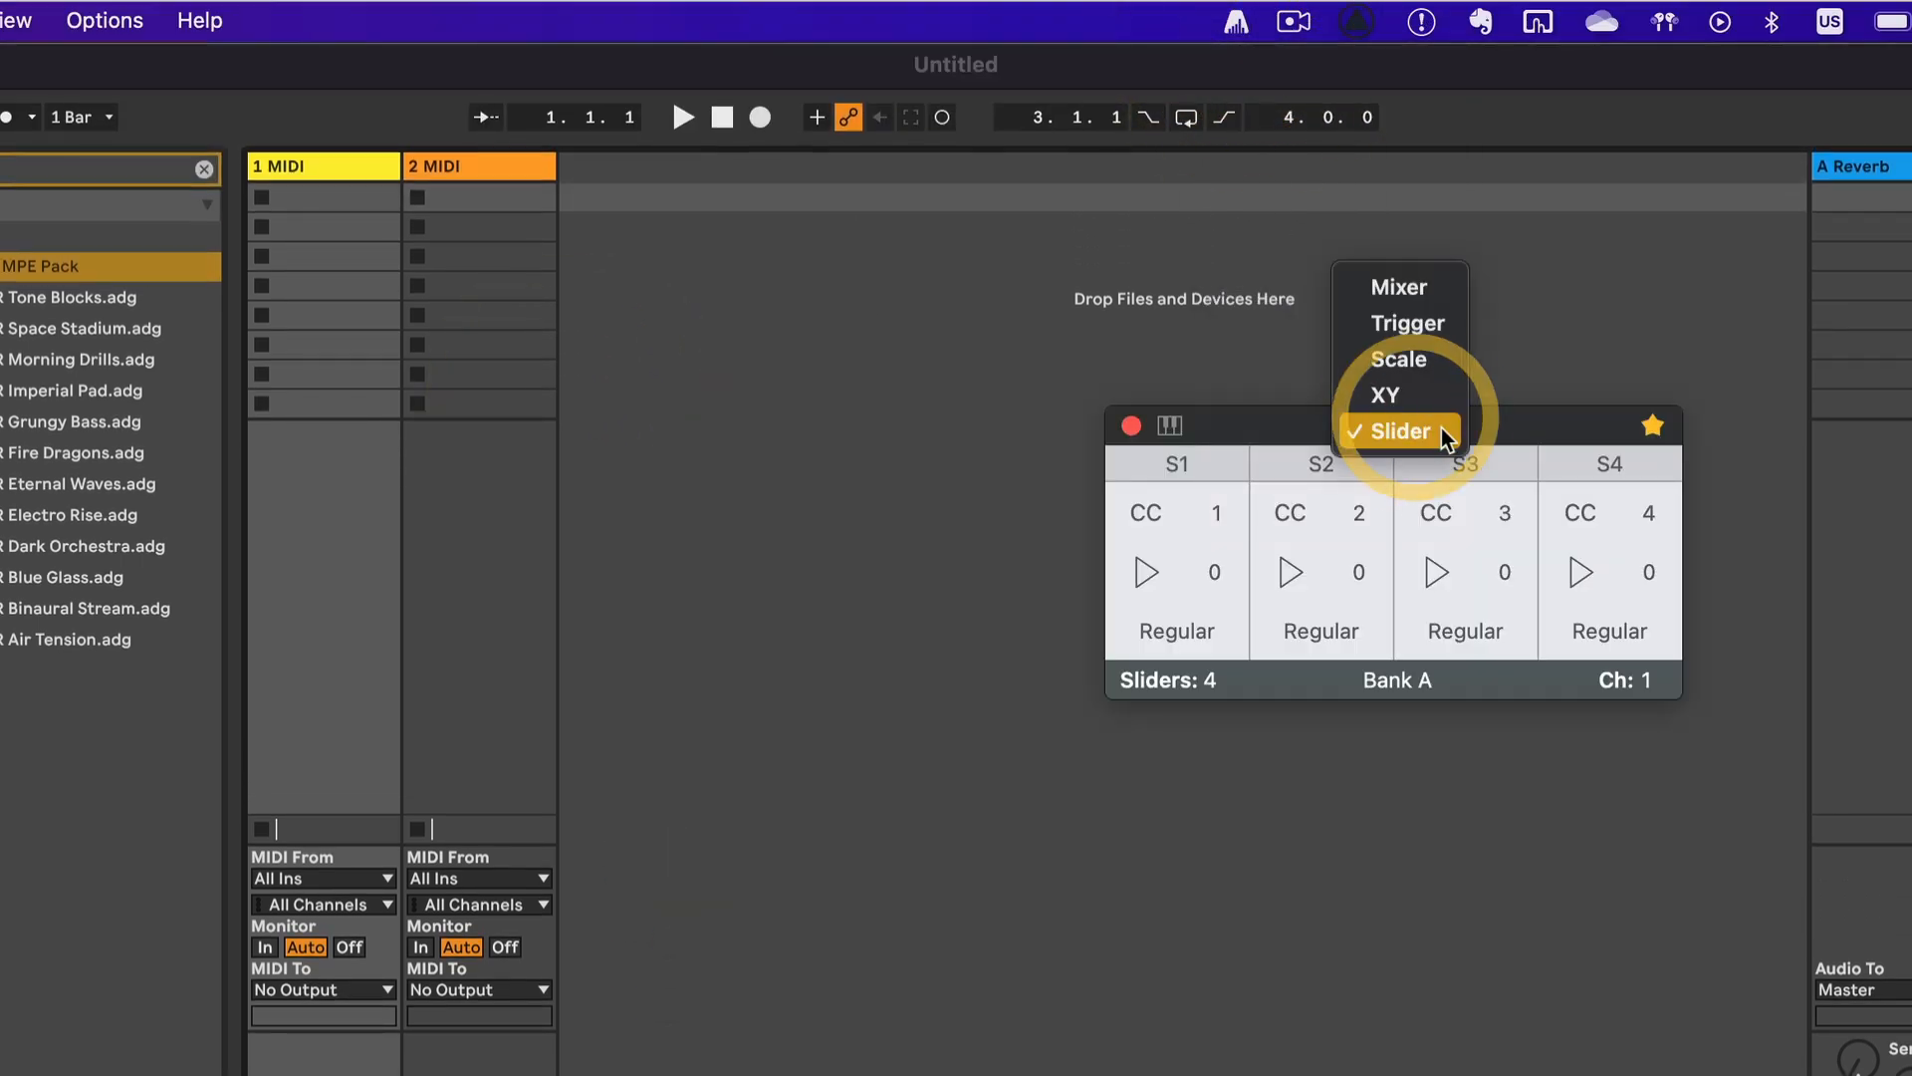
Step: Put the trackpad in Slider mode and bring up the Slider & XY preferences
left_click(1403, 430)
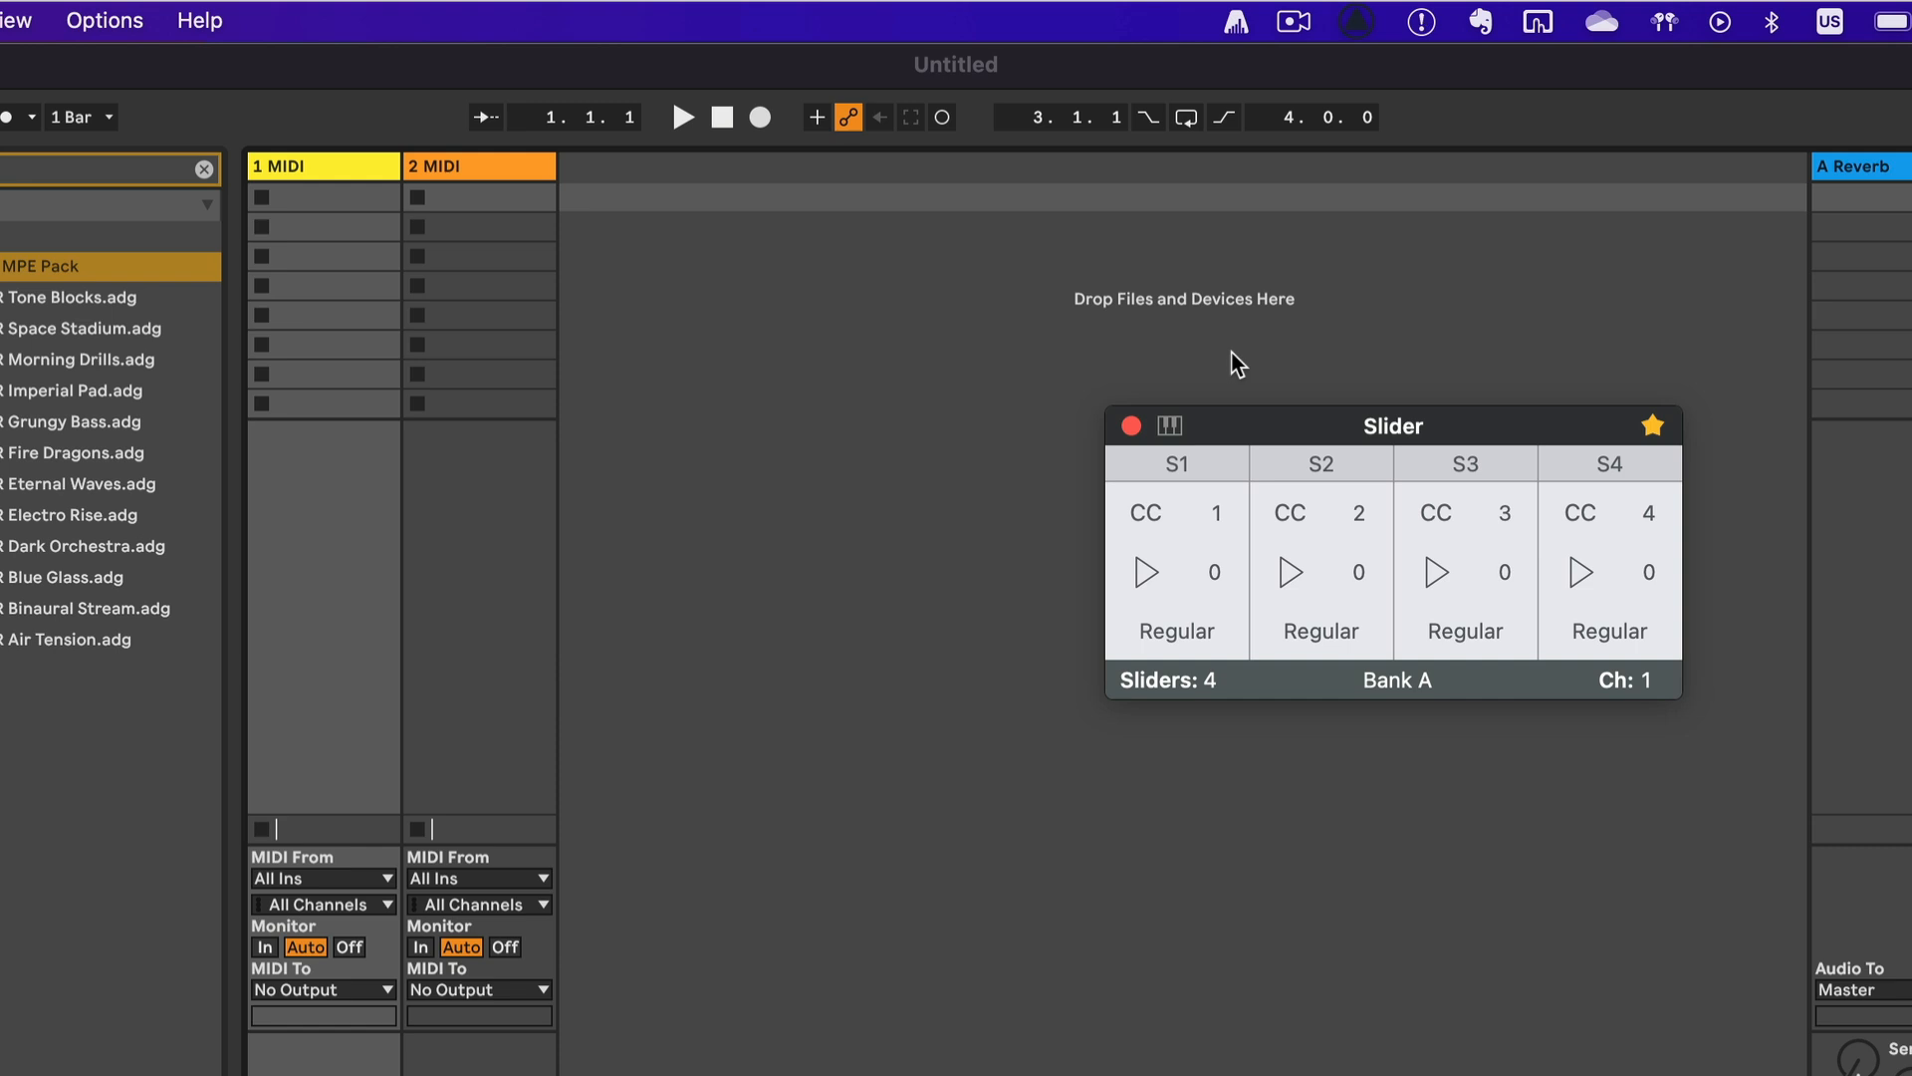
mouse_move(1244, 27)
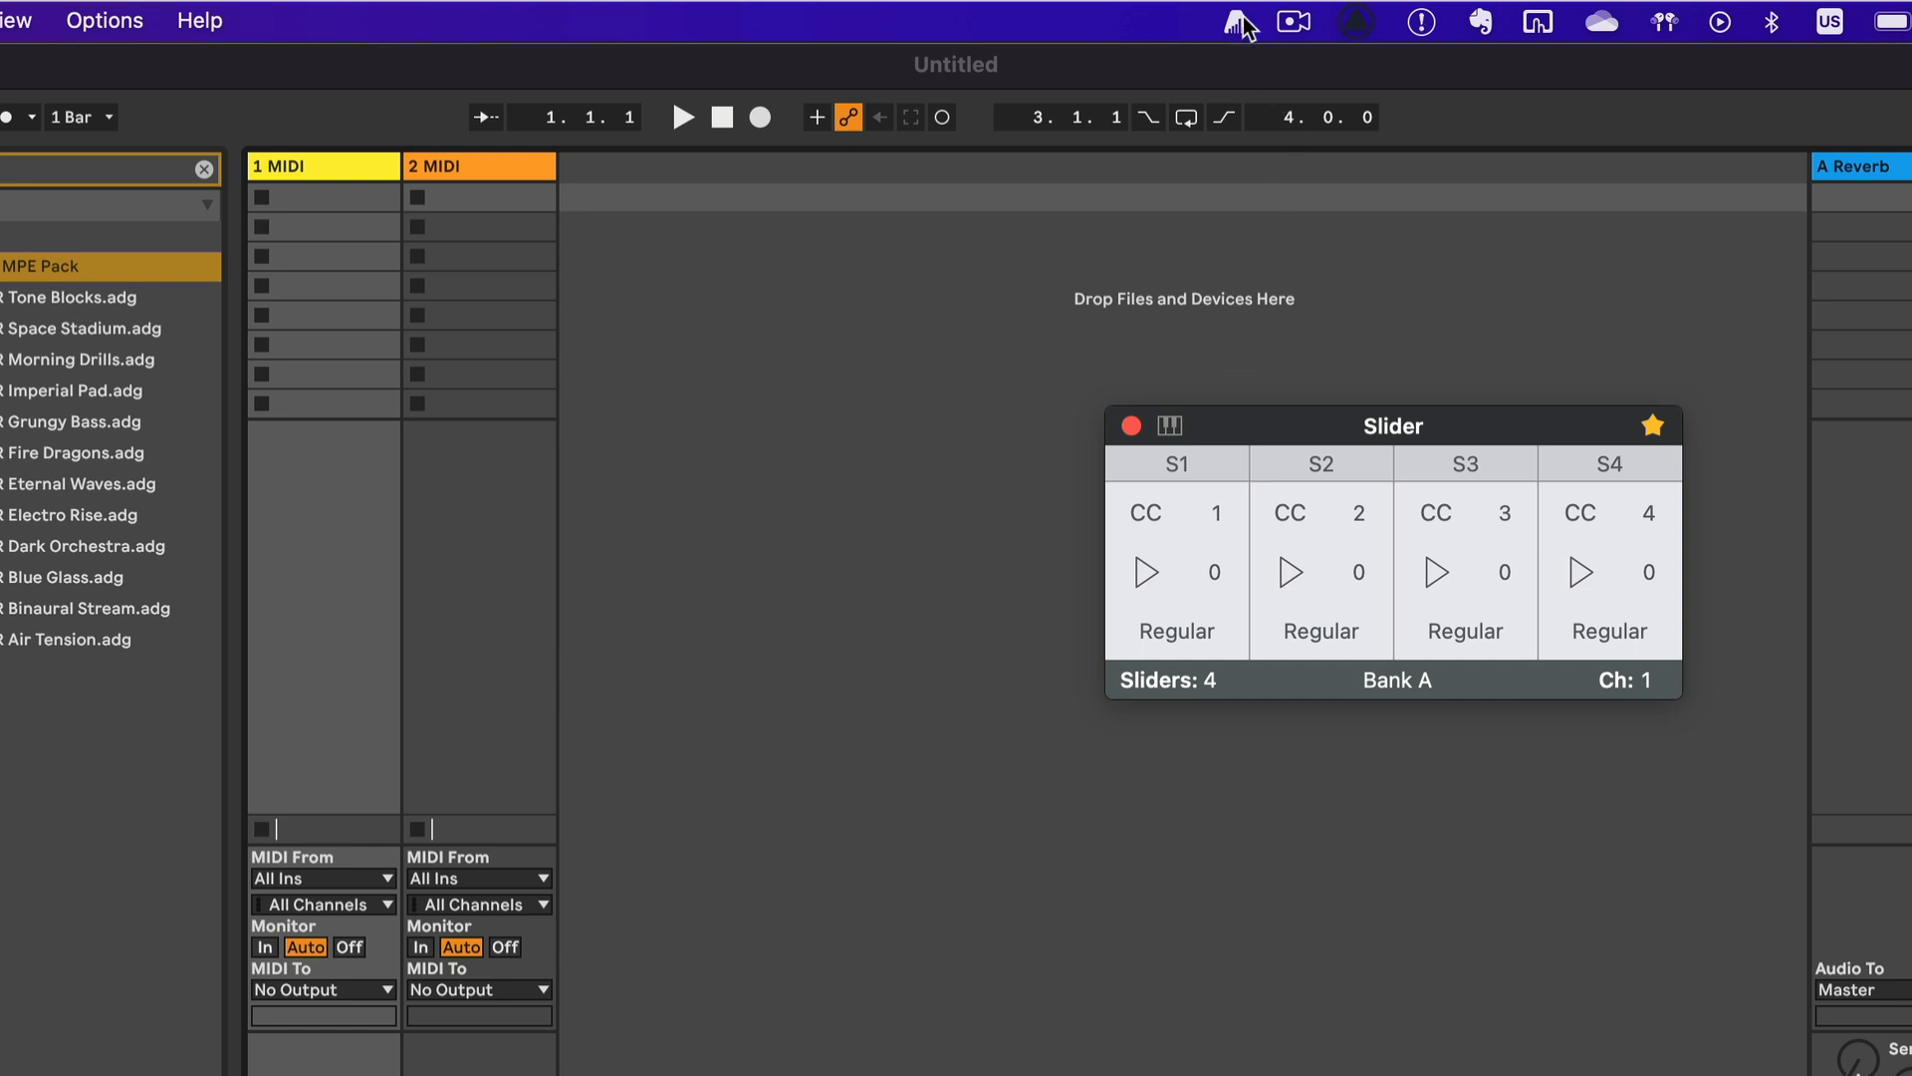
left_click(1242, 22)
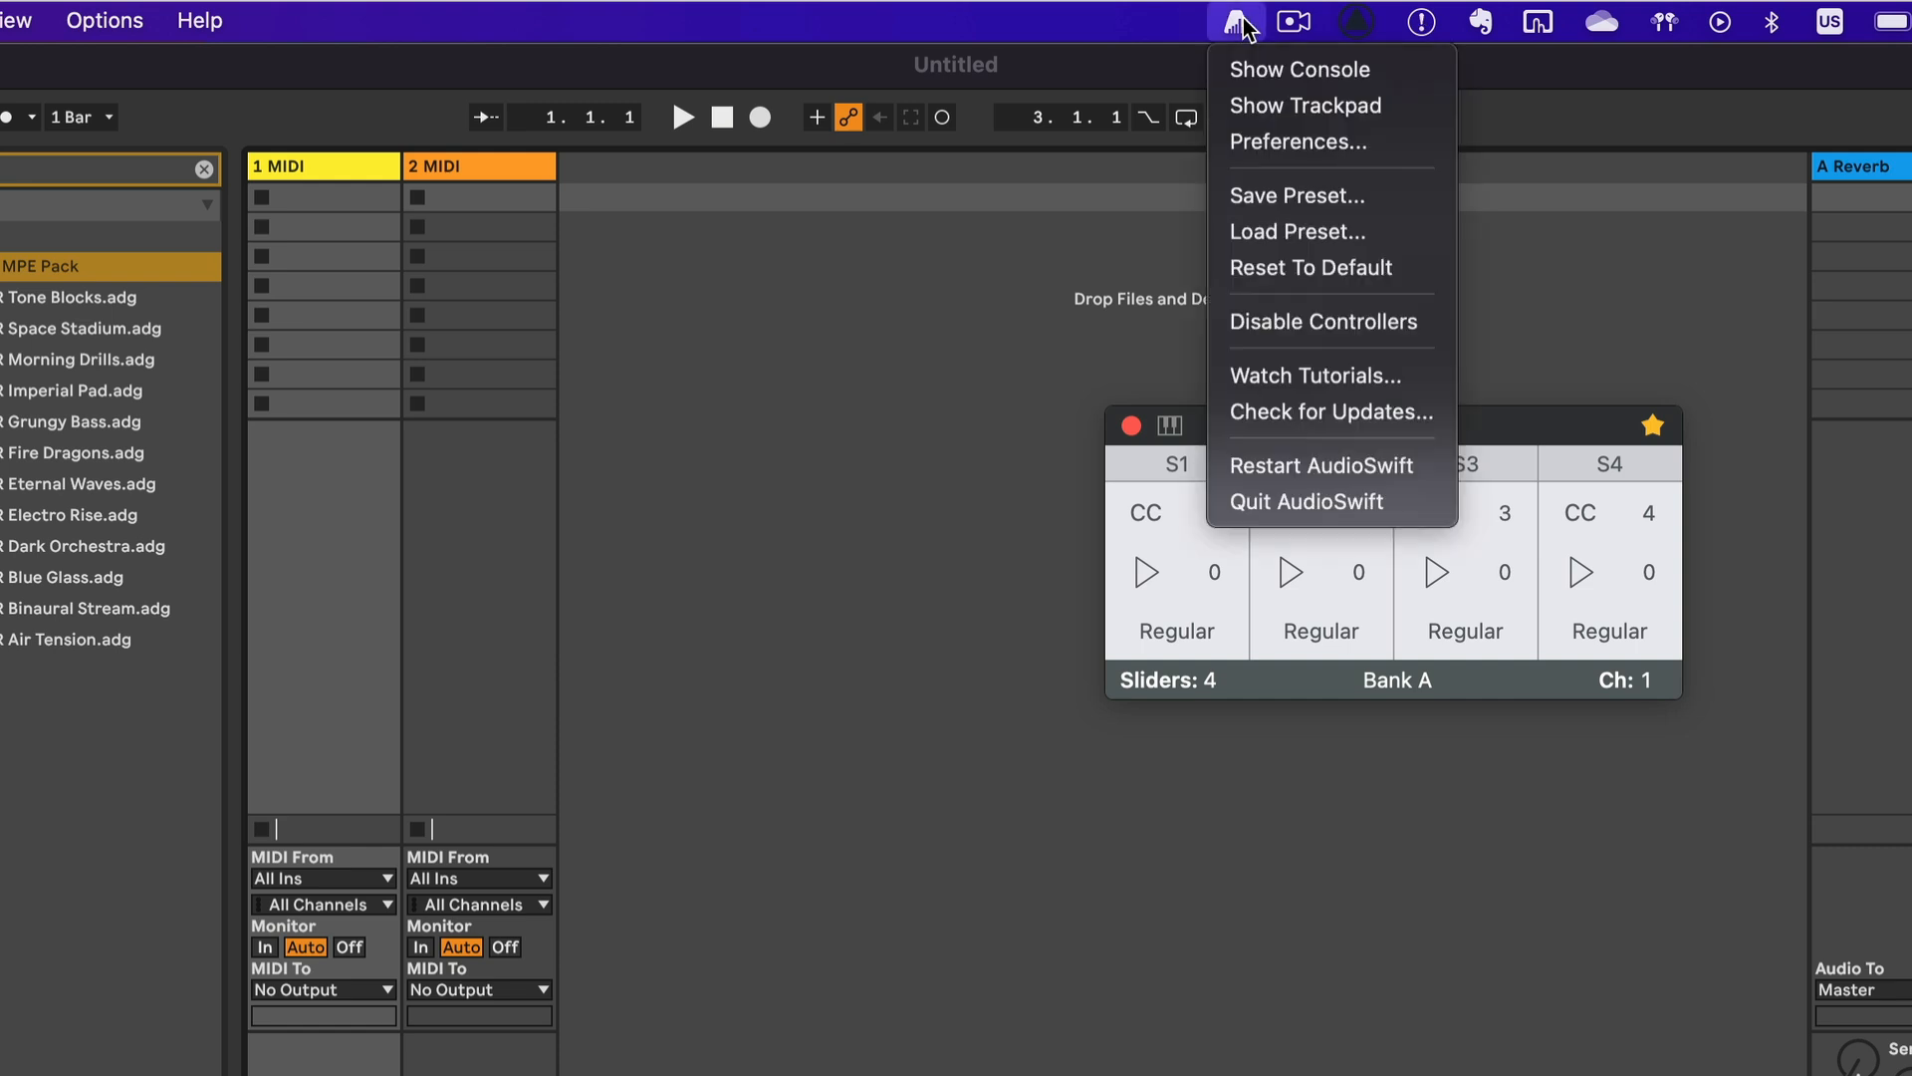
left_click(1298, 142)
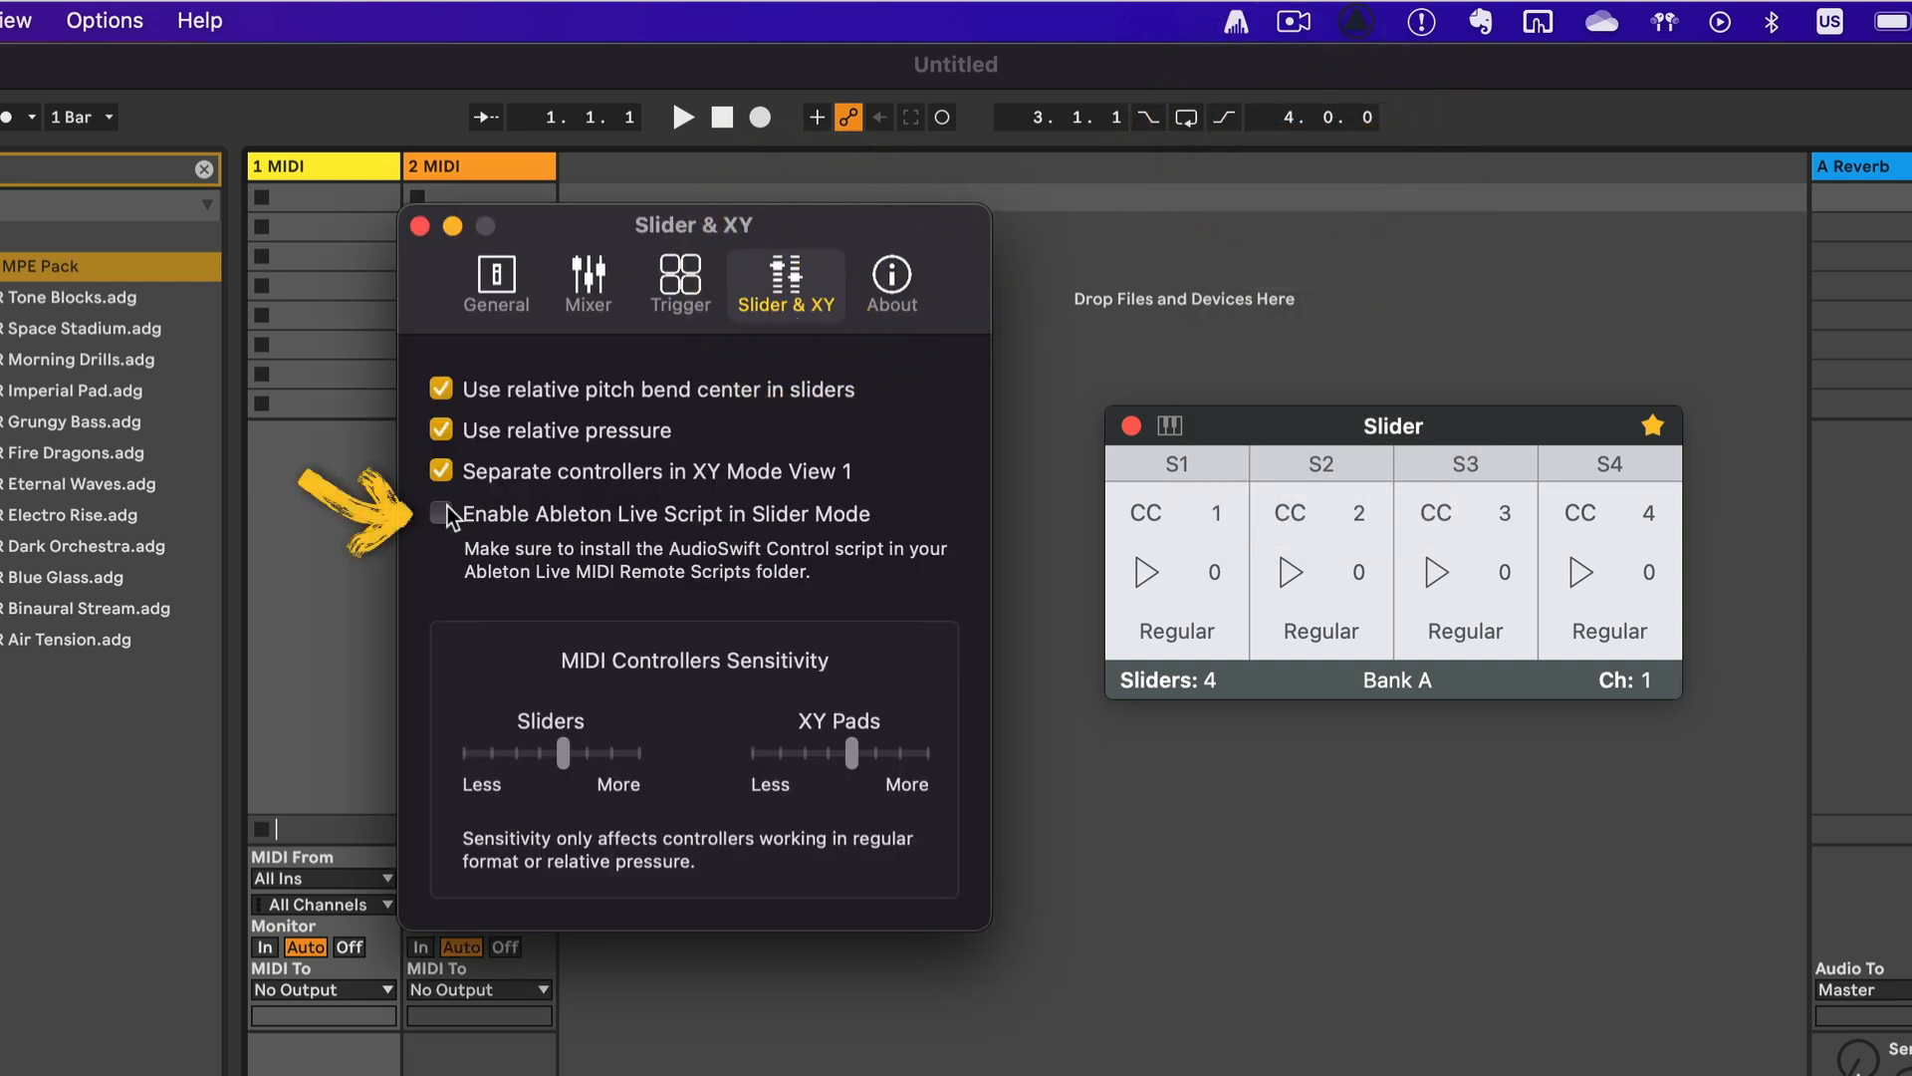
Step: Check 'Enable Ableton Live Script in Slider Mode' and close the preferences window
left_click(440, 514)
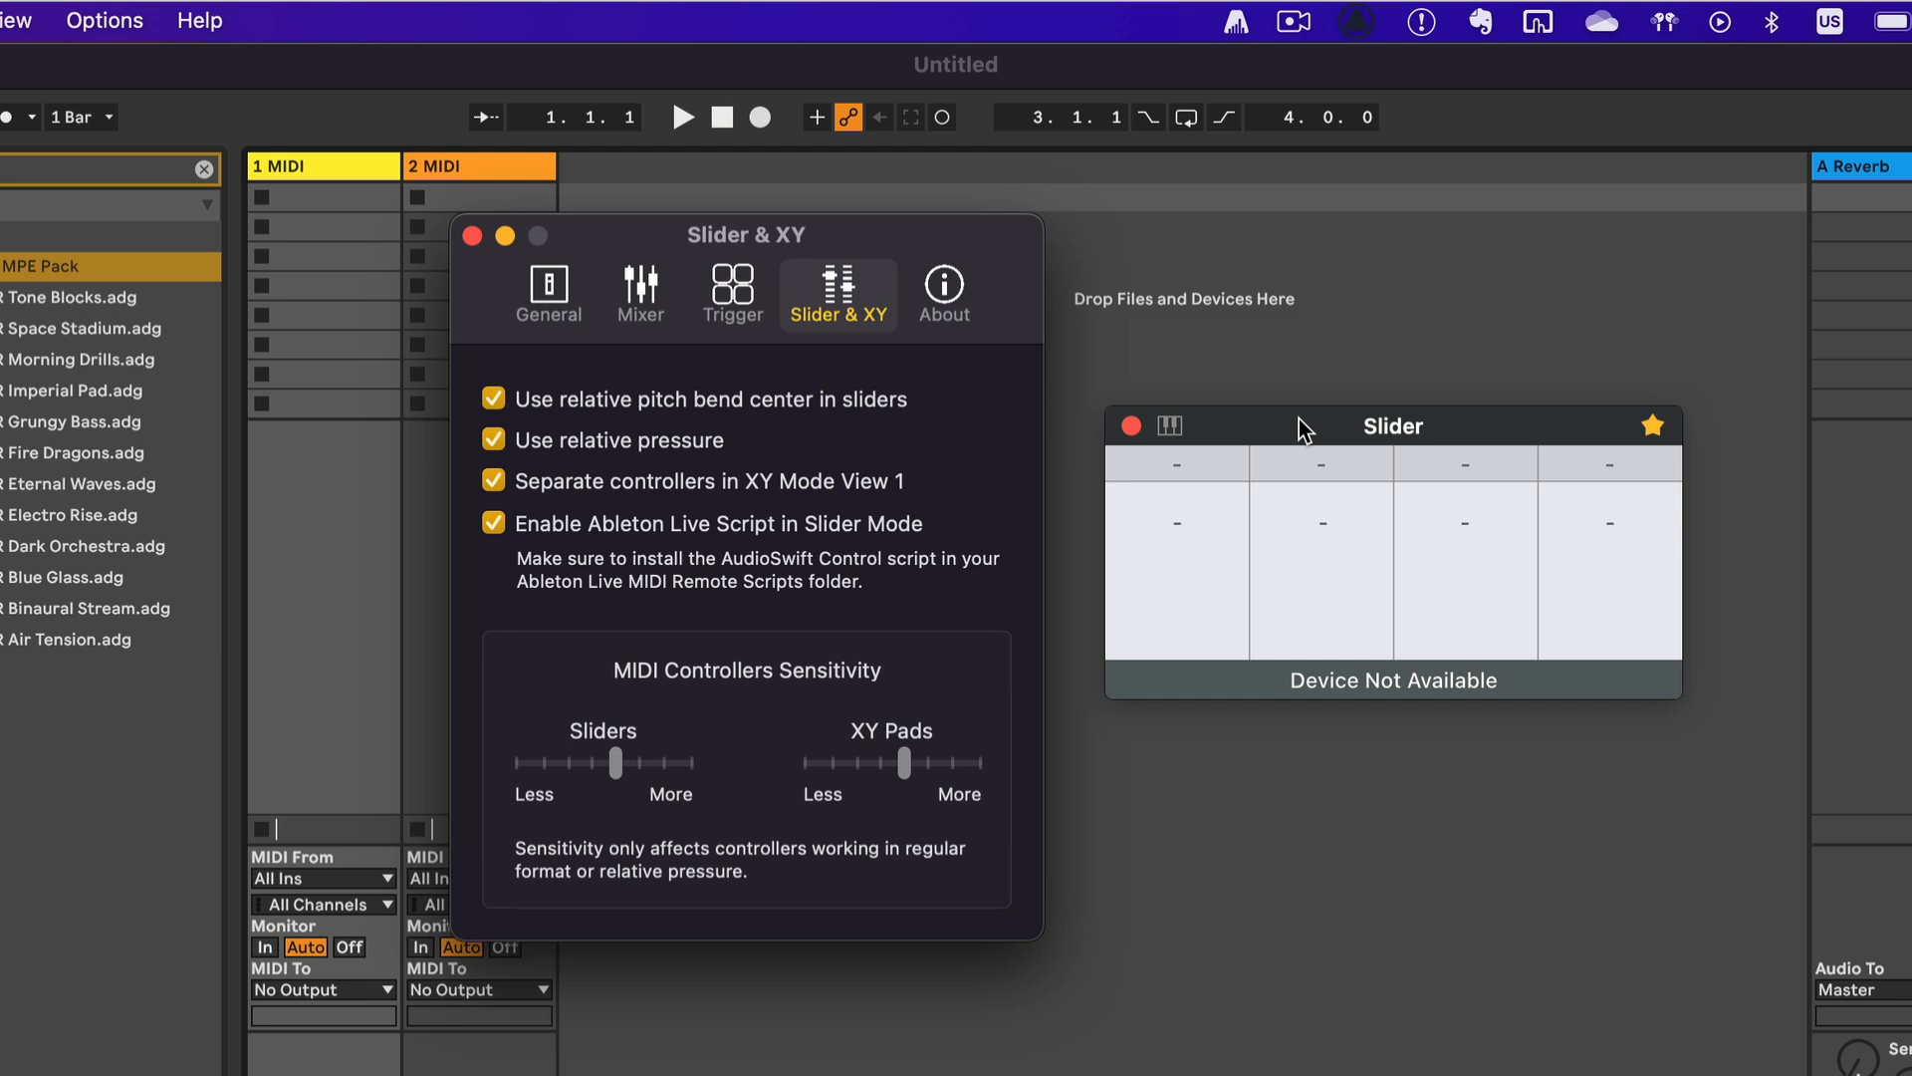
mouse_move(631, 170)
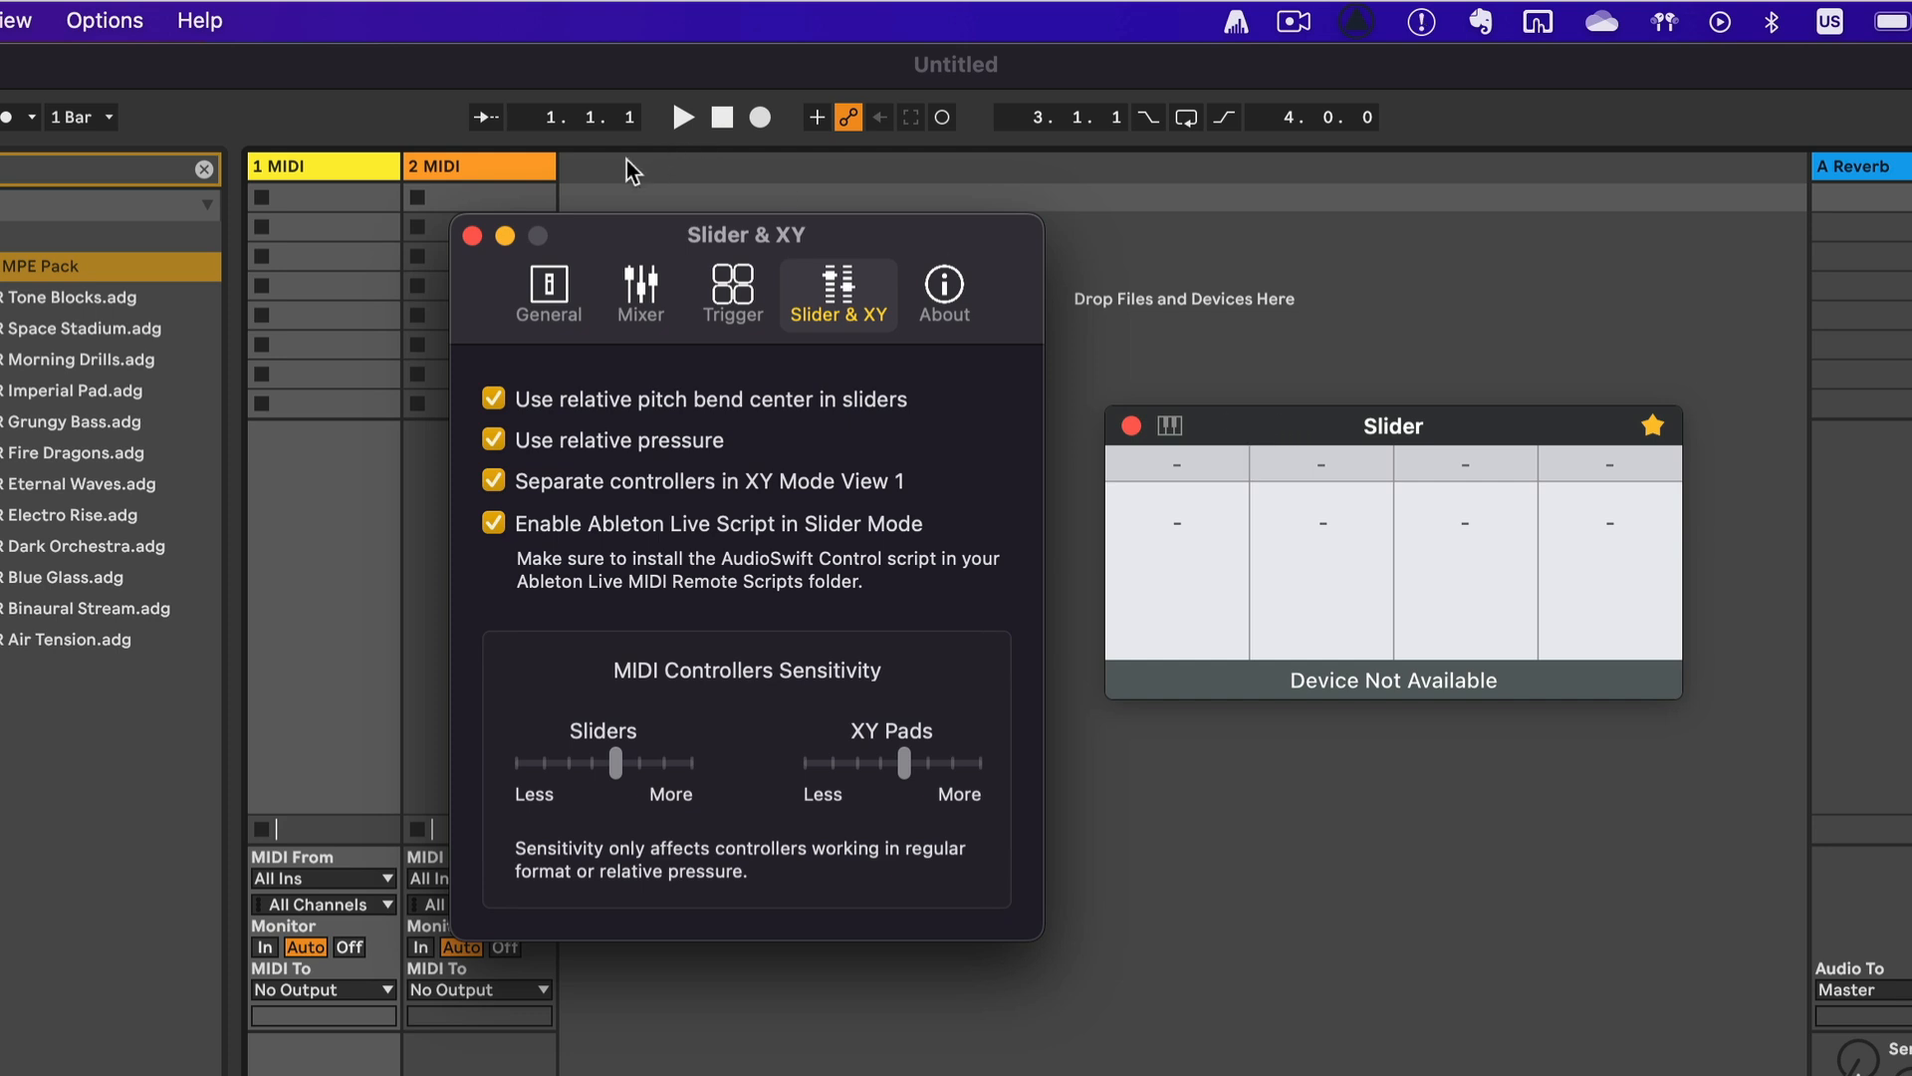
mouse_move(1082, 357)
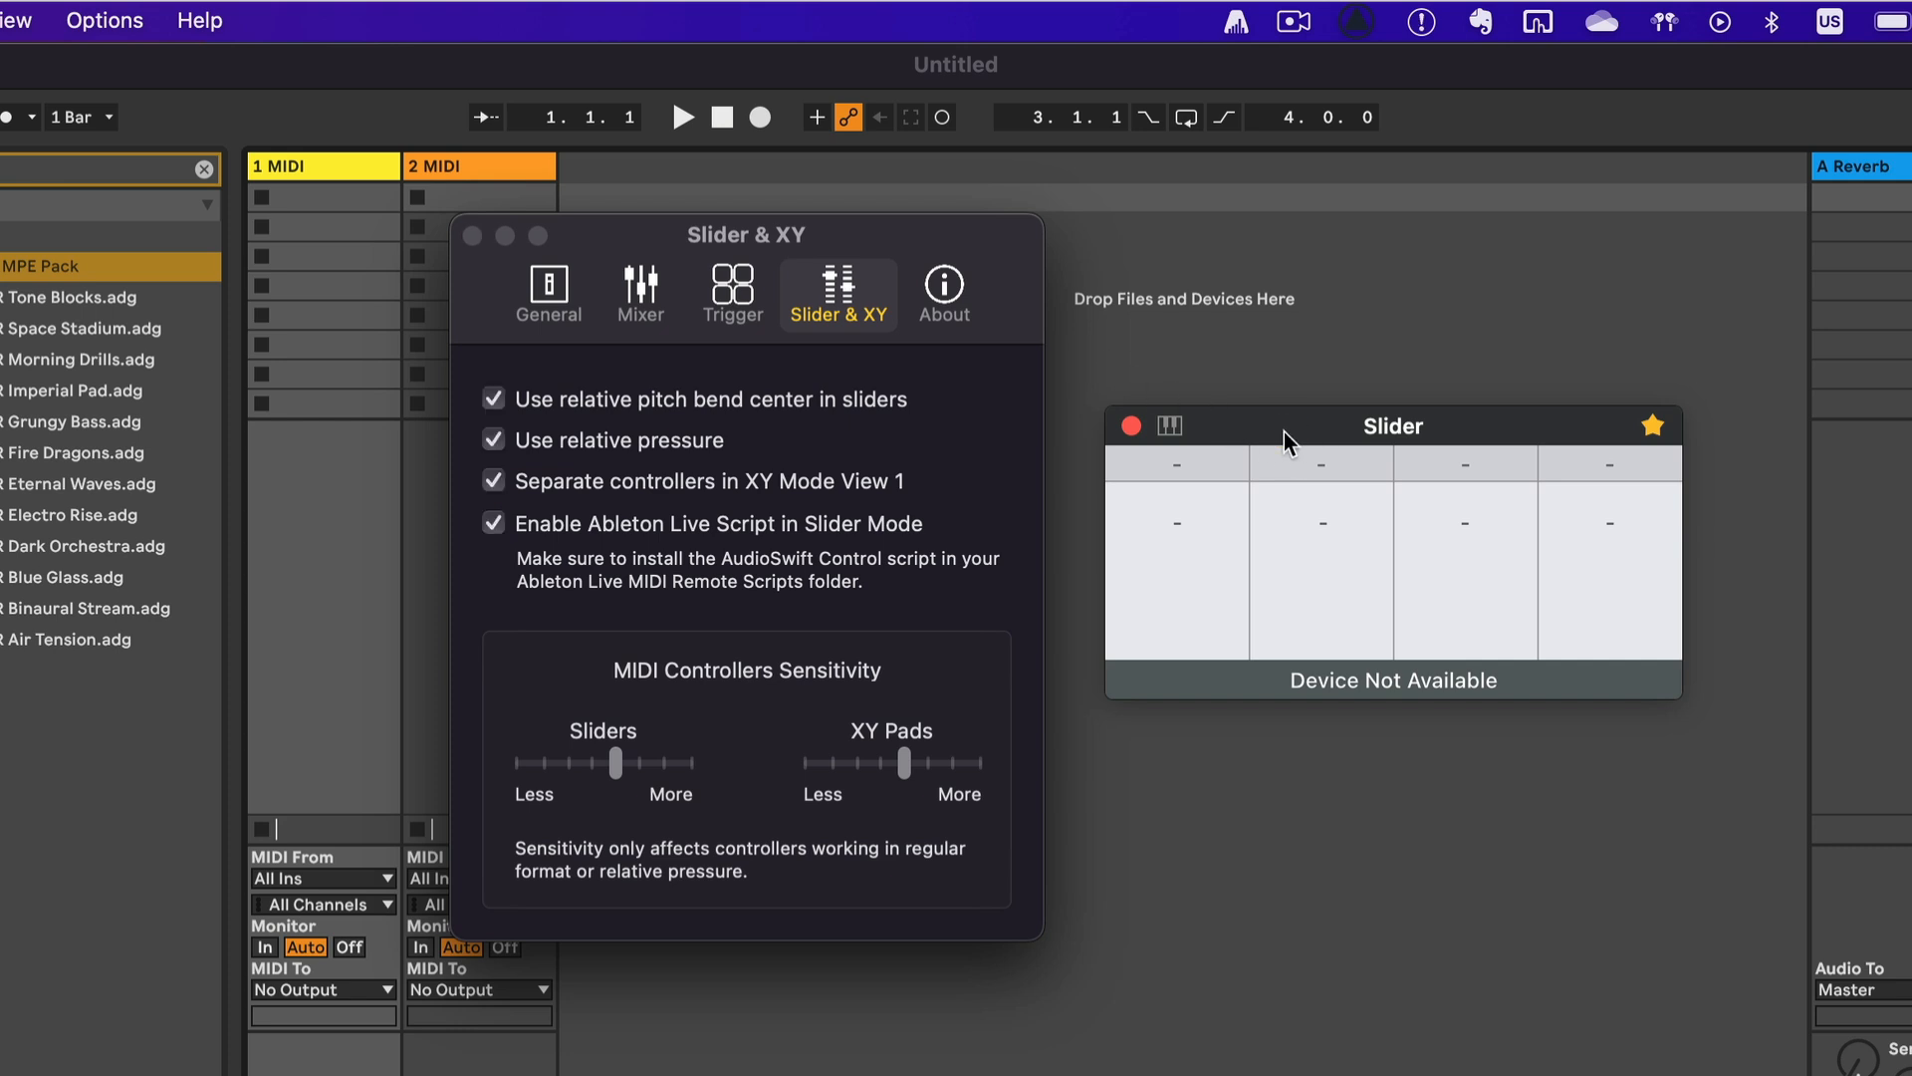
mouse_move(494, 271)
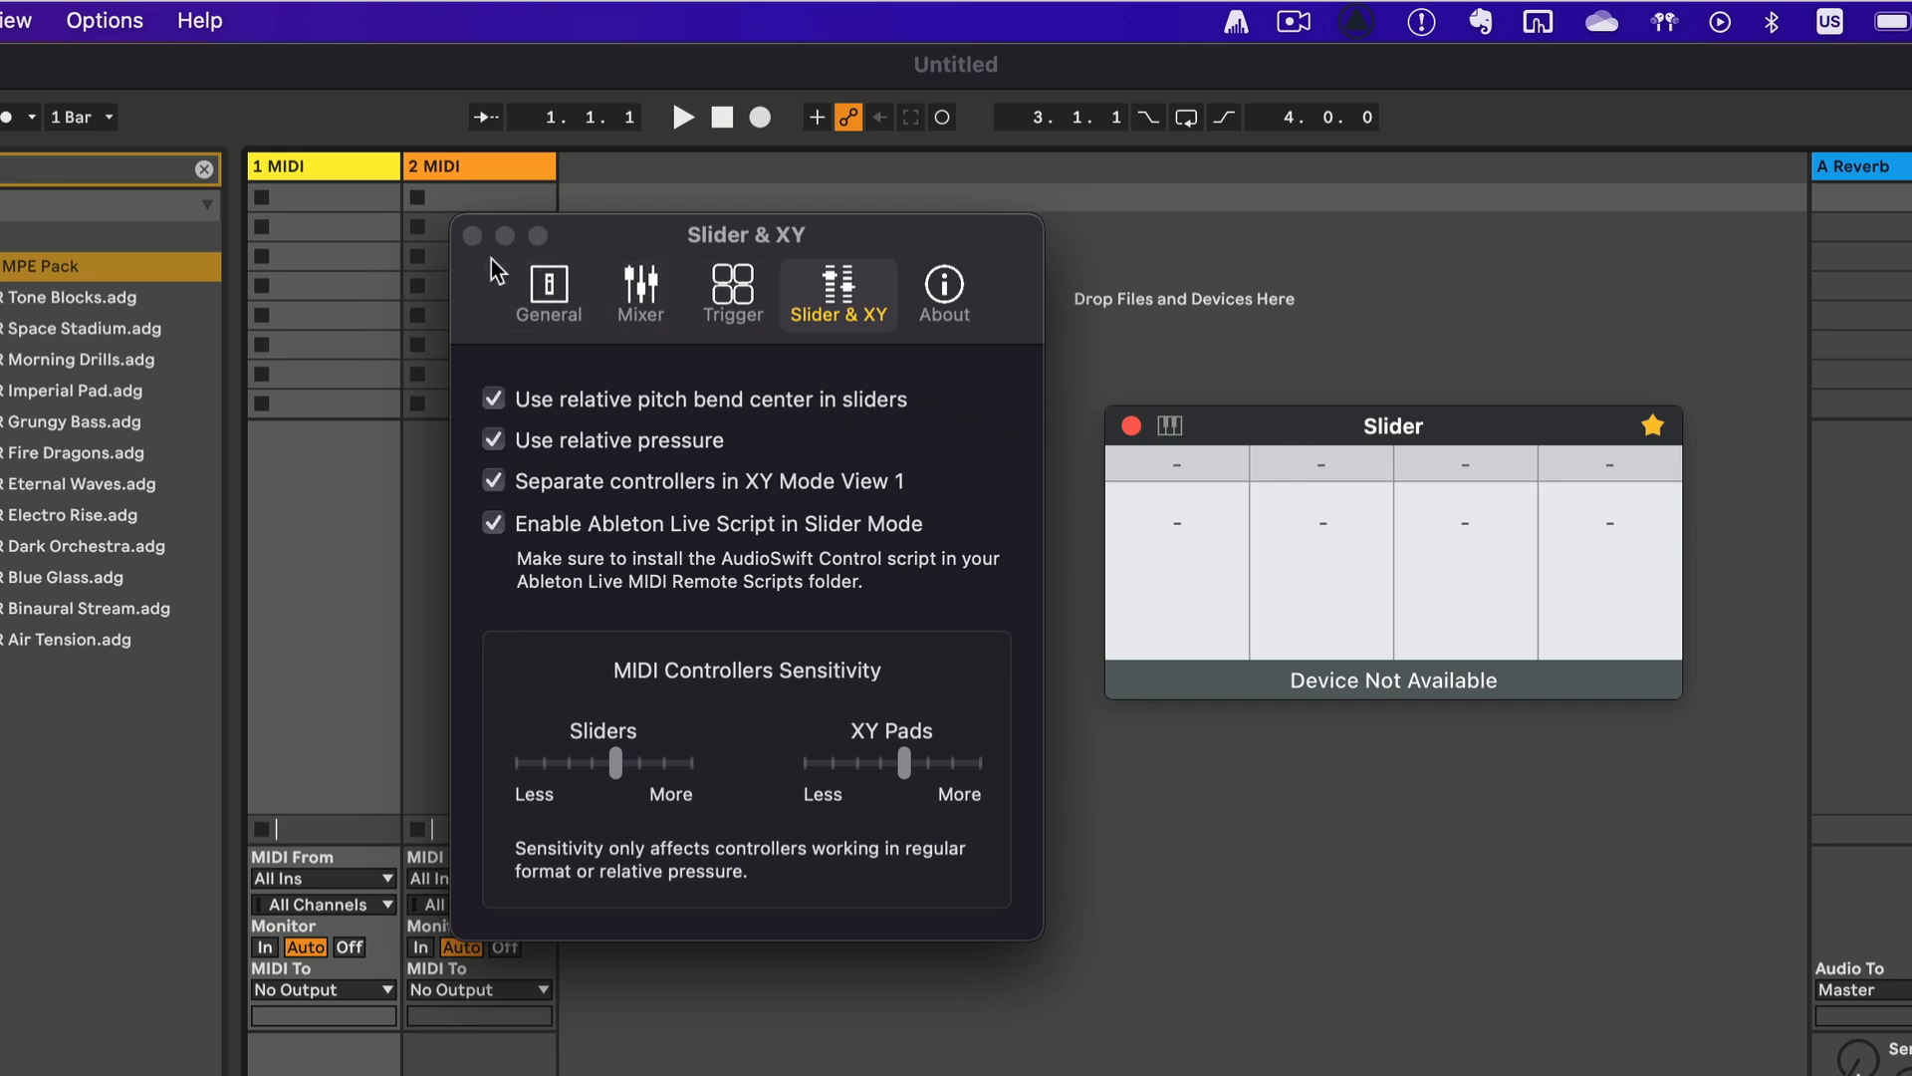
left_click(469, 235)
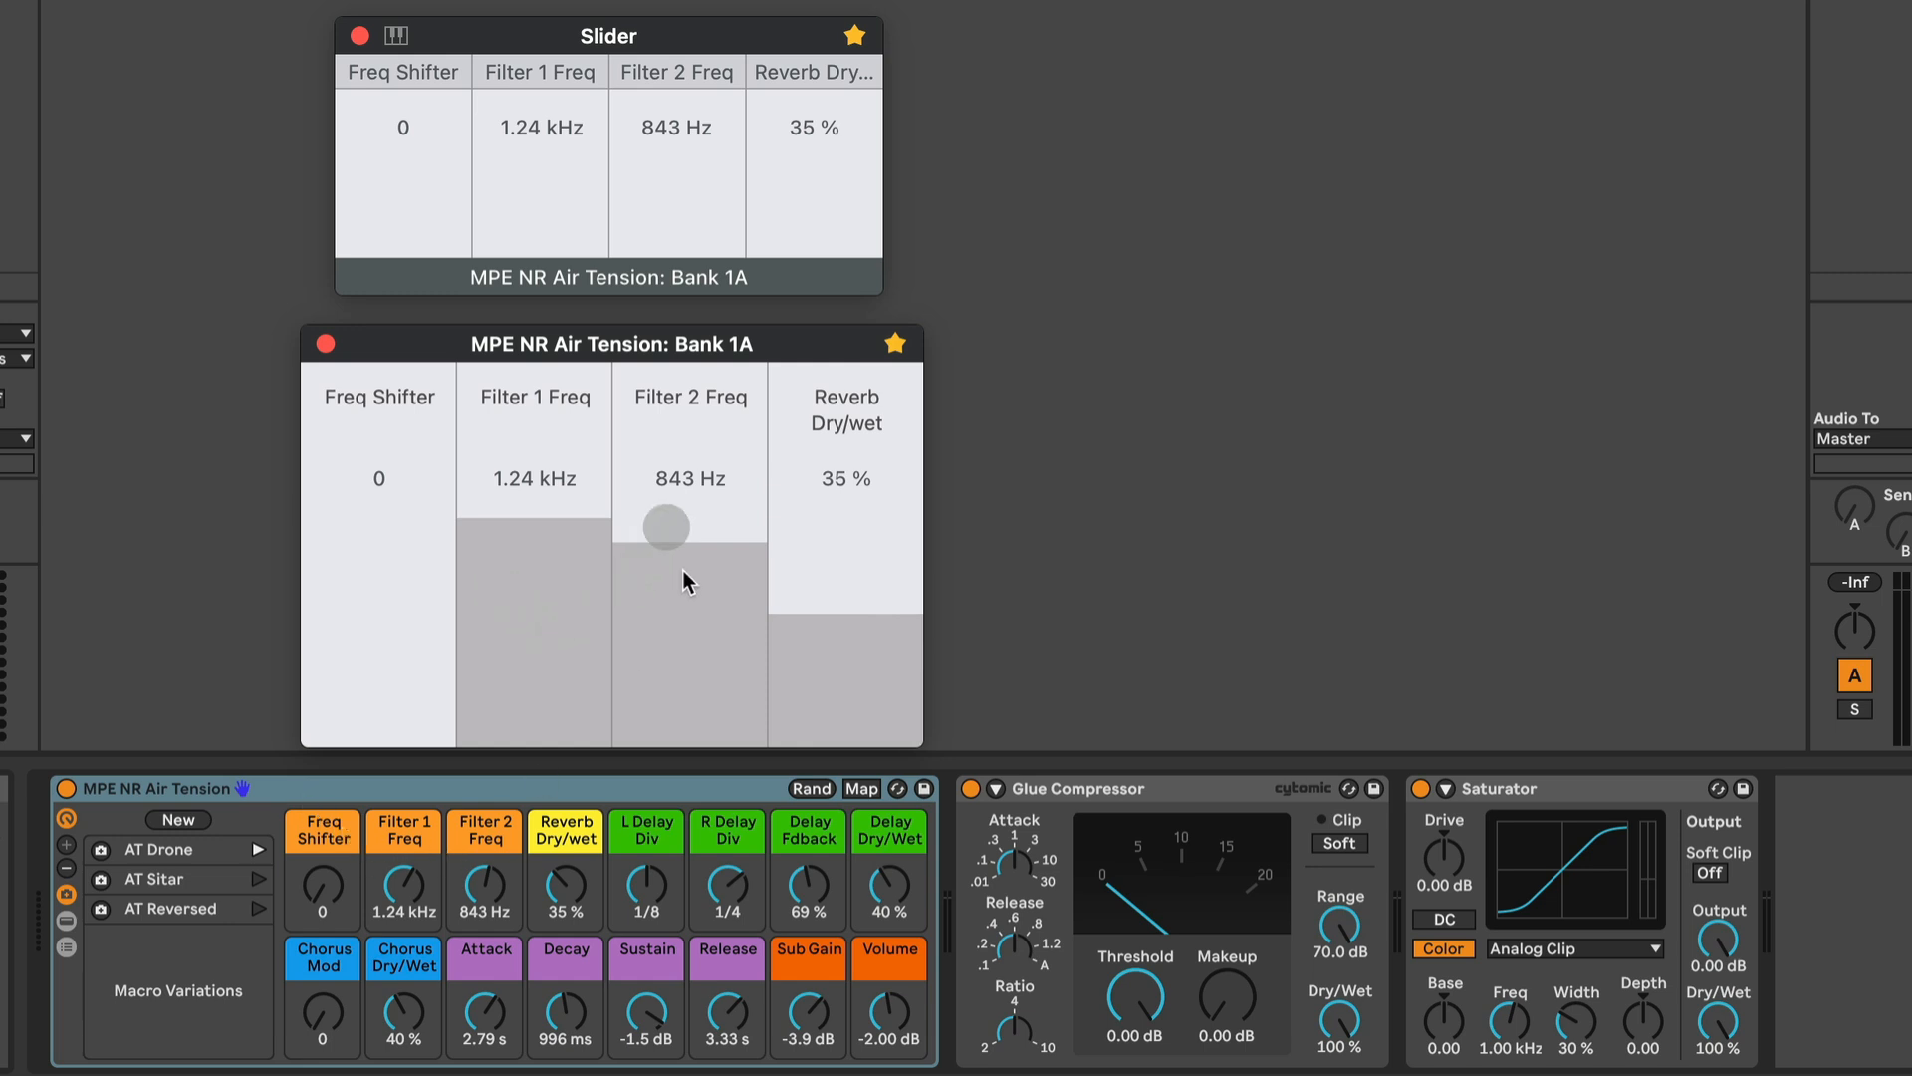
Step: Move the Air Tension Freq Shifter and Filter sliders, then return them to 0 and 1.24 kHz
left_click_drag(668, 526, 707, 512)
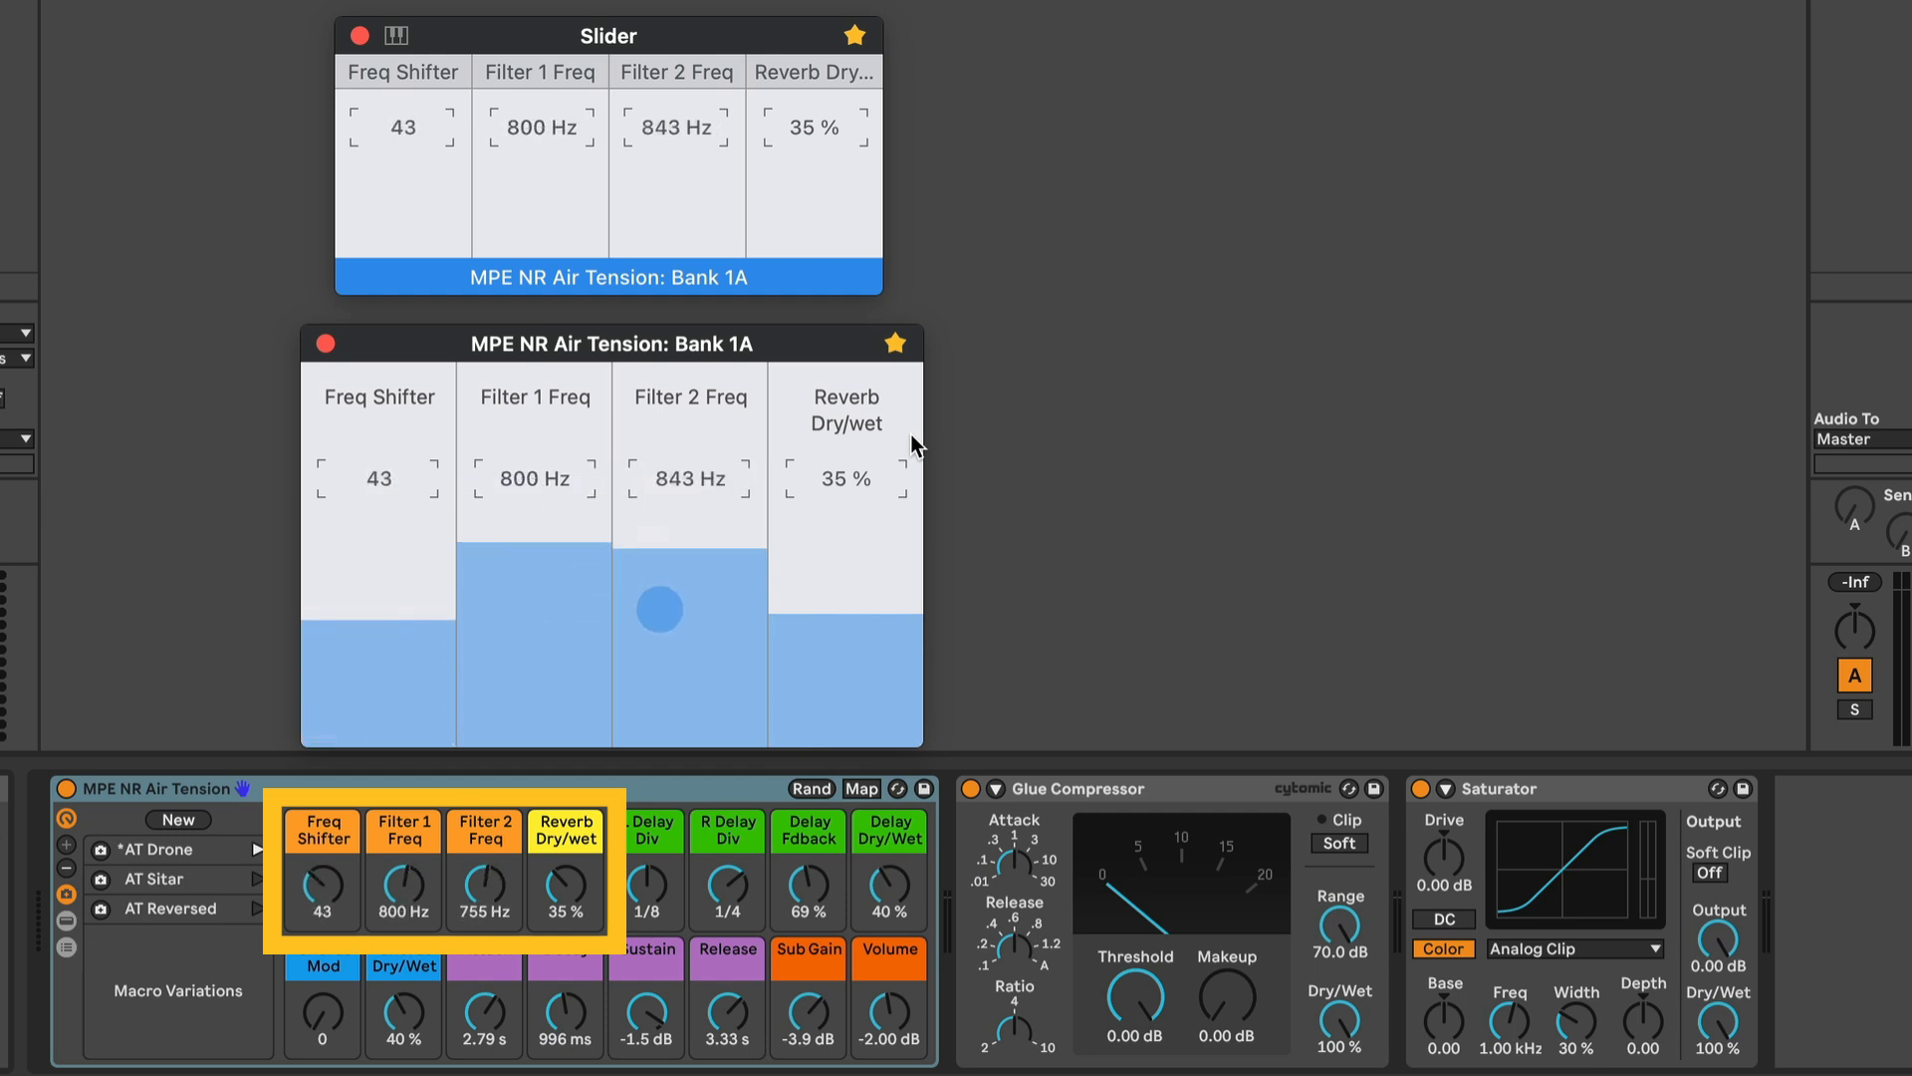
left_click(809, 788)
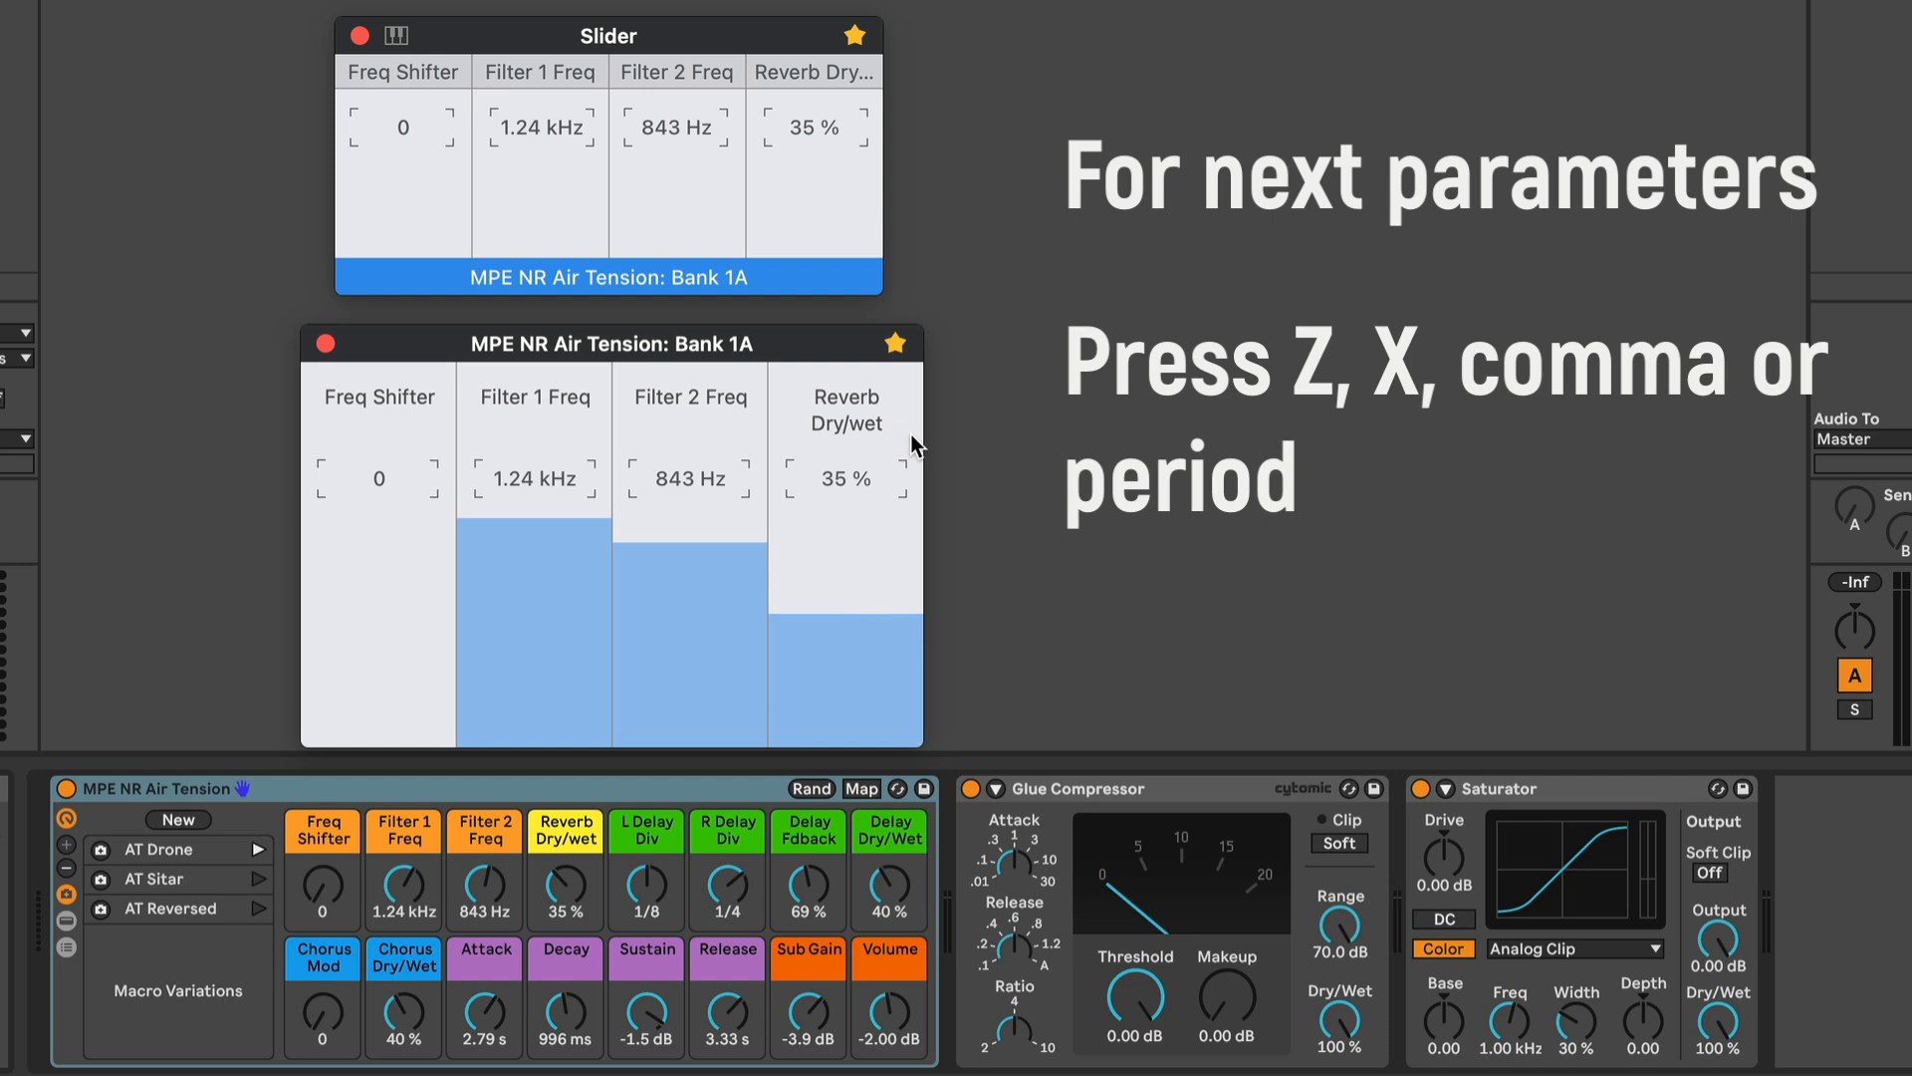
key("x")
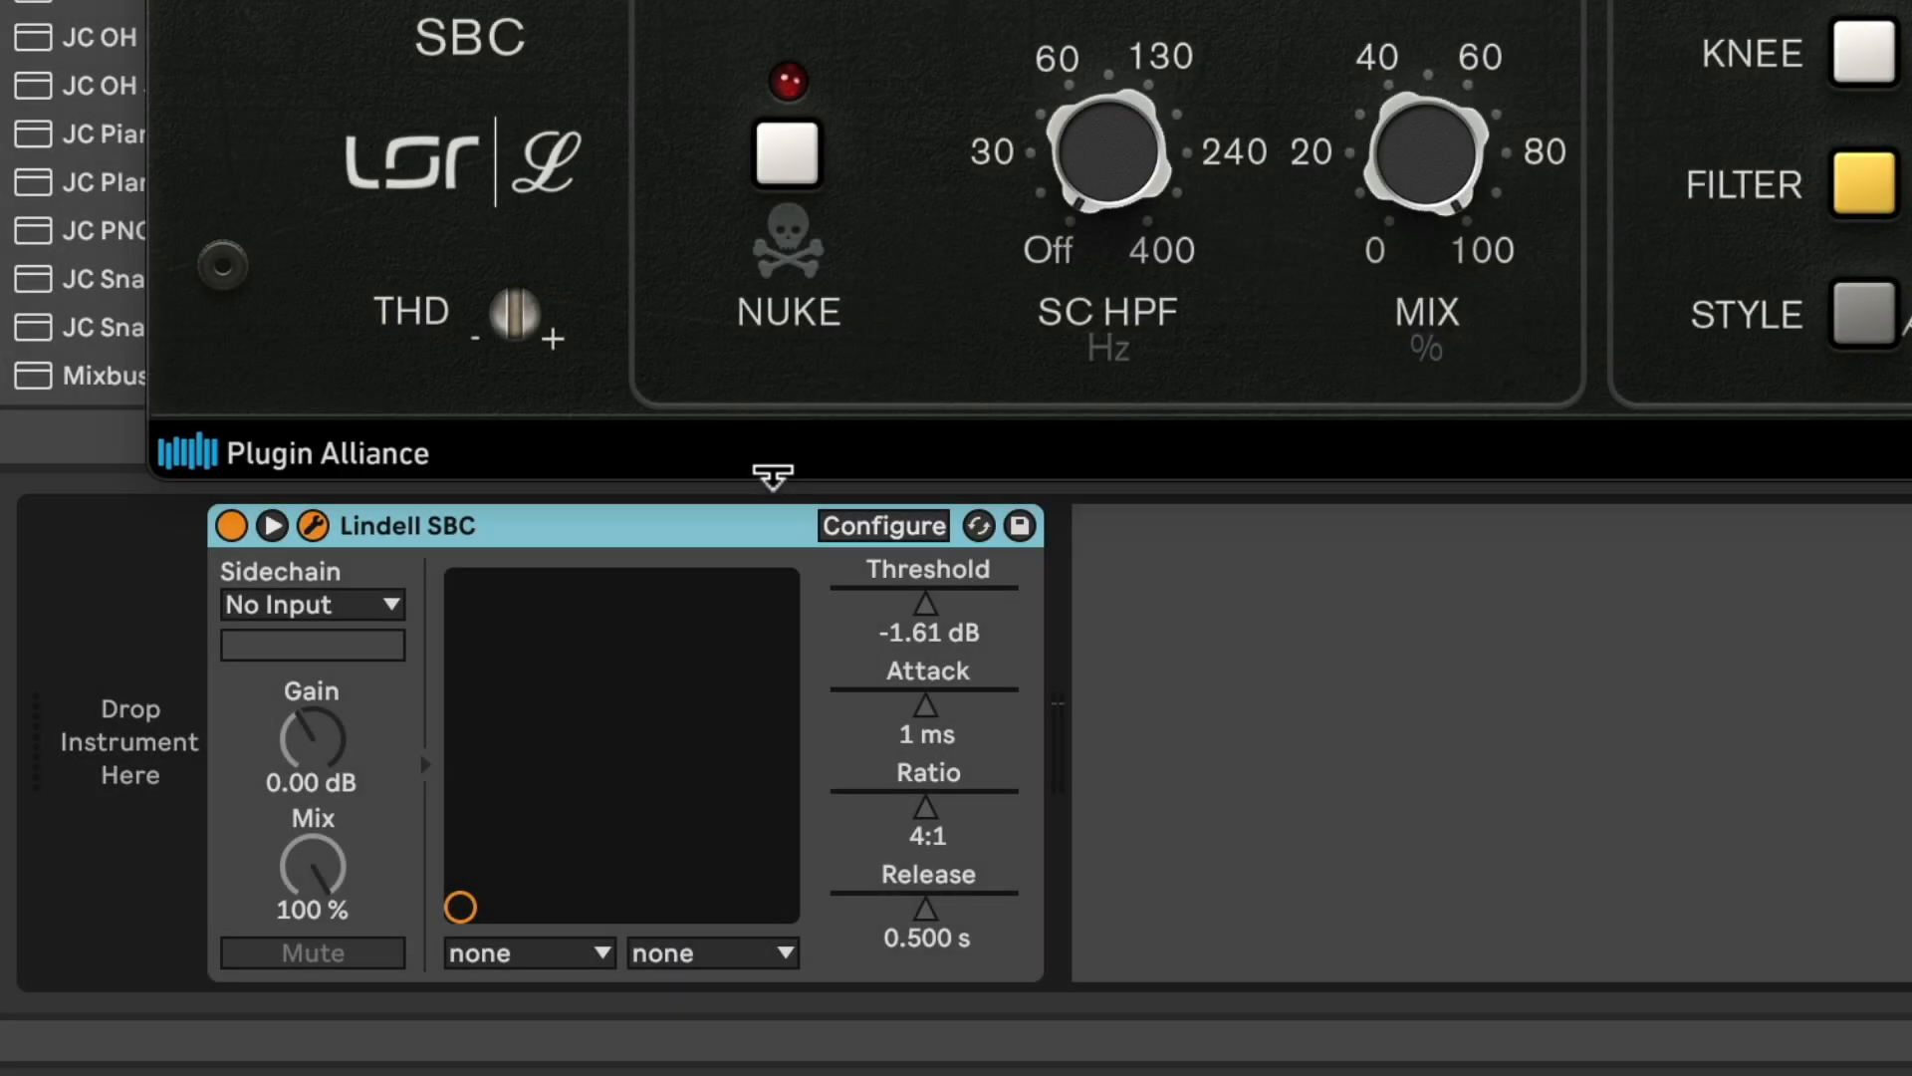
Step: Add the Lindell SBC mix and SC HPF parameters, then save as its default configuration
left_click(883, 526)
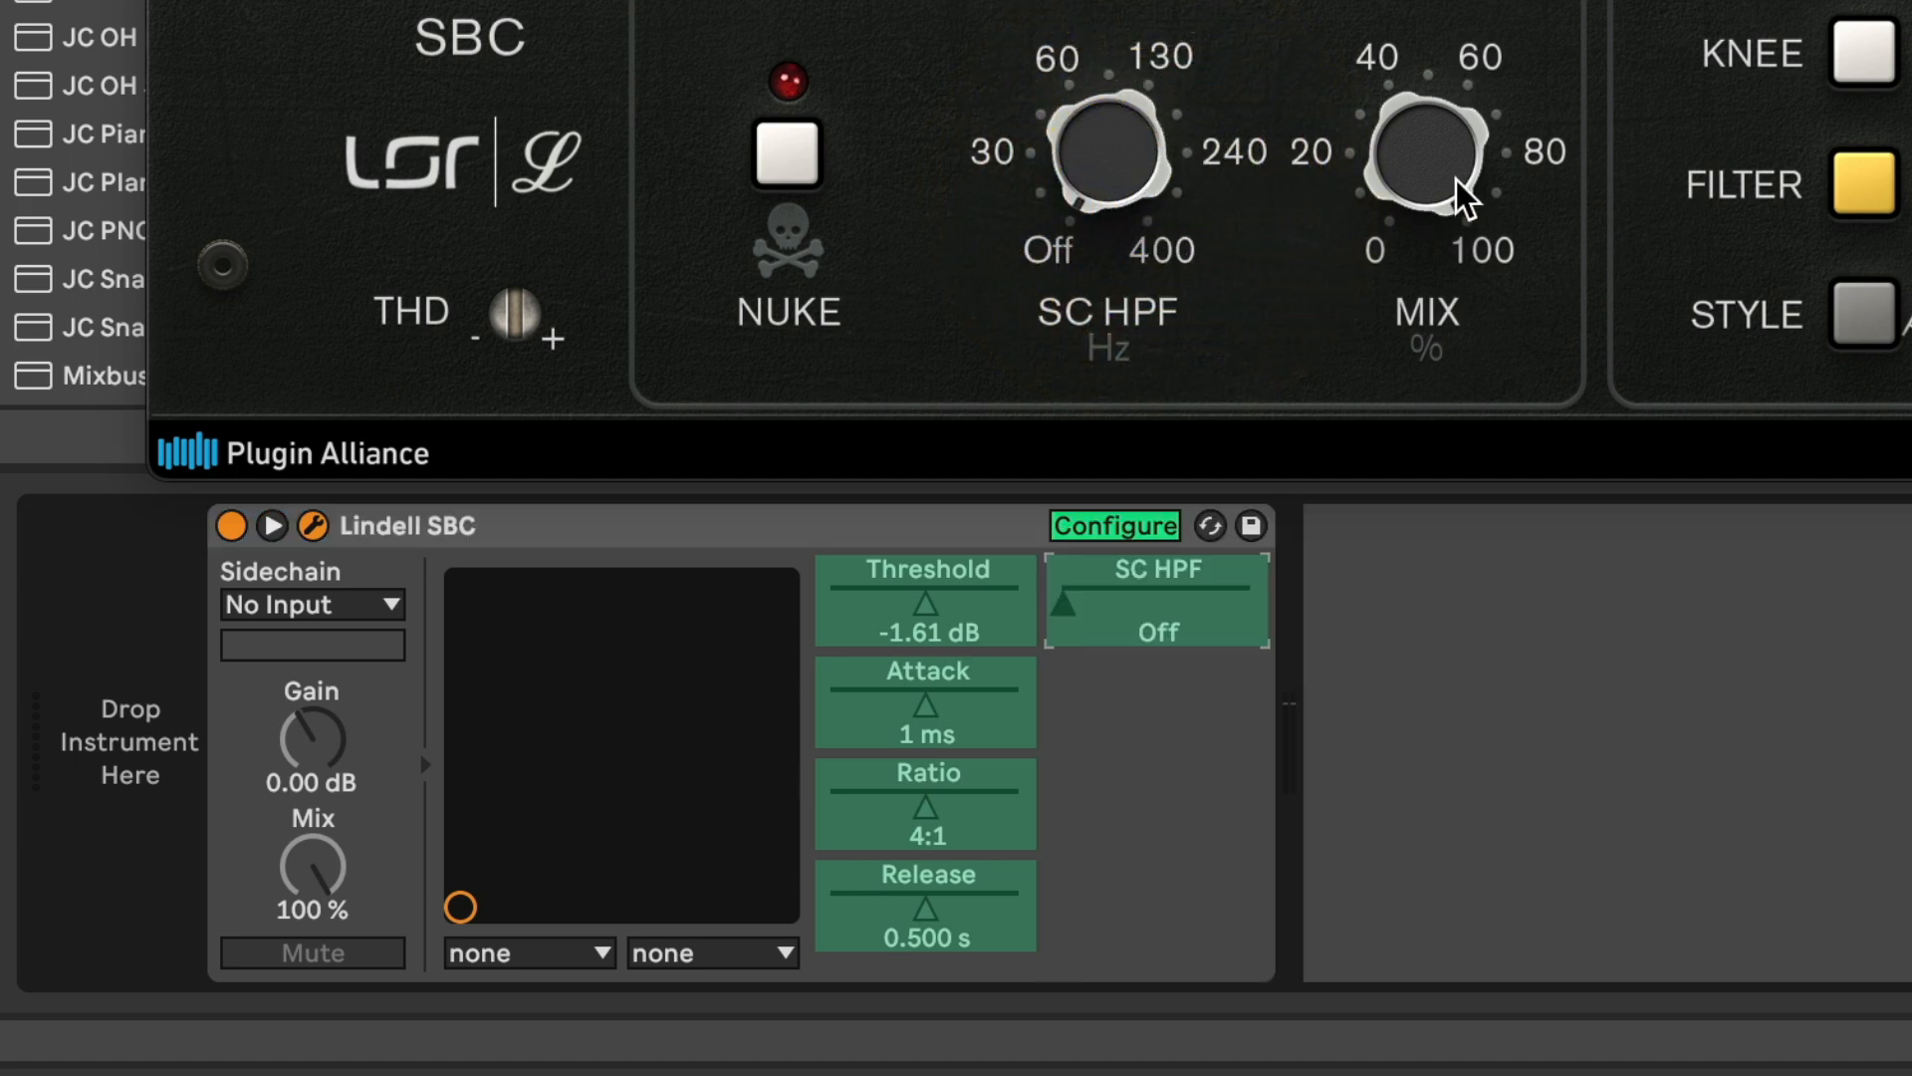
left_click(1112, 526)
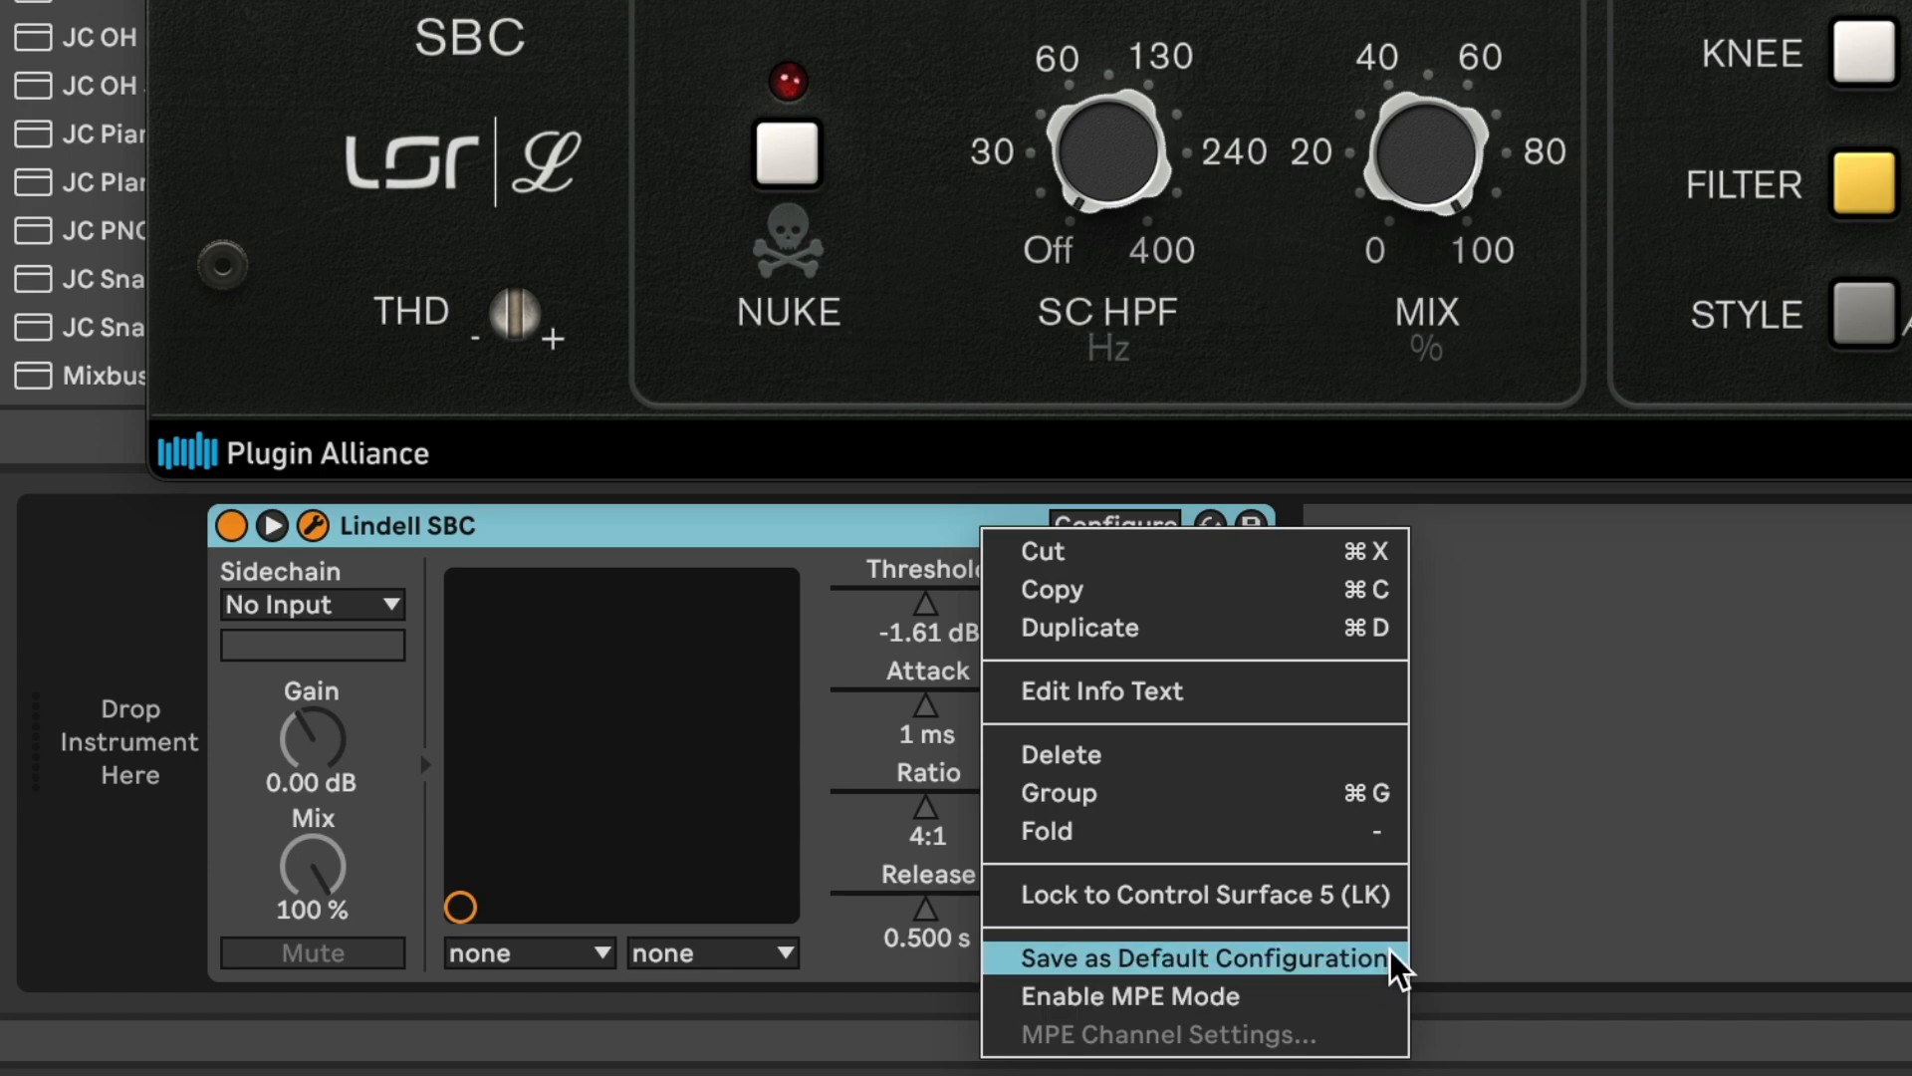
left_click(1201, 957)
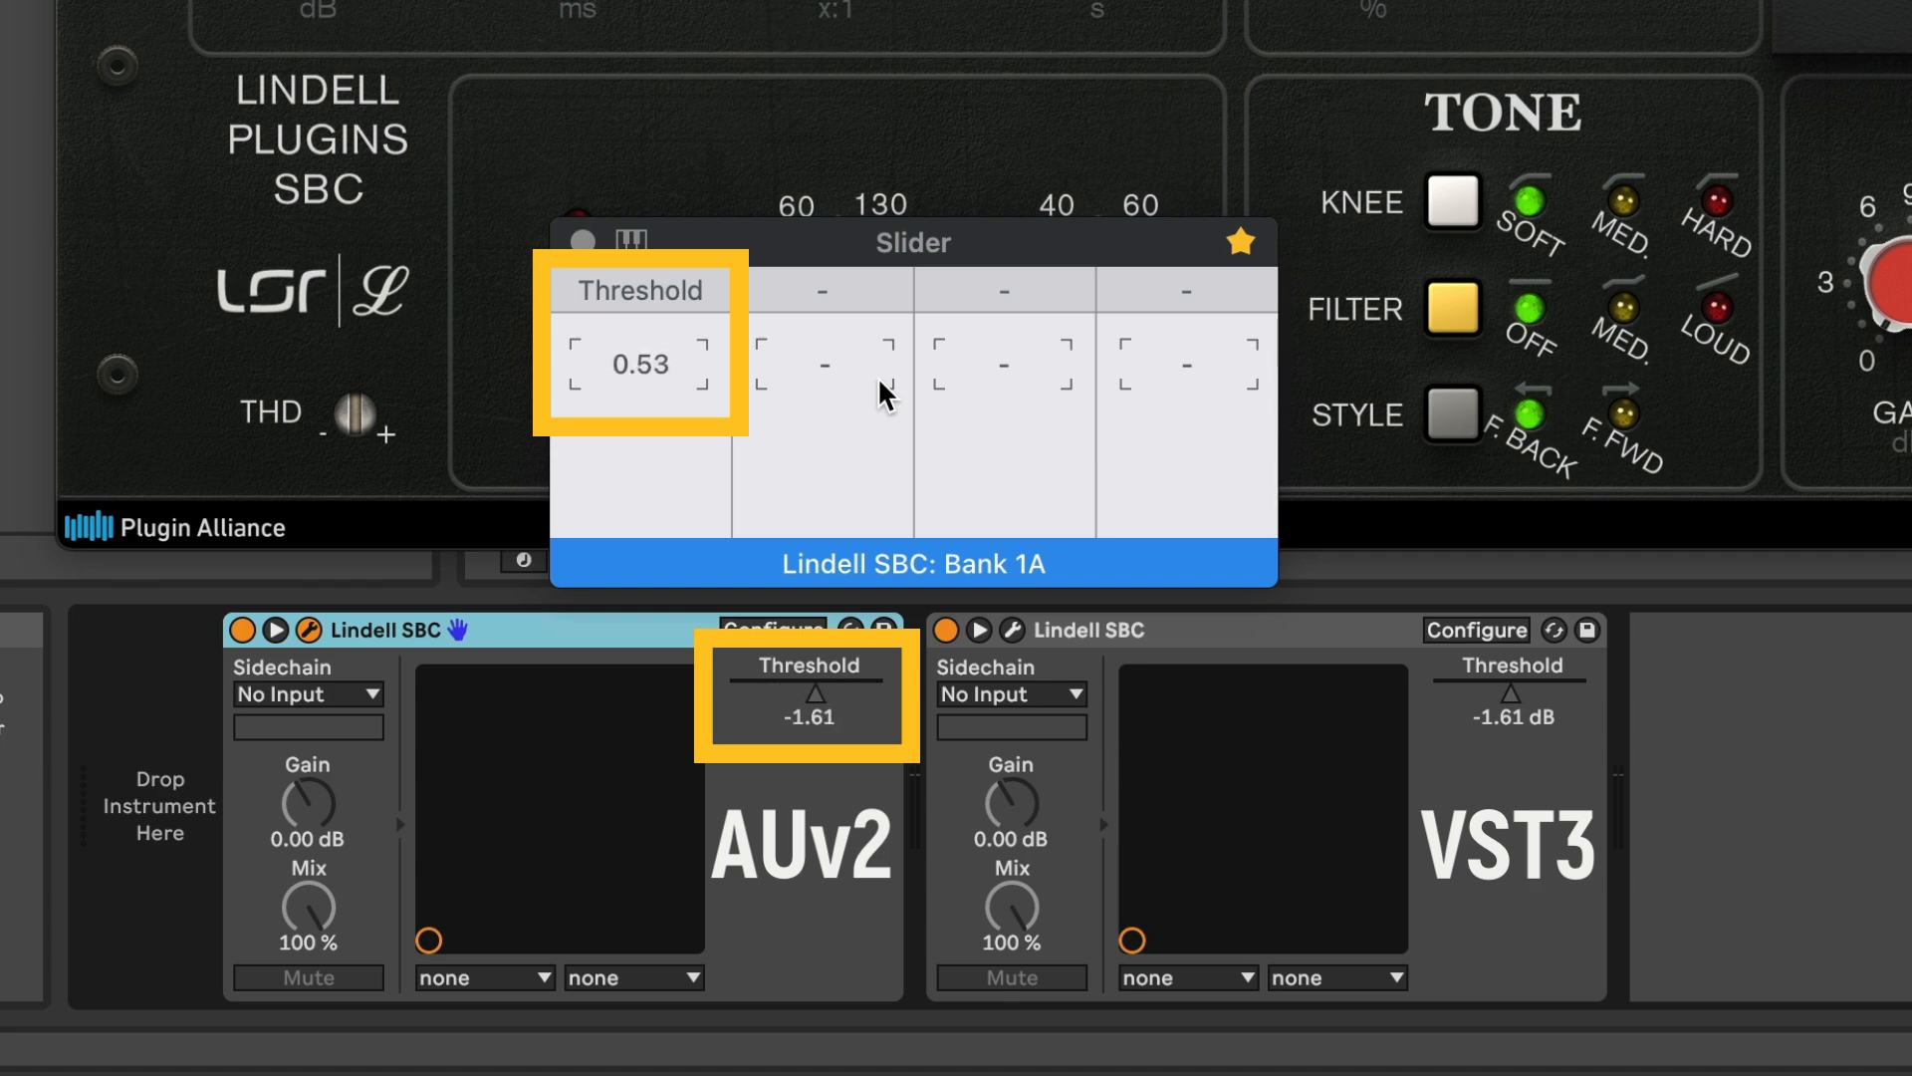
Step: Raise the AUv2 Lindell SBC's Threshold with AudioSwift's first slider in Bank 1A
left_click_drag(639, 365, 640, 292)
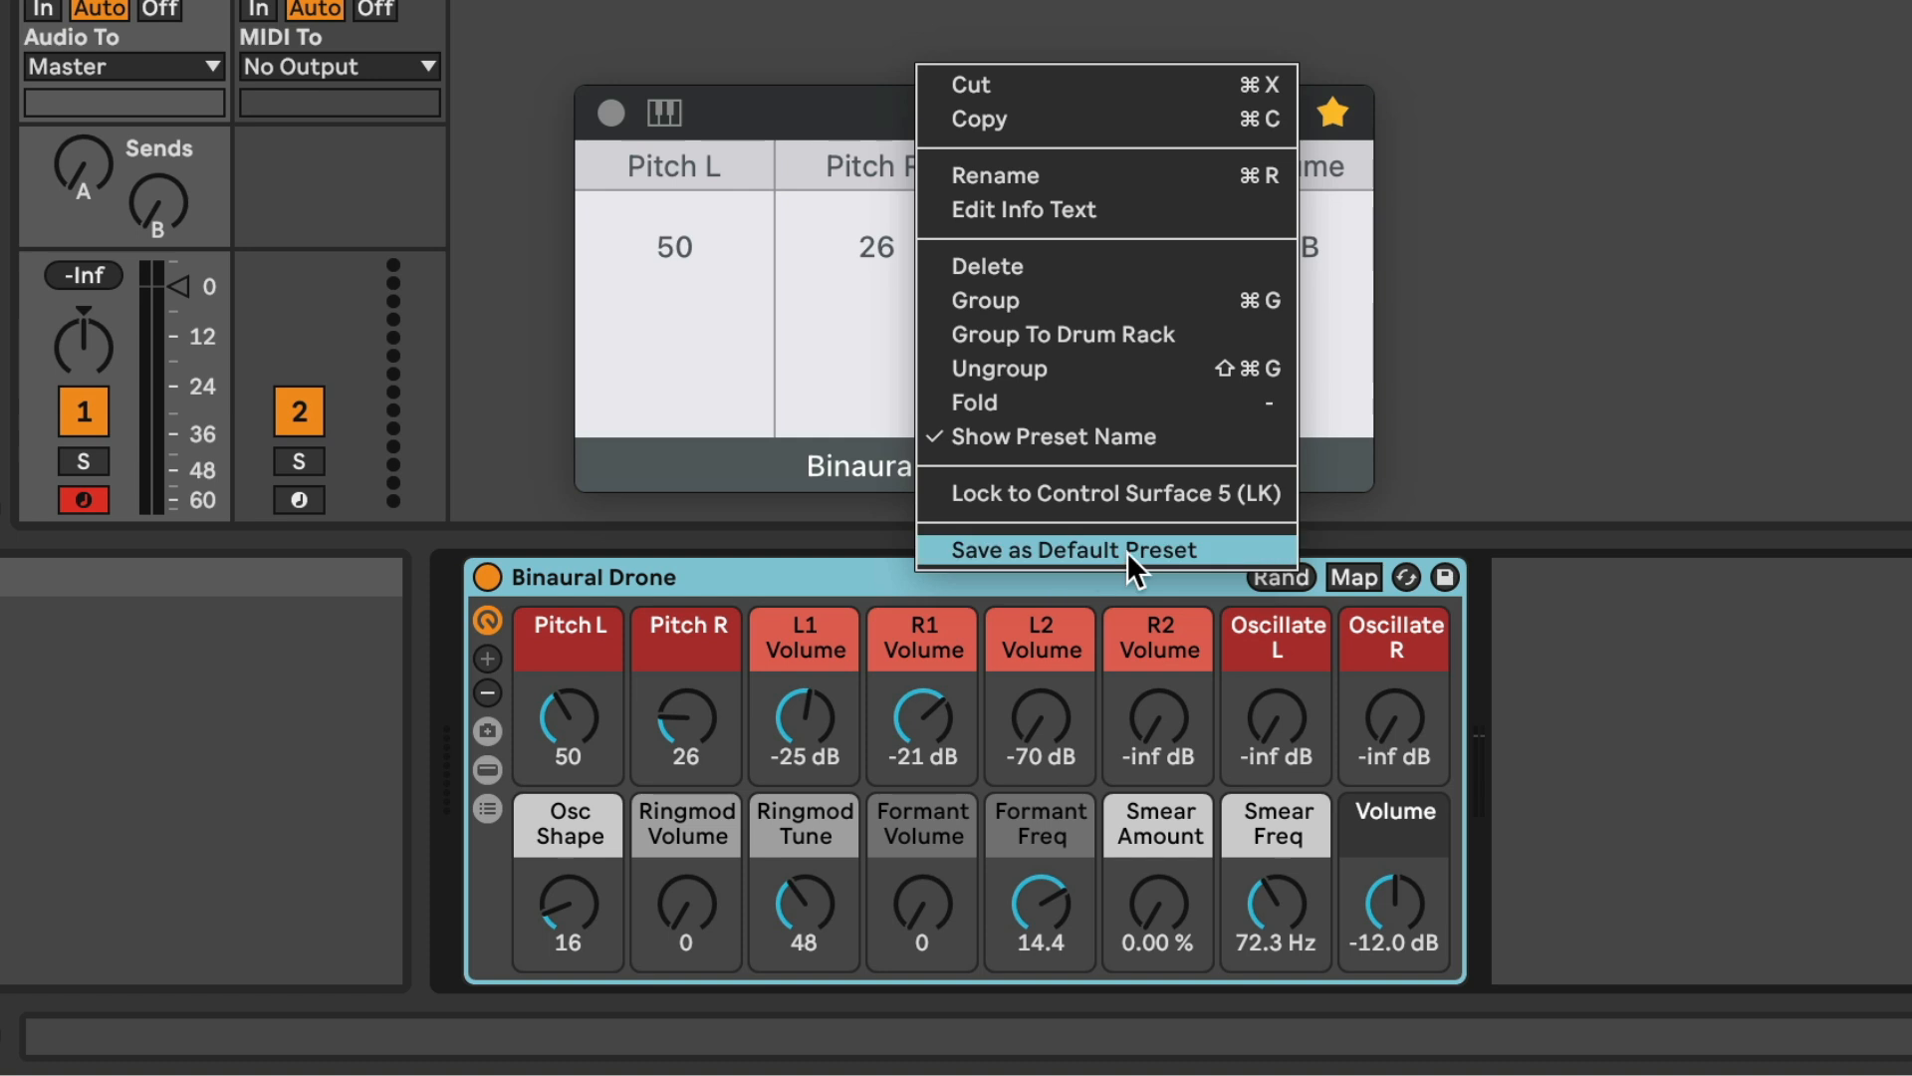
mouse_move(1283, 522)
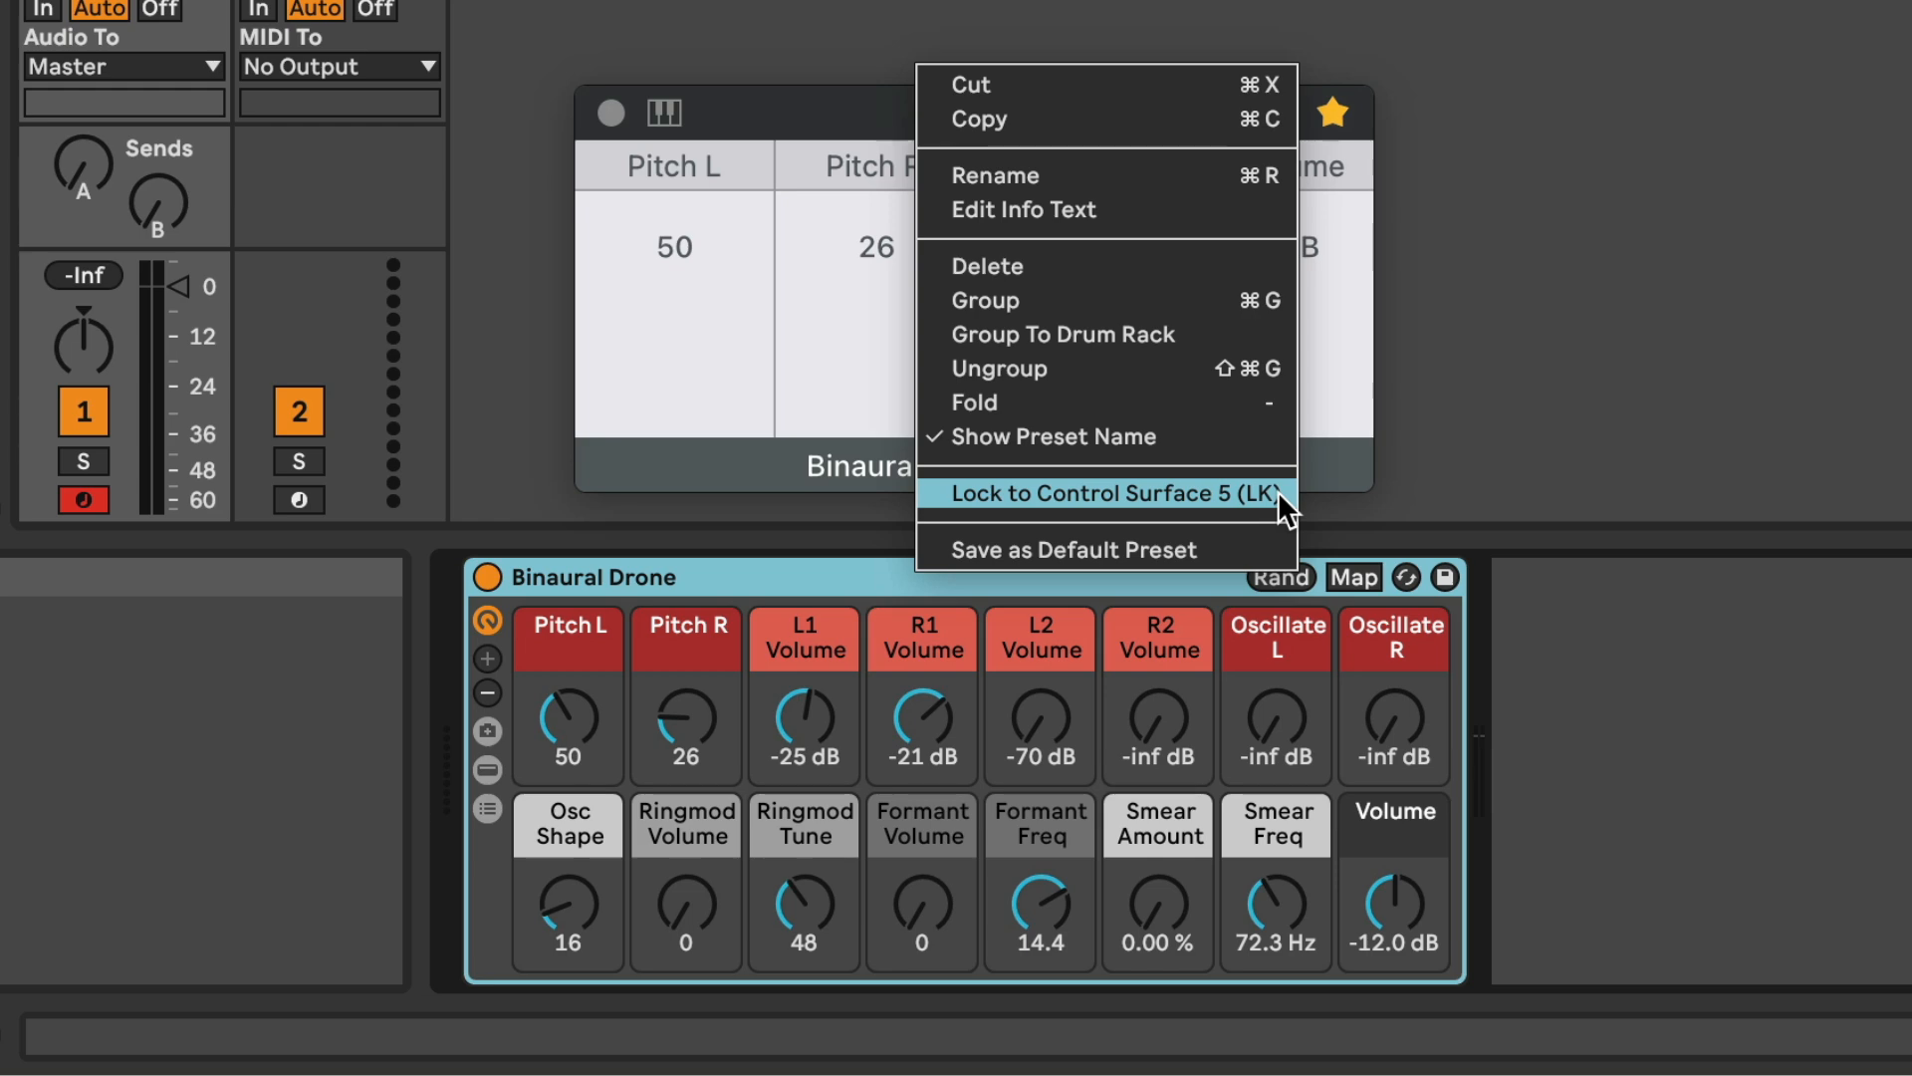
Step: Choose Lock to Control Surface 5 (LK) on the Binaural Drone rack
left_click(1098, 494)
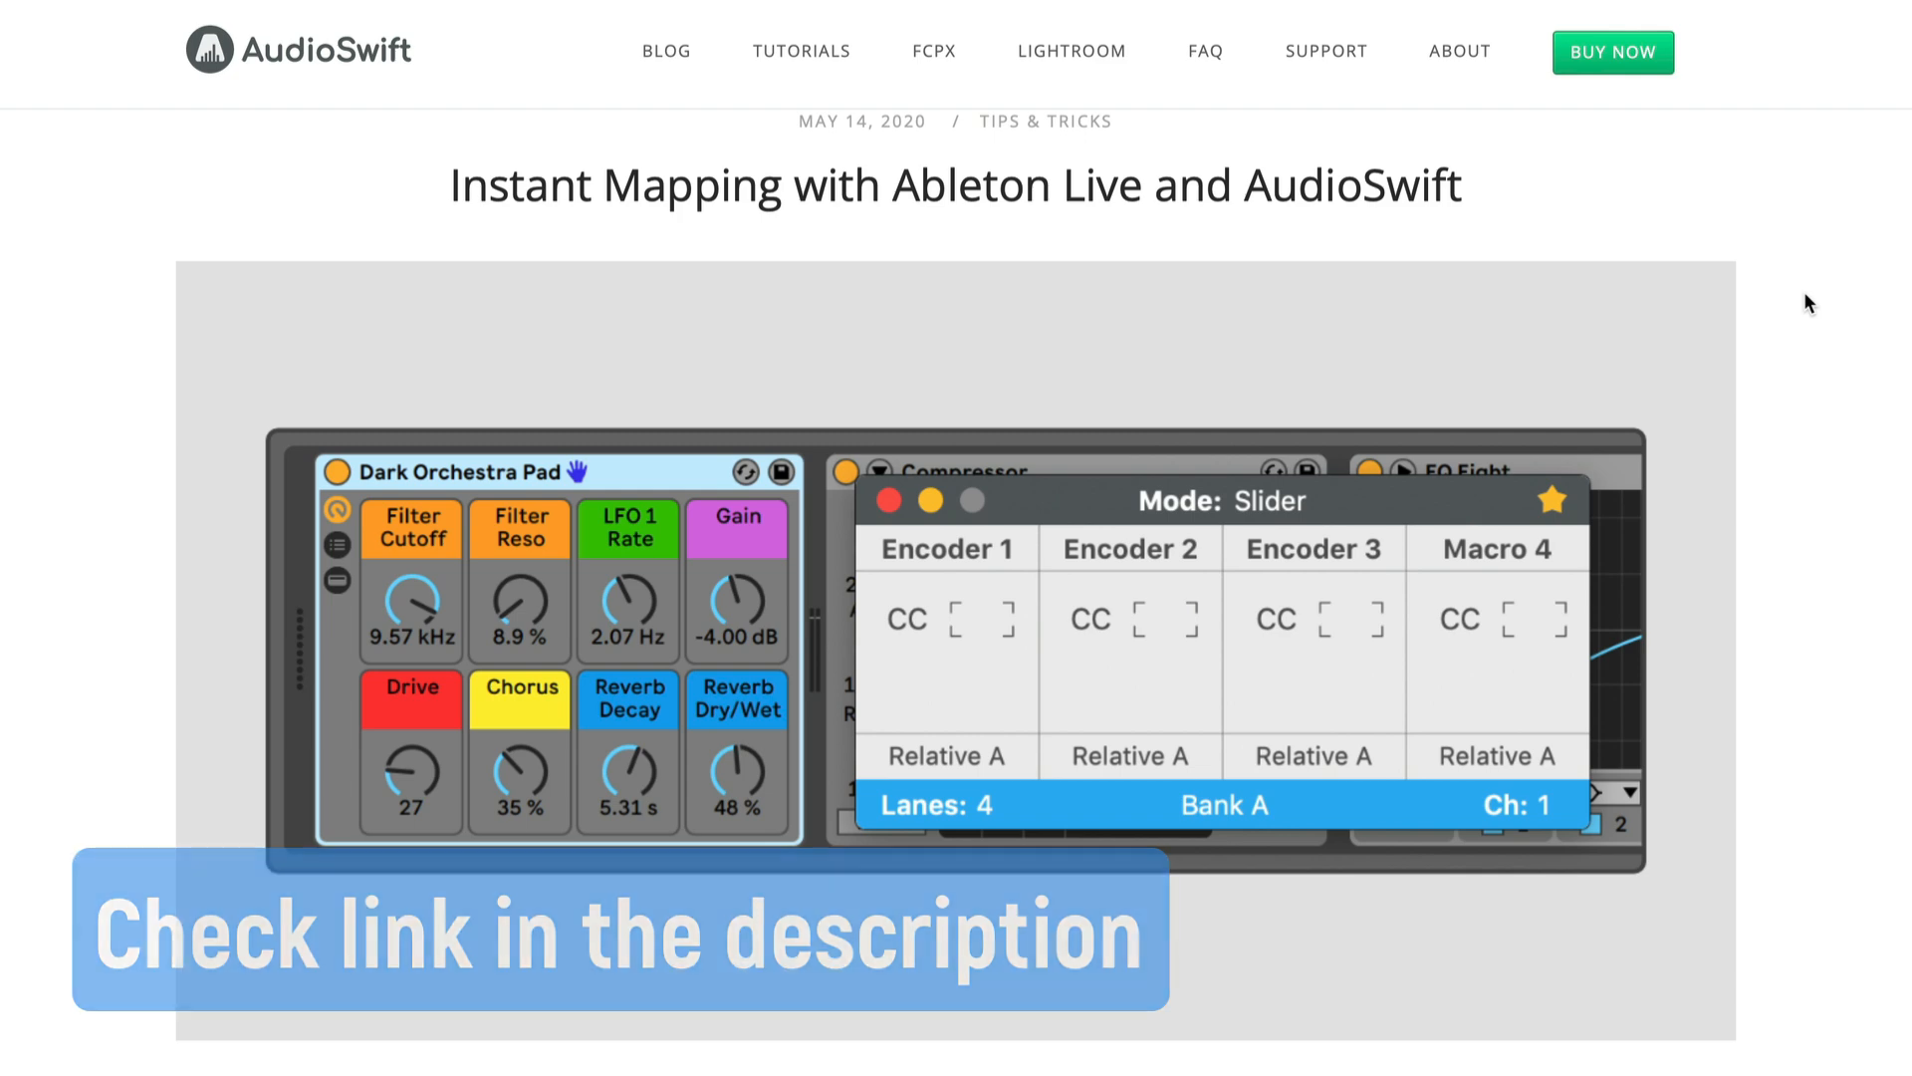
Step: Scroll the Instant Mapping blog post down to the UserConfiguration Device Controls section
scroll("down", 3)
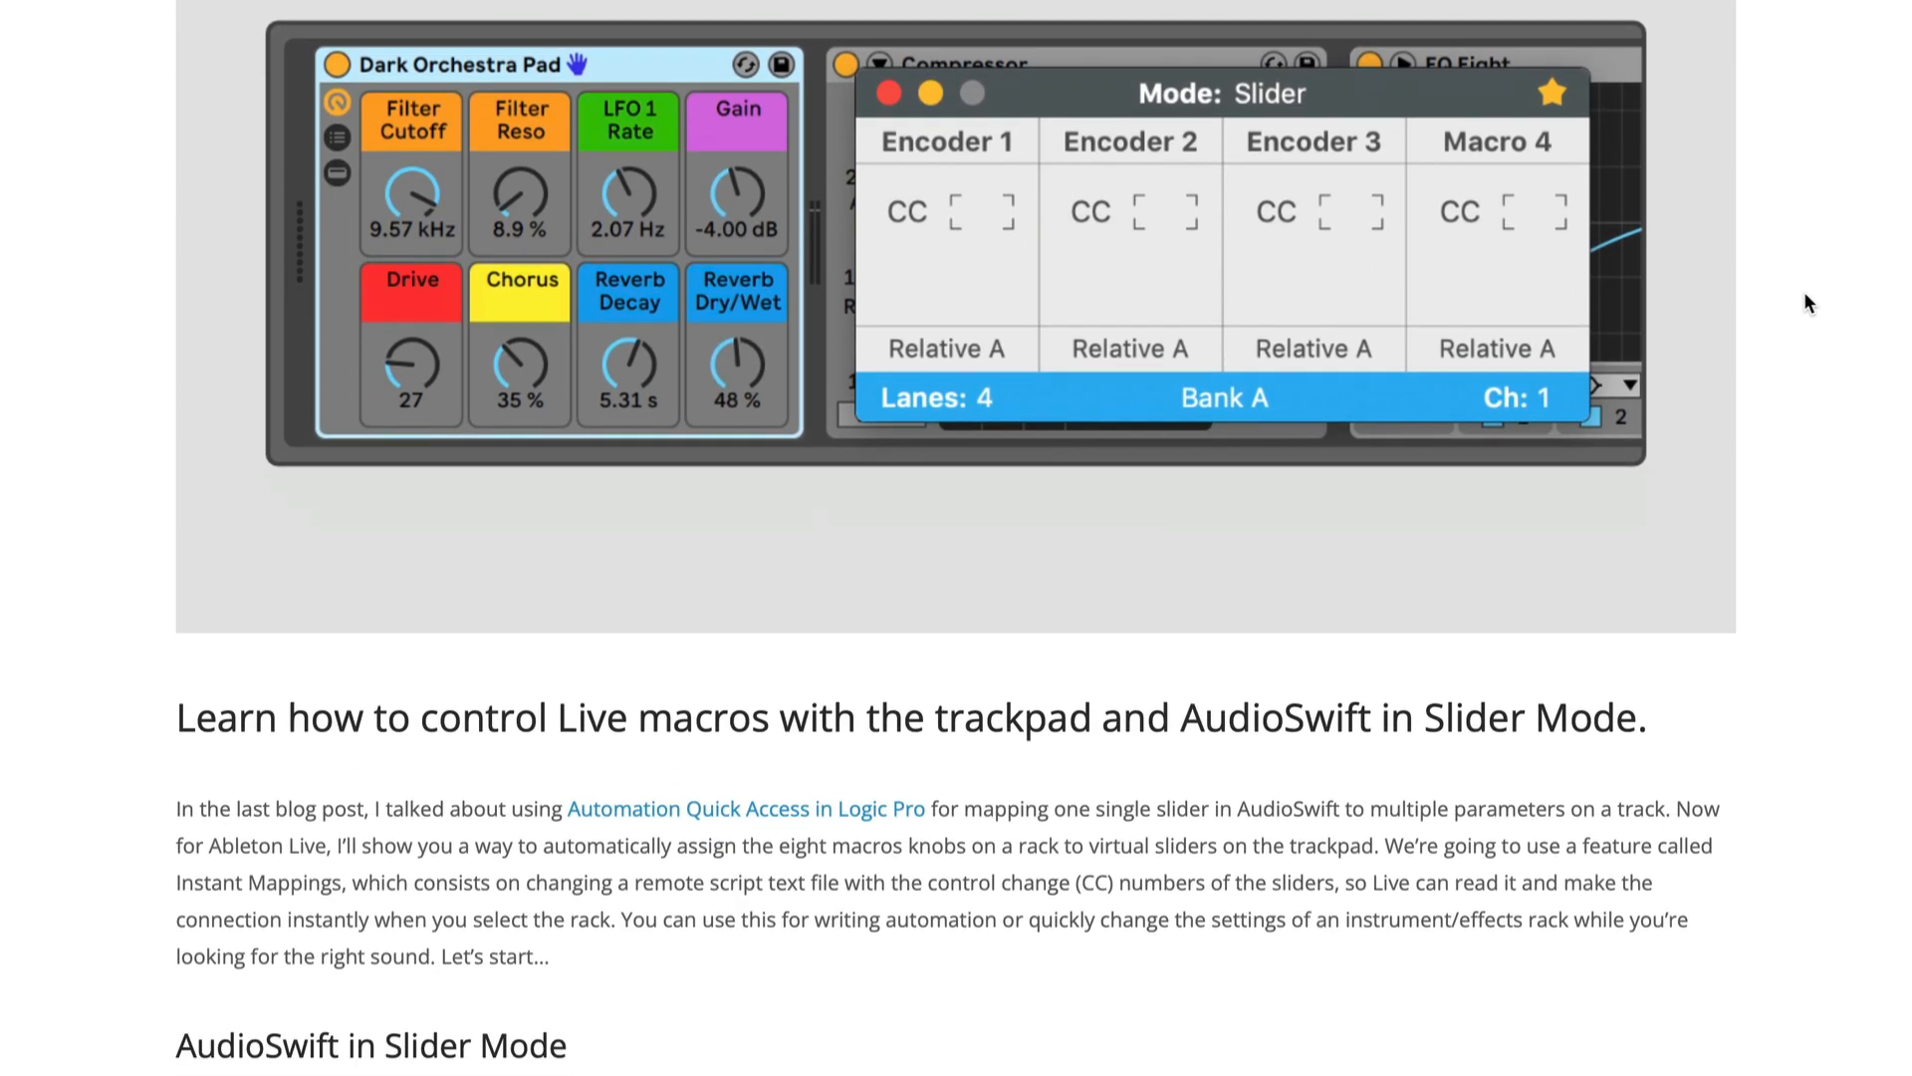
scroll("down", 3)
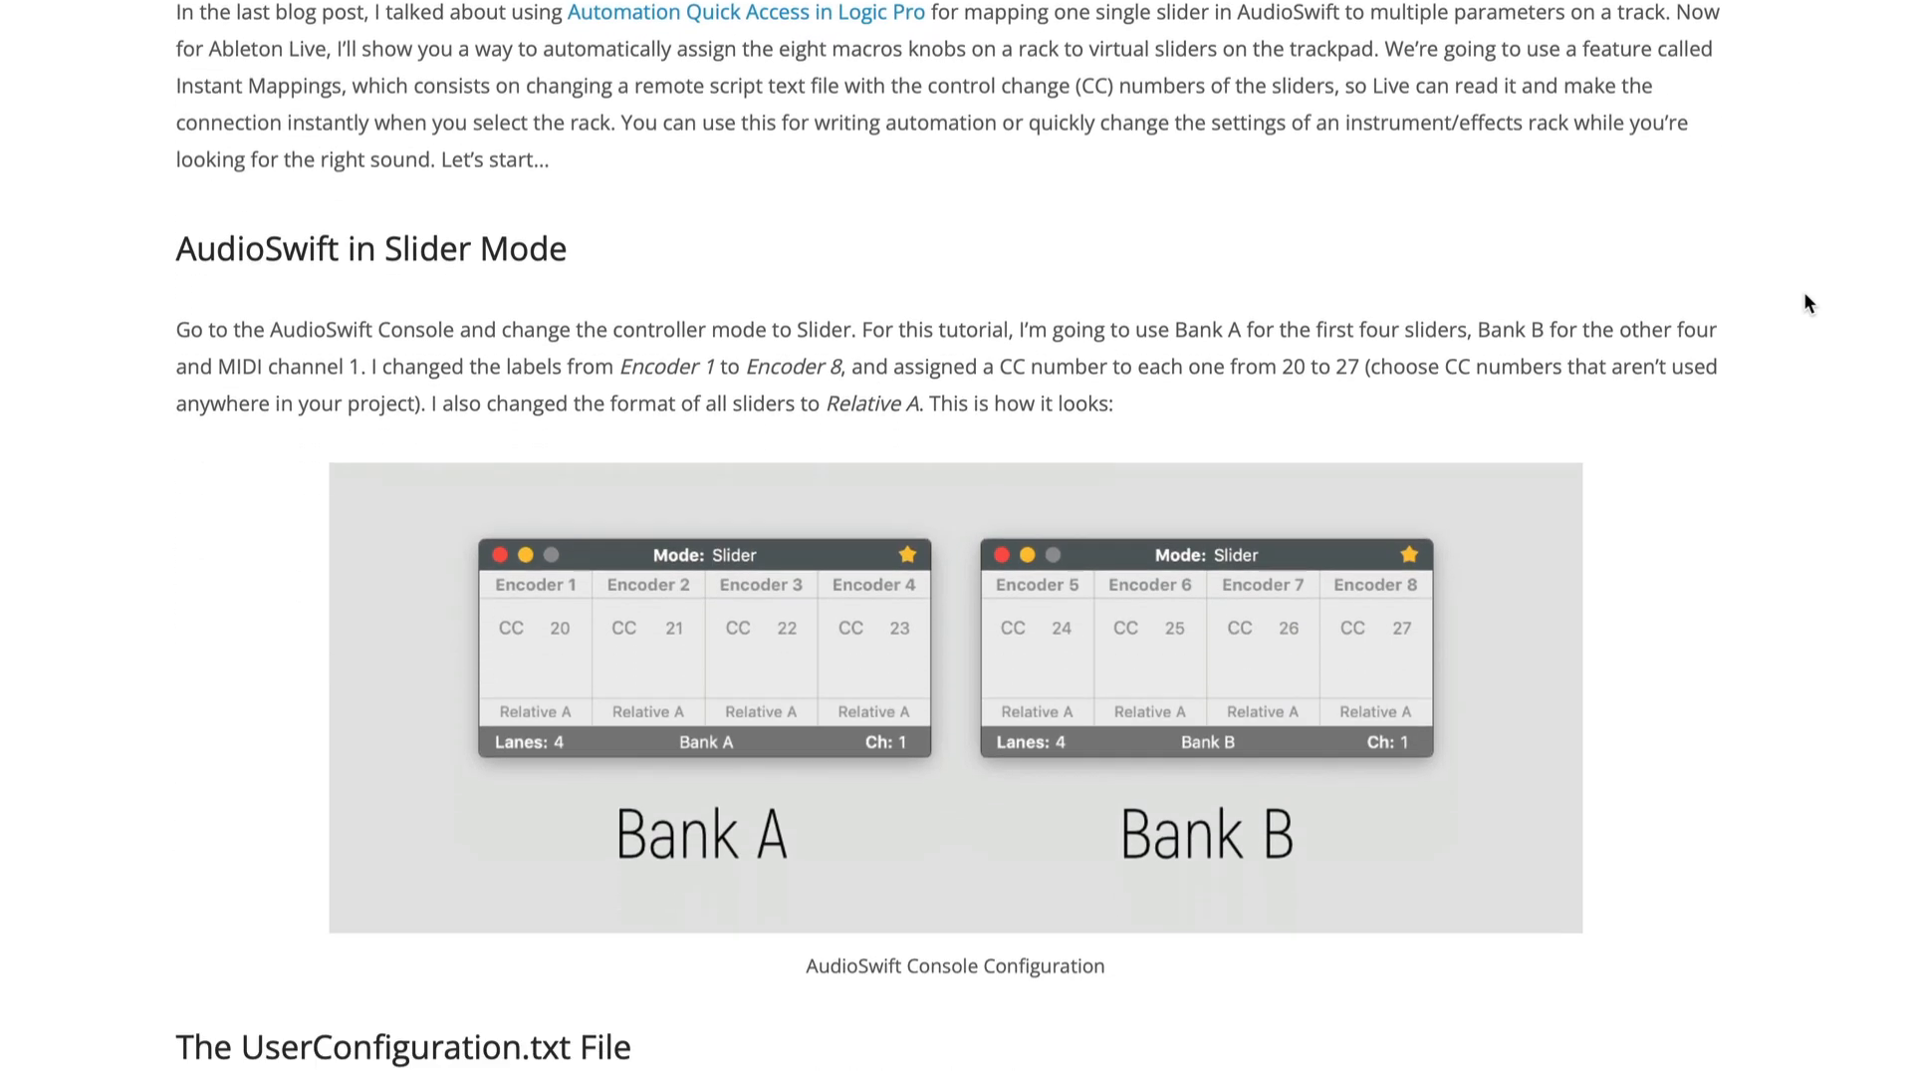
scroll("down", 3)
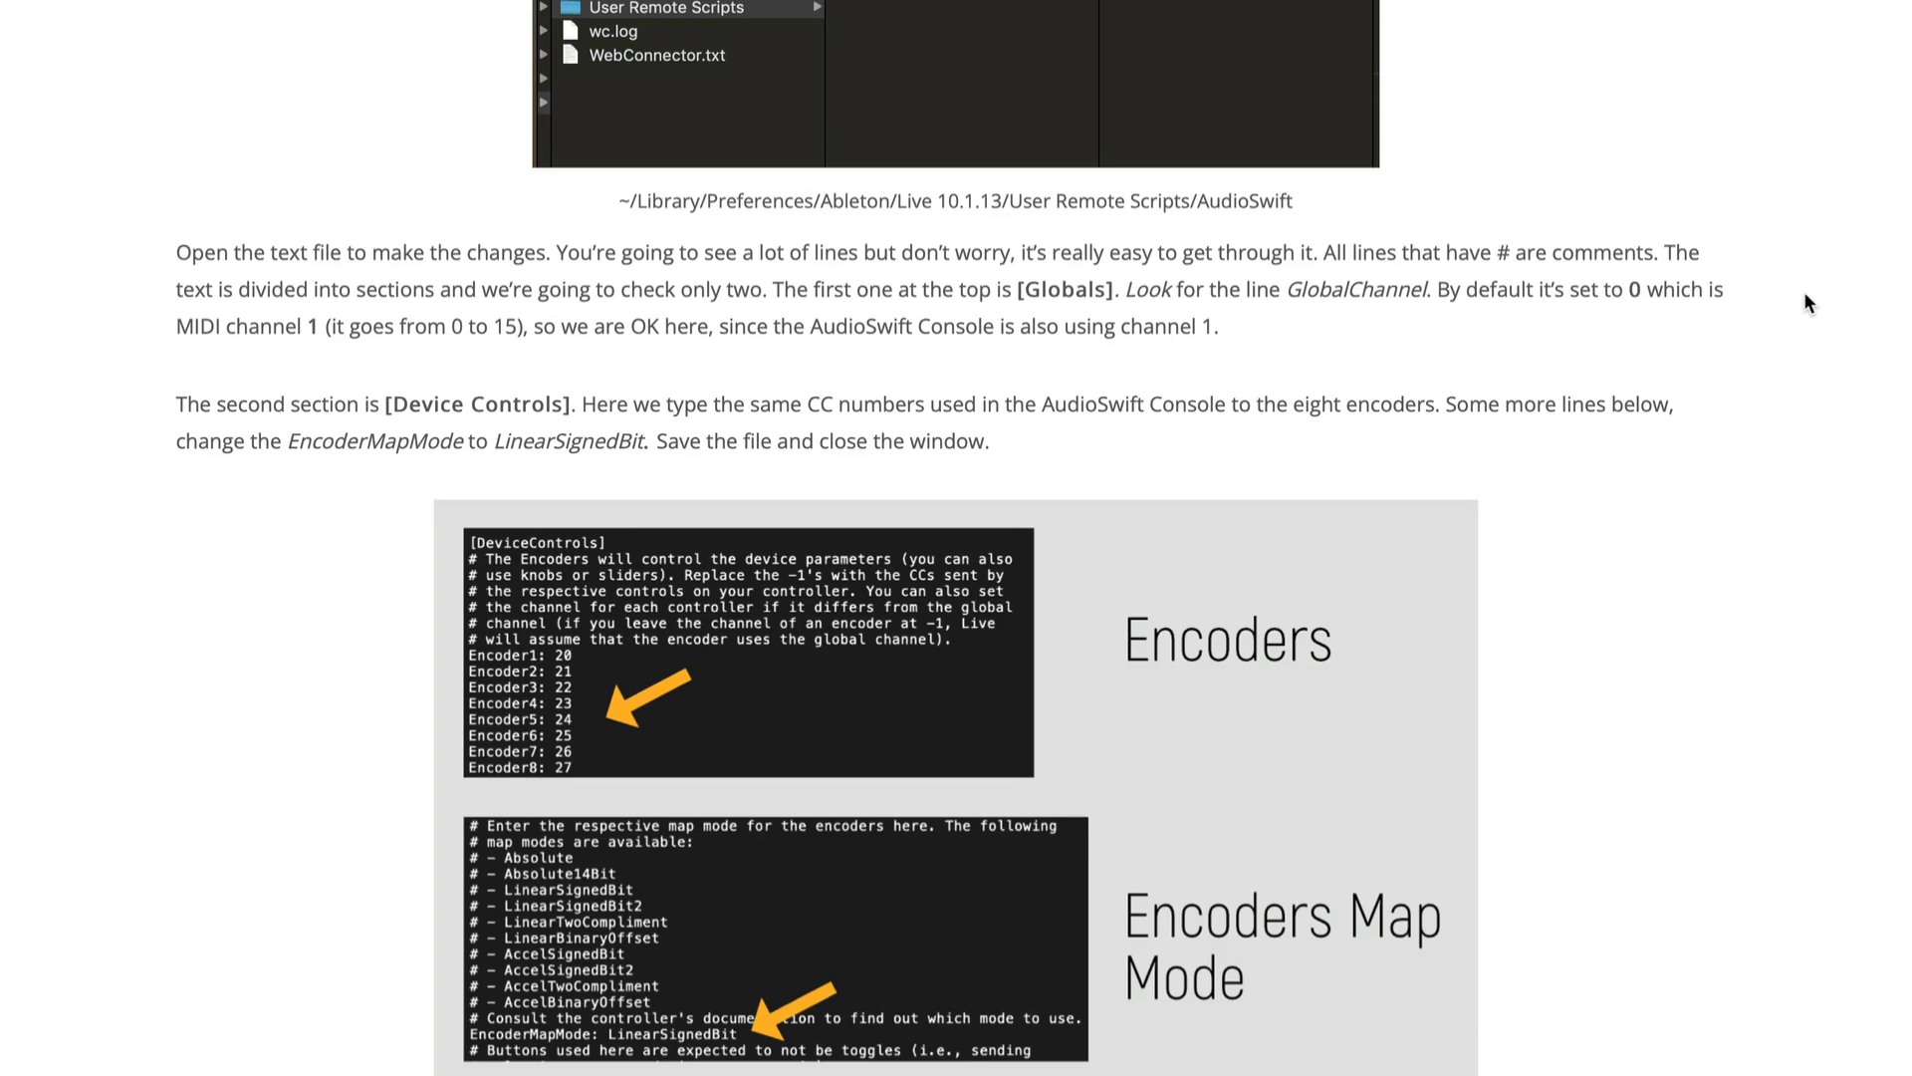
scroll("down", 3)
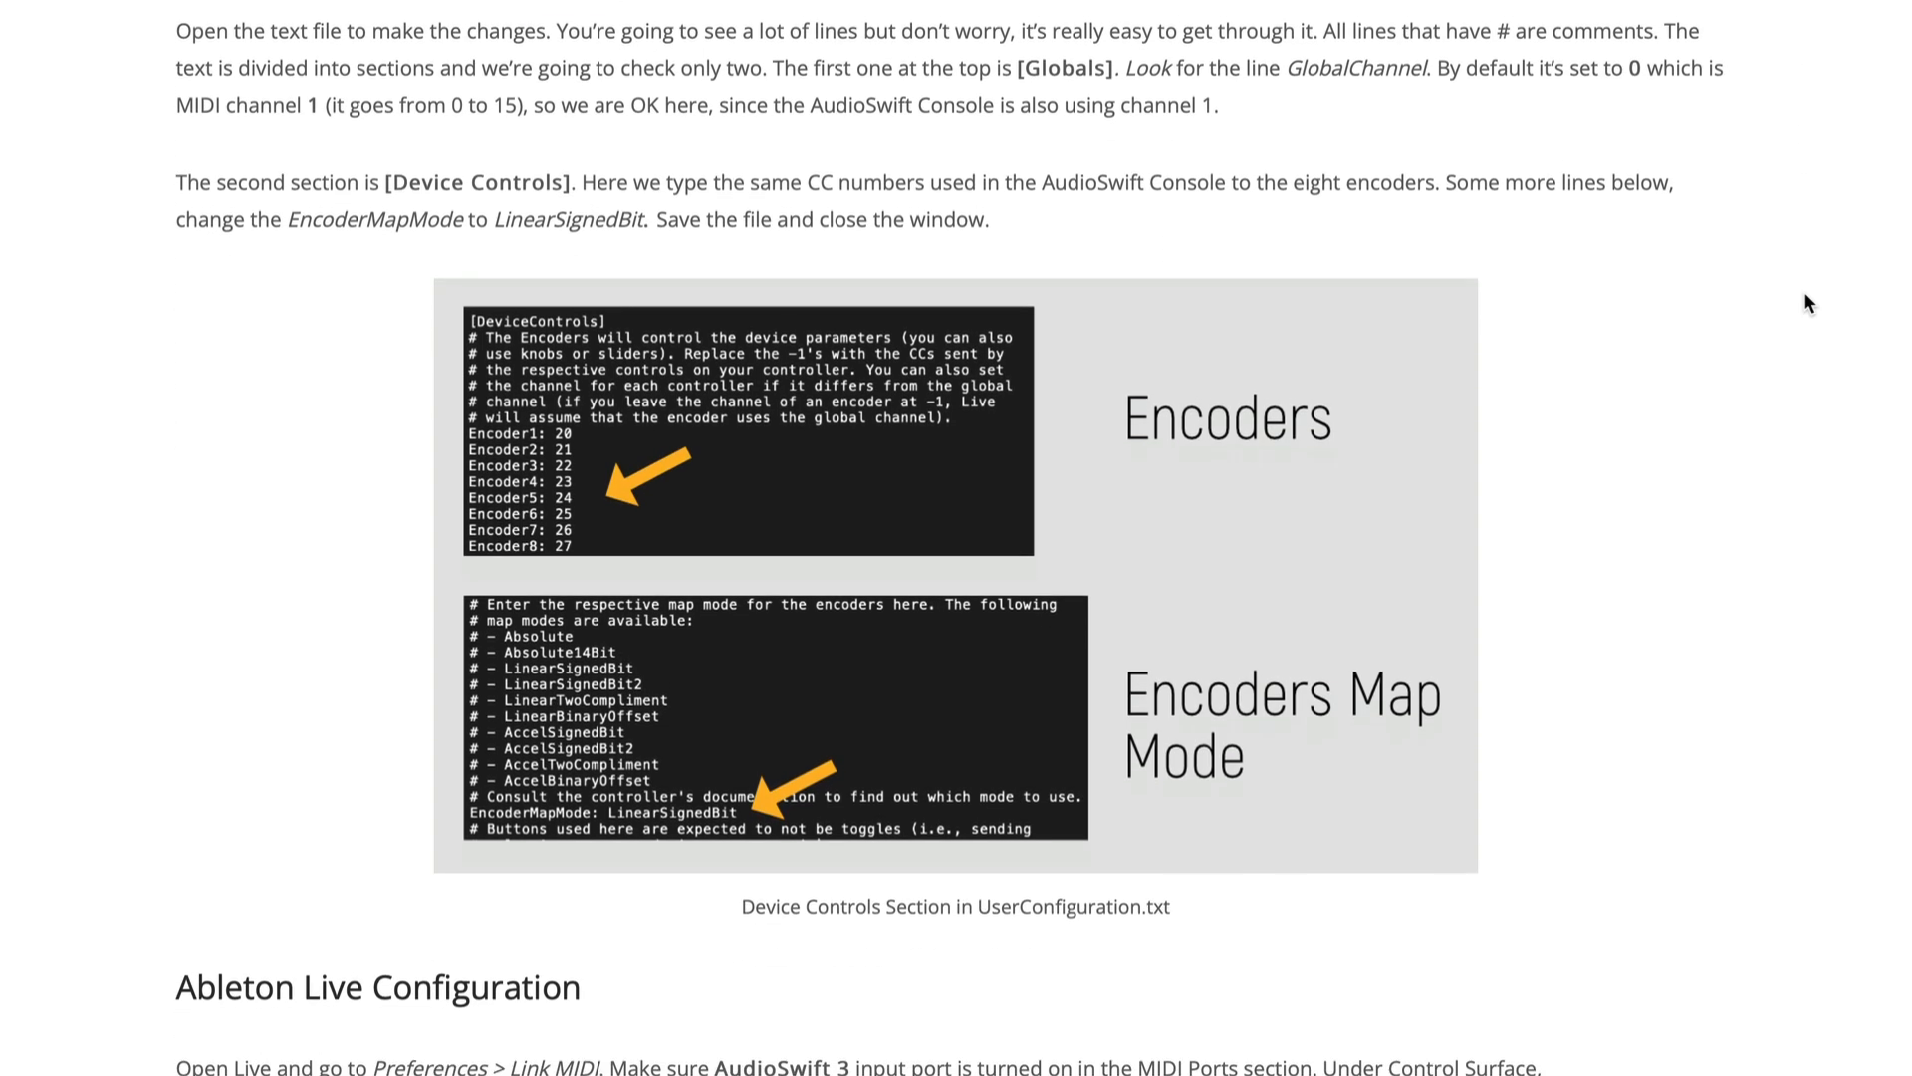